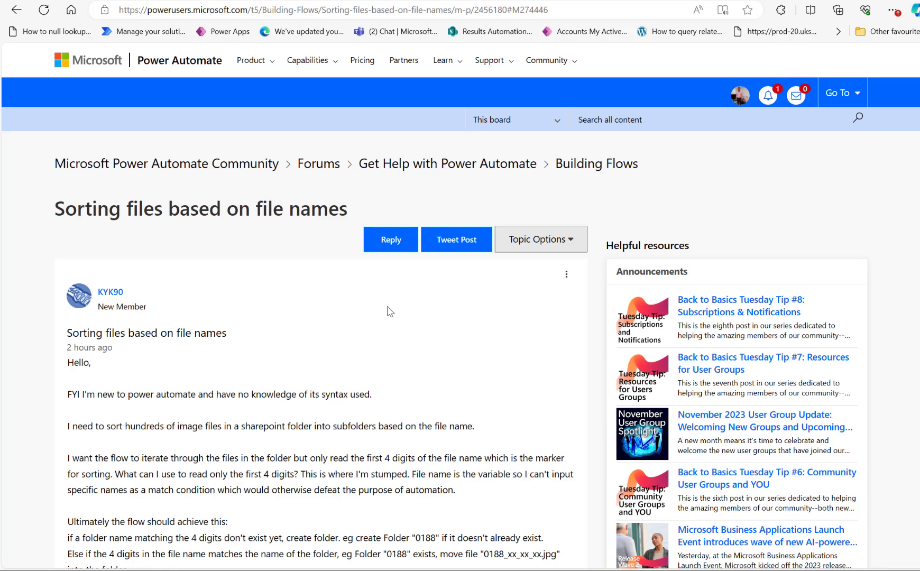
Scroll through the forum question about sorting SharePoint images by their first four filename digits.
scroll("down", 3)
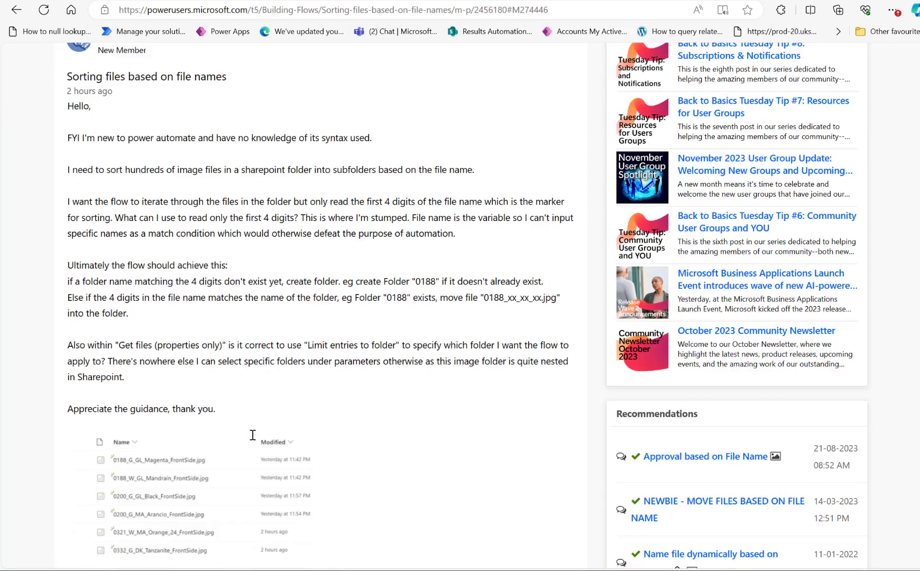
scroll("down", 3)
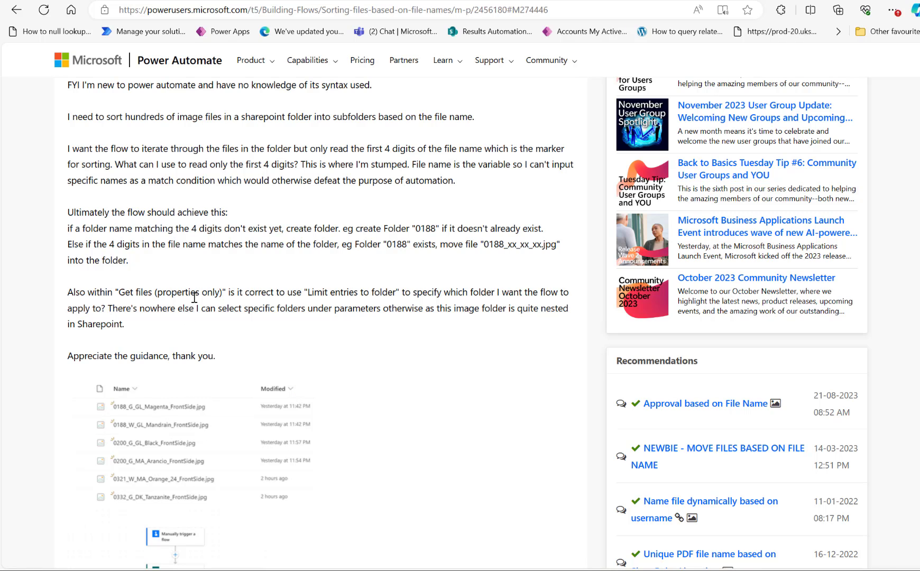
mouse_move(149, 436)
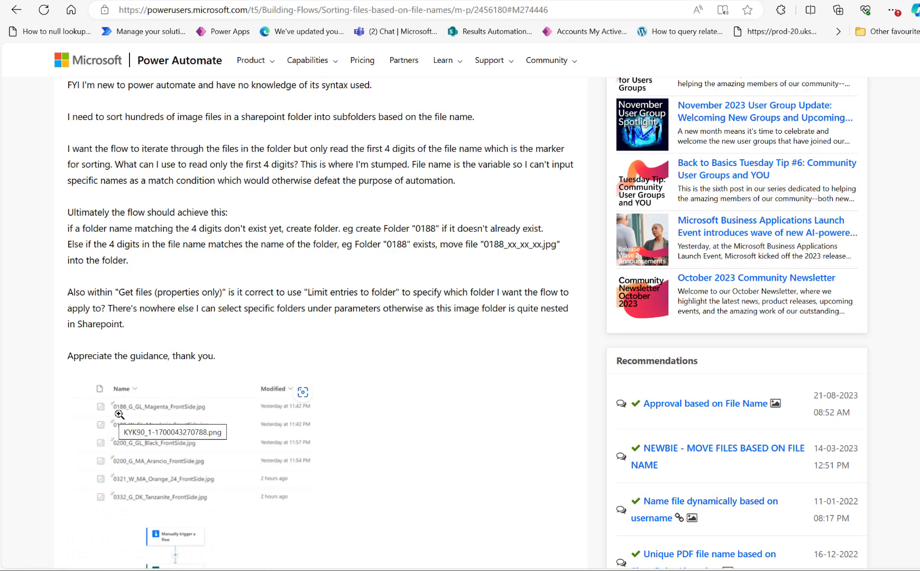
mouse_move(126, 415)
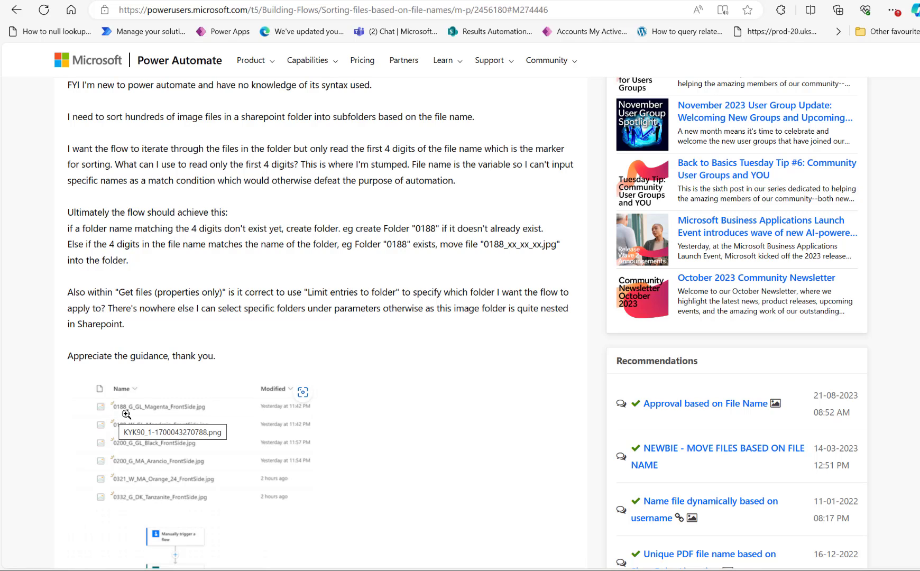
mouse_move(184, 374)
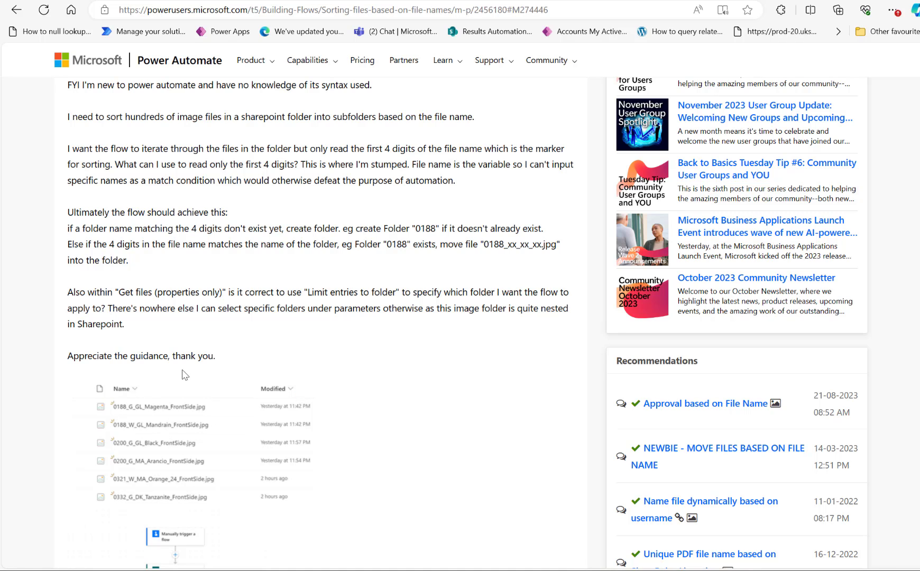
mouse_move(169, 368)
type("p")
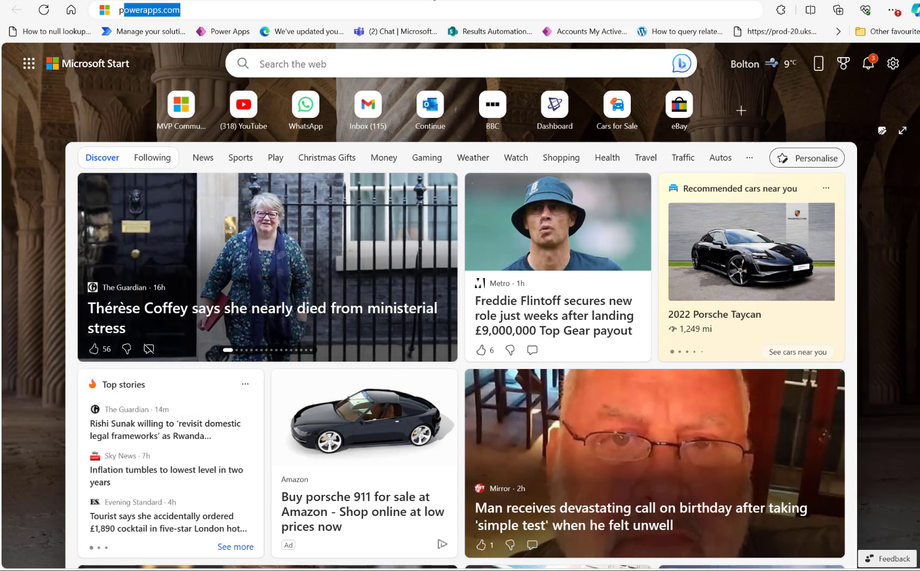
From My flows, create a new instant cloud flow with the 'Manually trigger a flow' trigger.
type("tomate sharepoint getitems")
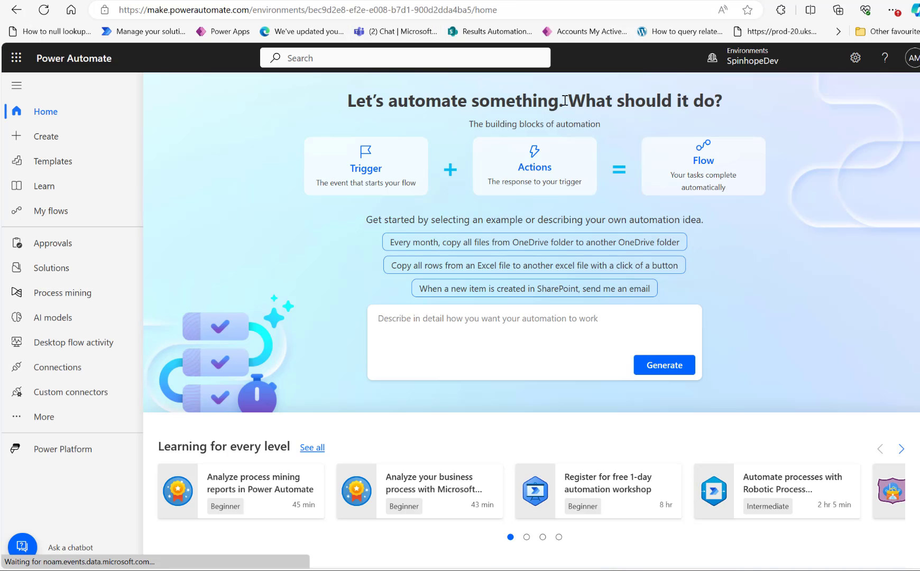
left_click(51, 211)
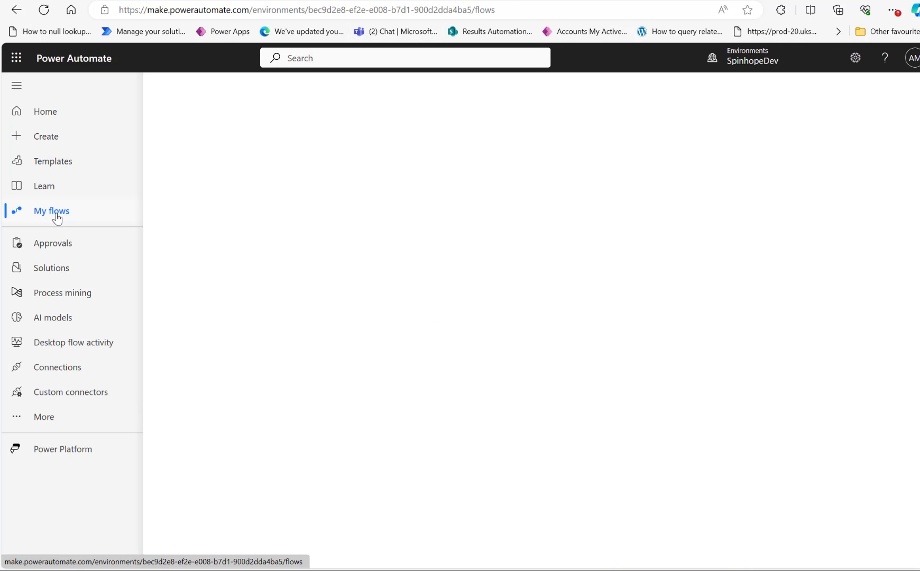
left_click(50, 212)
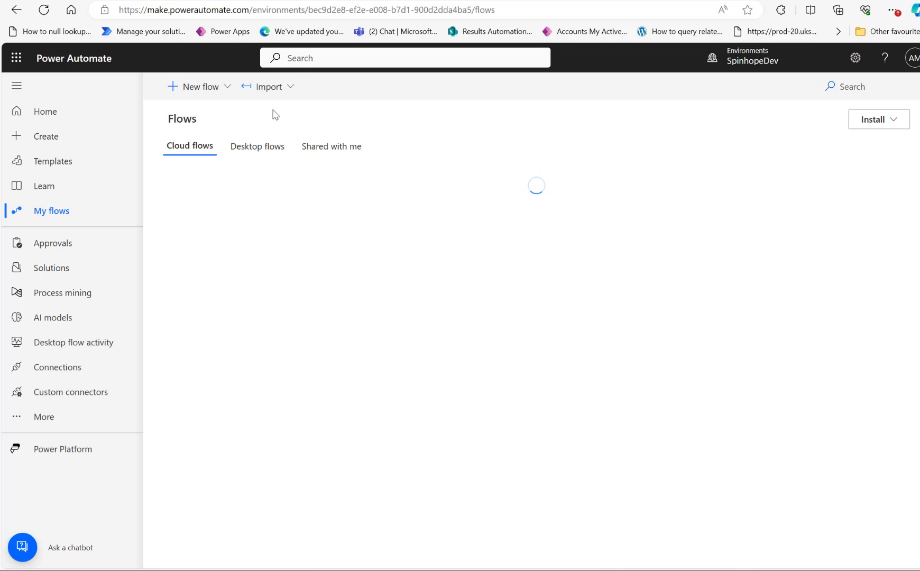
mouse_move(222, 99)
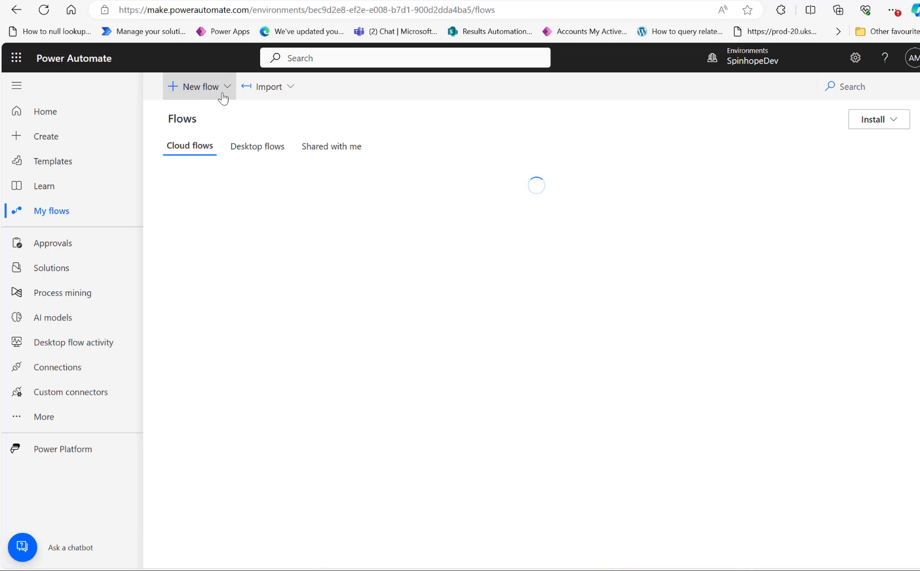
left_click(198, 87)
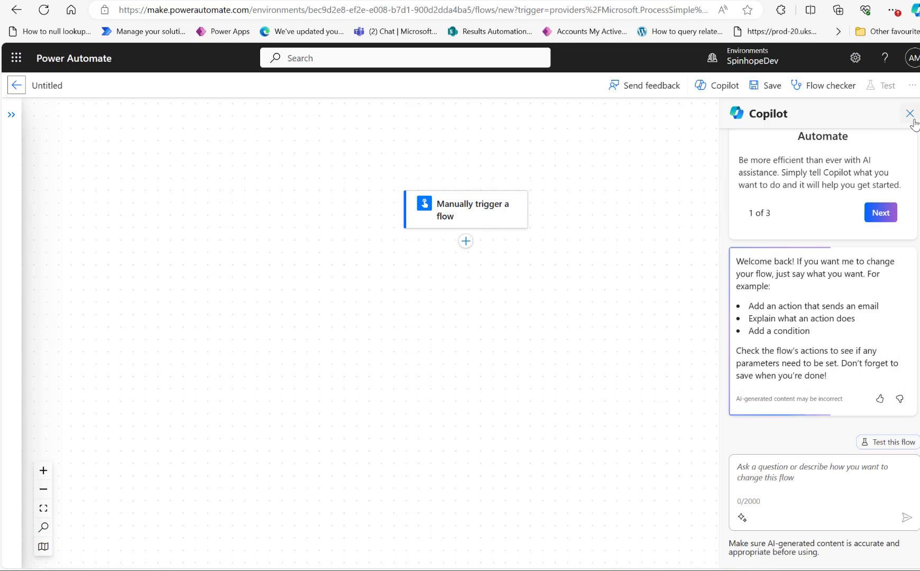
Add the SharePoint 'Get files (properties only)' action after the manual trigger.
left_click(909, 113)
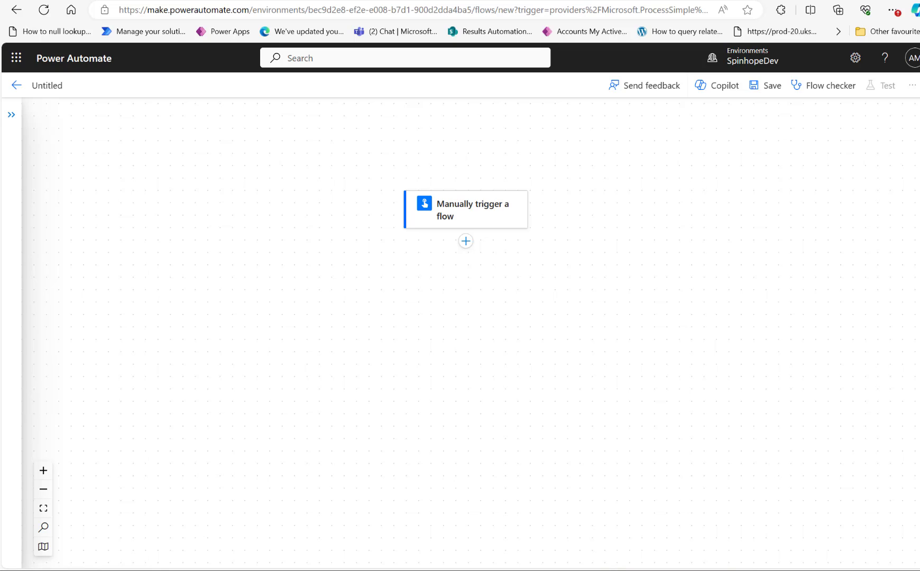
mouse_move(116, 155)
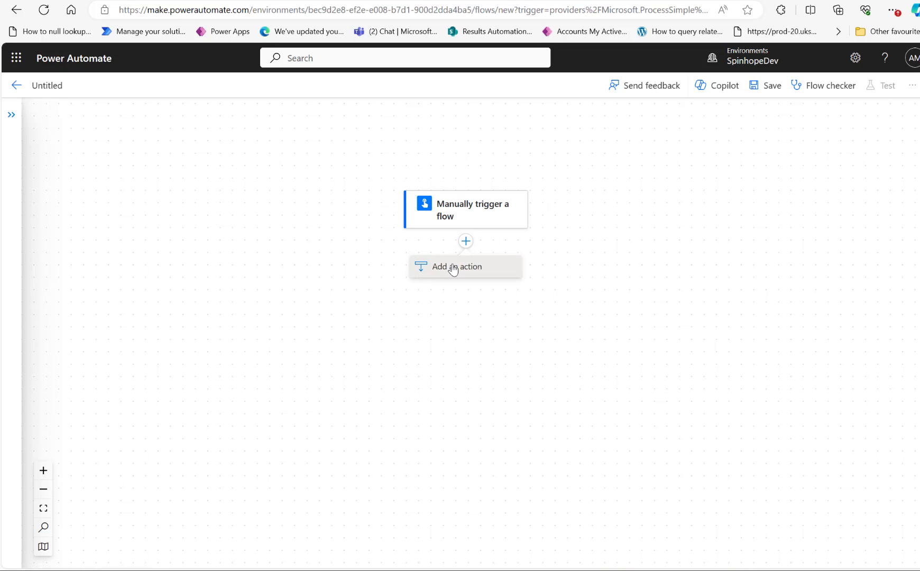
left_click(457, 267)
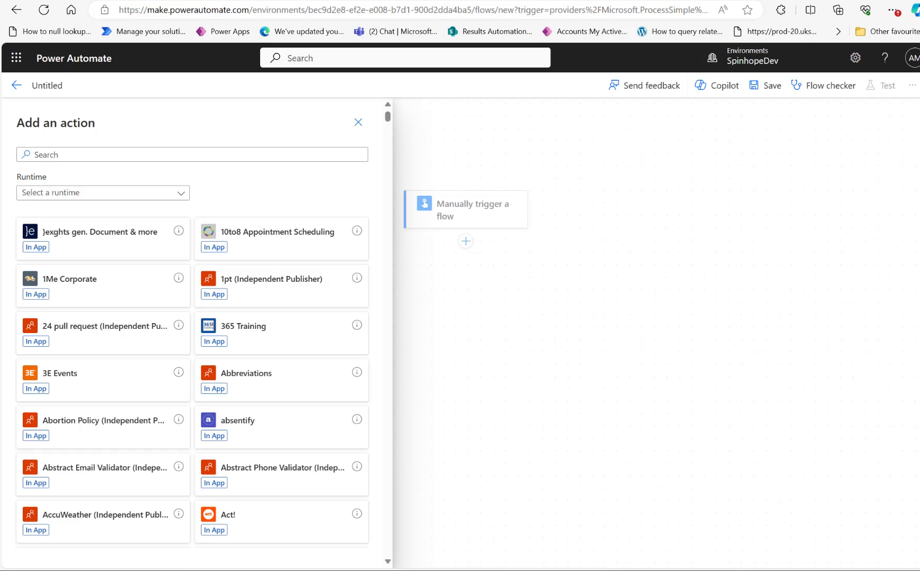
mouse_move(169, 259)
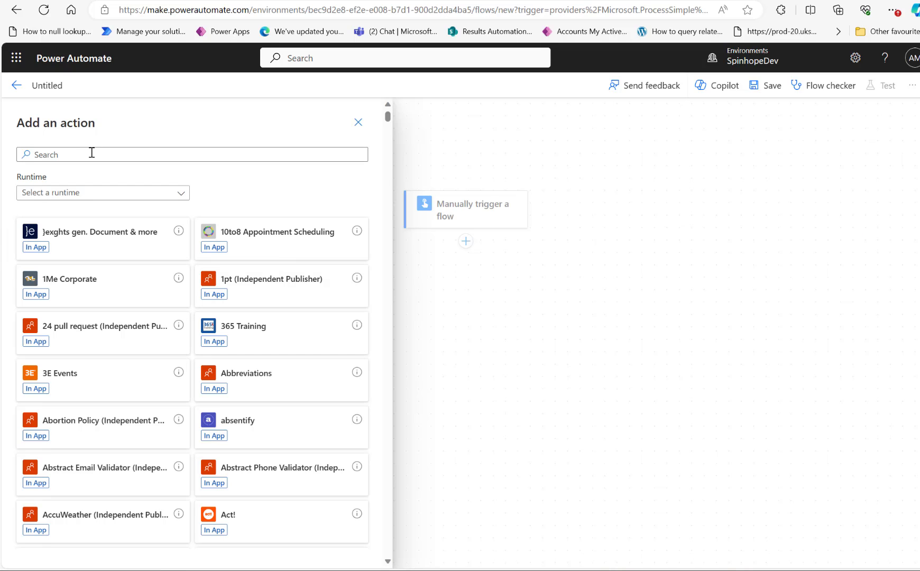
type("Get file")
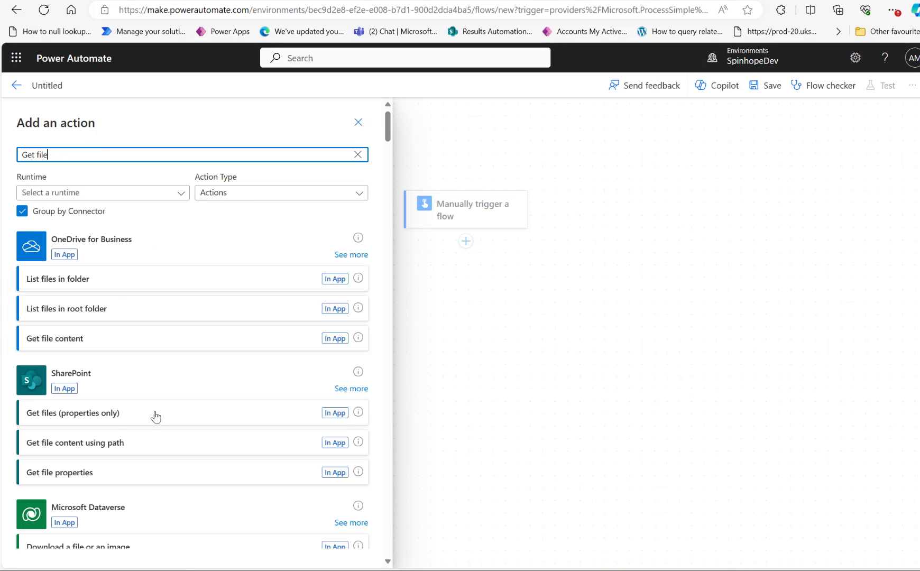
left_click(73, 413)
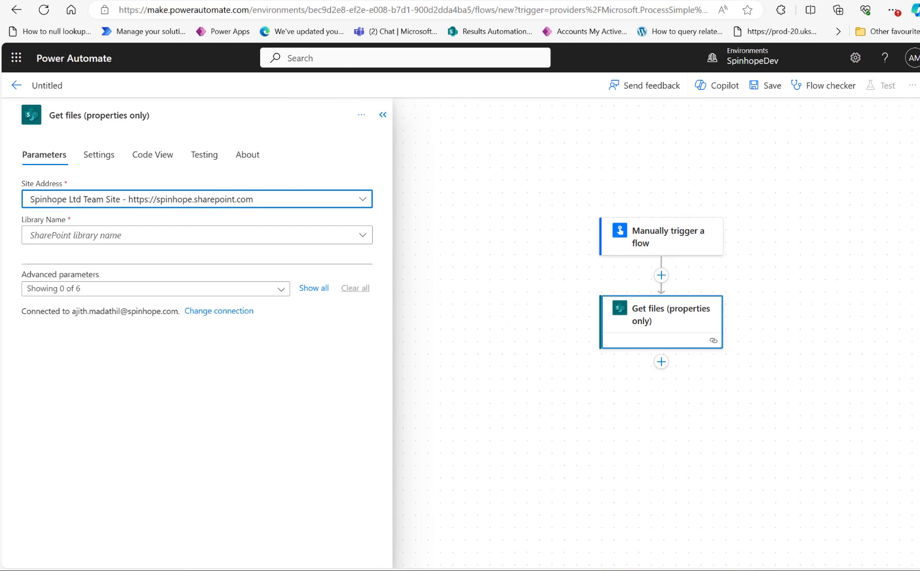
Set the Get files action's Library Name to TestDocLib.
left_click(197, 235)
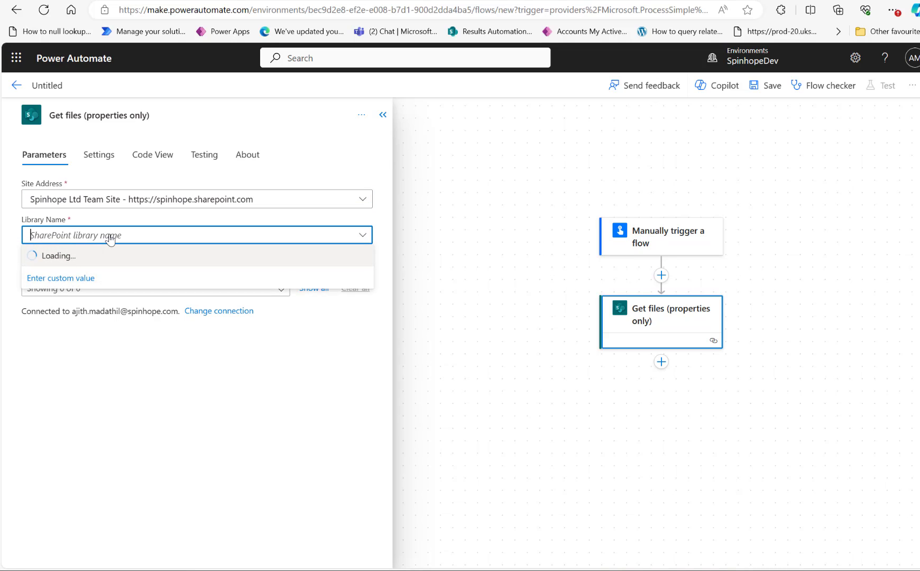
type("testdoclib")
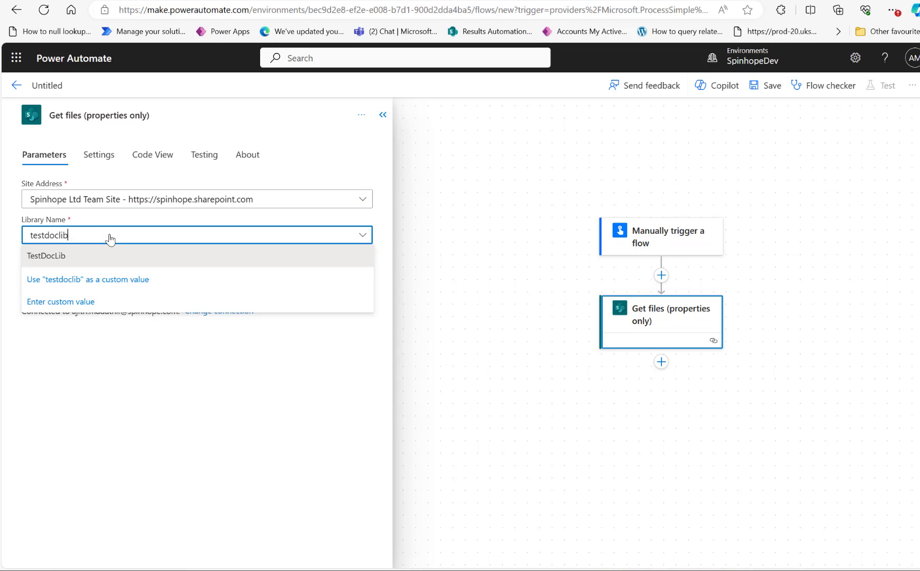
left_click(46, 255)
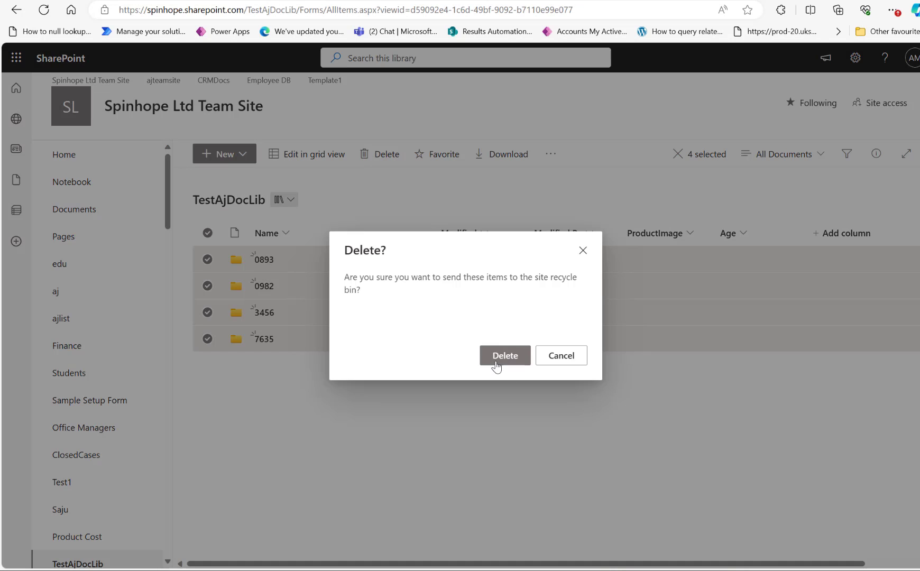
Confirm deleting the four selected folders from the TestAjDocLib library.
left_click(504, 356)
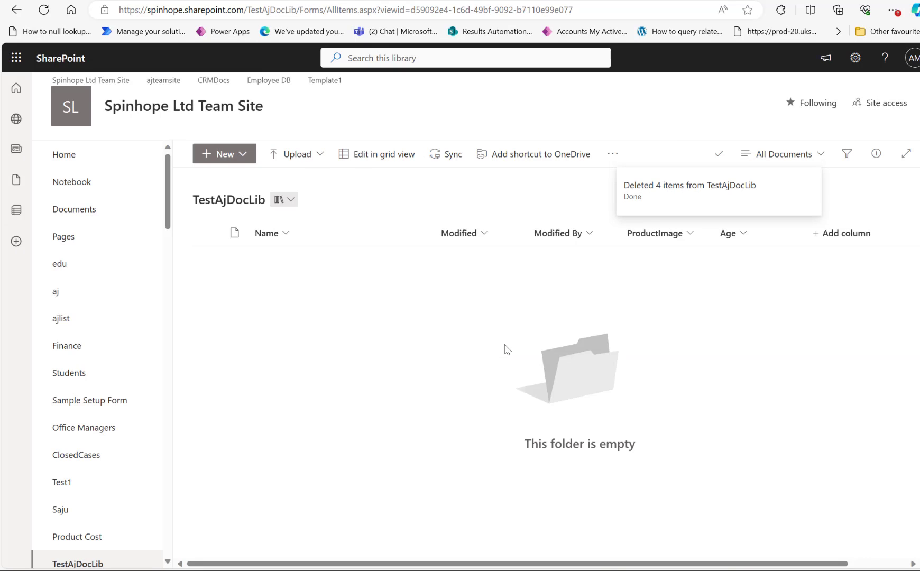
mouse_move(325, 281)
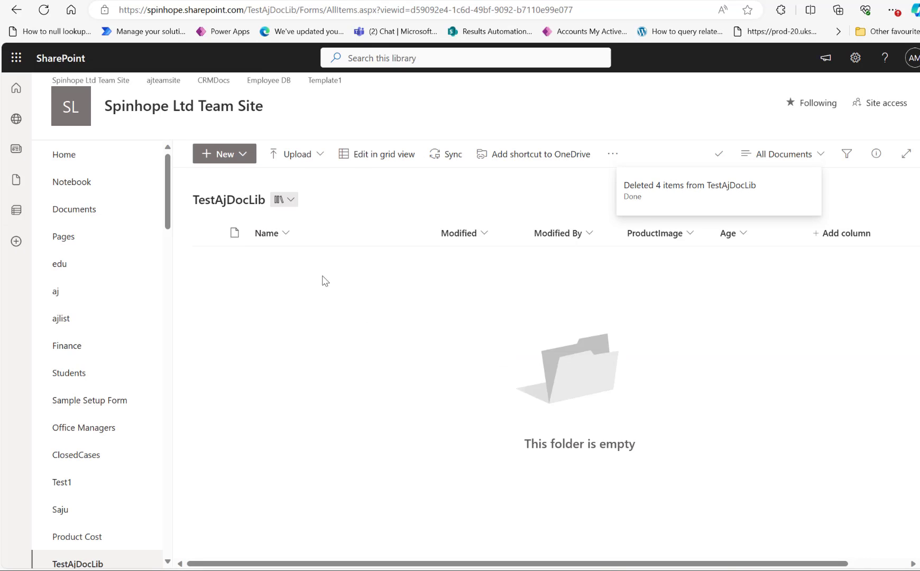
mouse_move(309, 286)
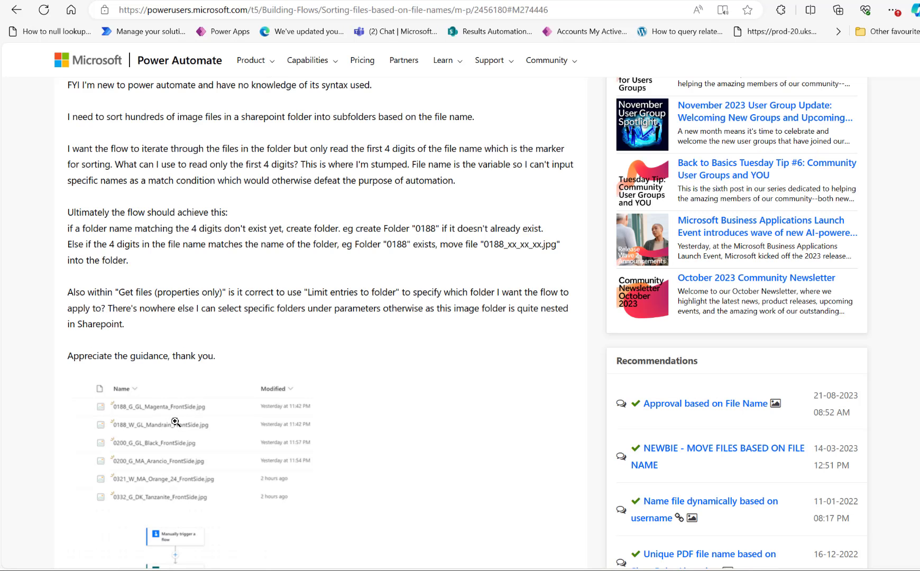
mouse_move(333, 418)
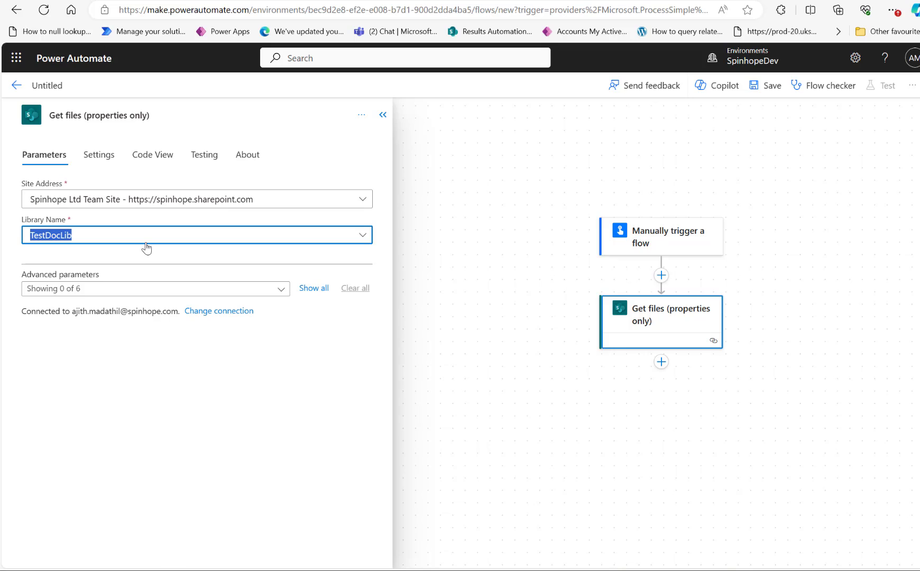
mouse_move(243, 268)
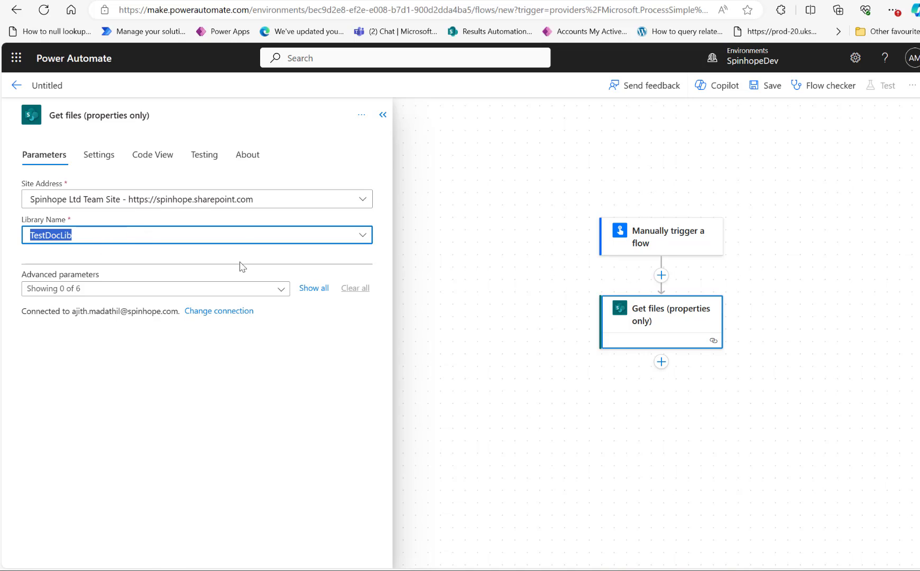
mouse_move(732, 317)
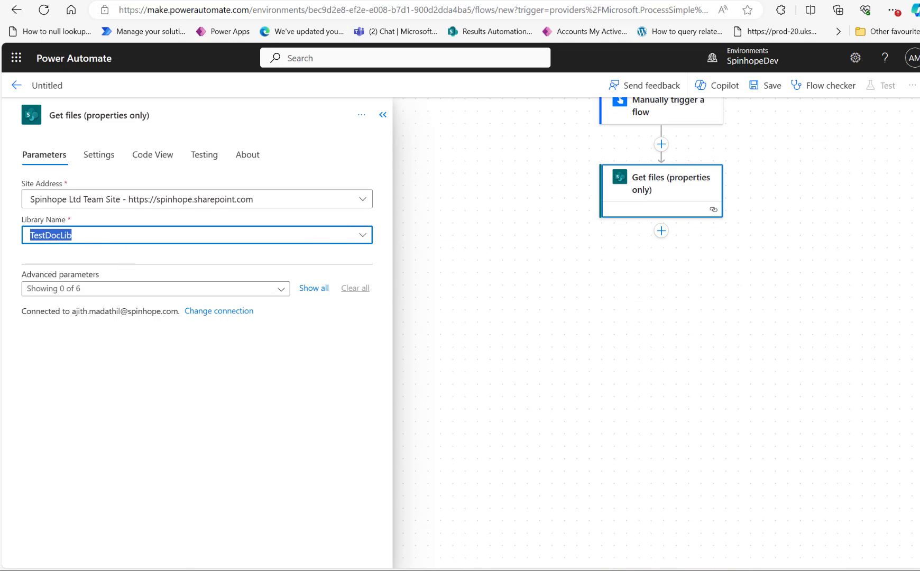
mouse_move(673, 220)
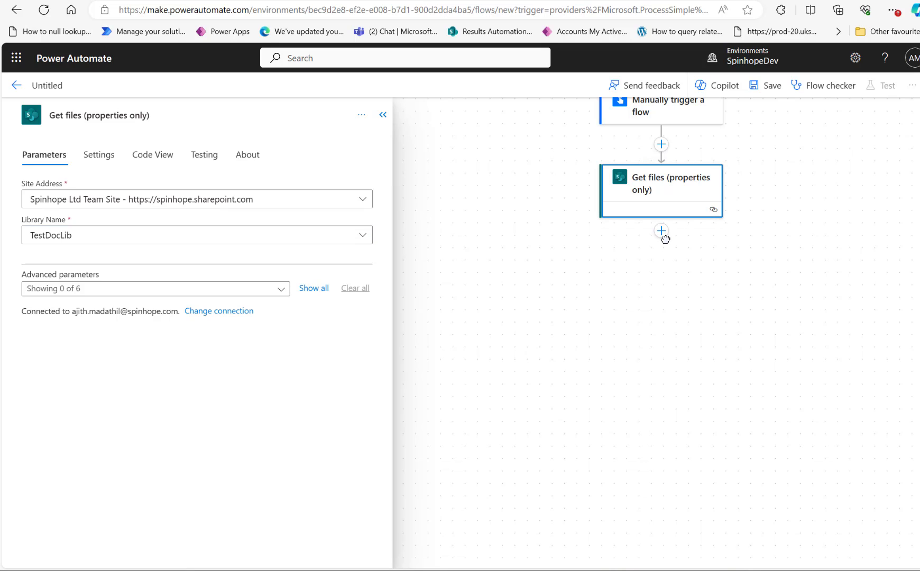
mouse_move(662, 230)
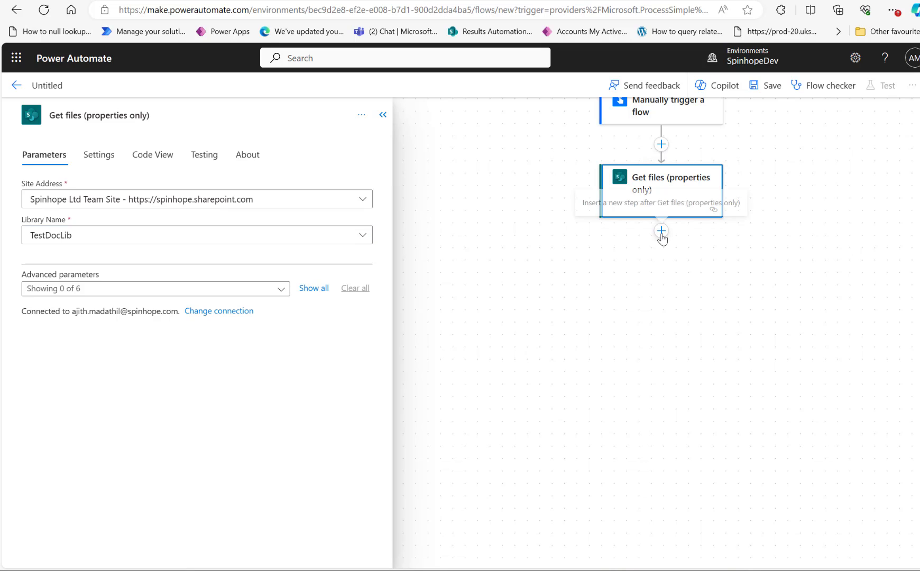
Add a Compose action and rename it 'File name with extension'.
left_click(661, 231)
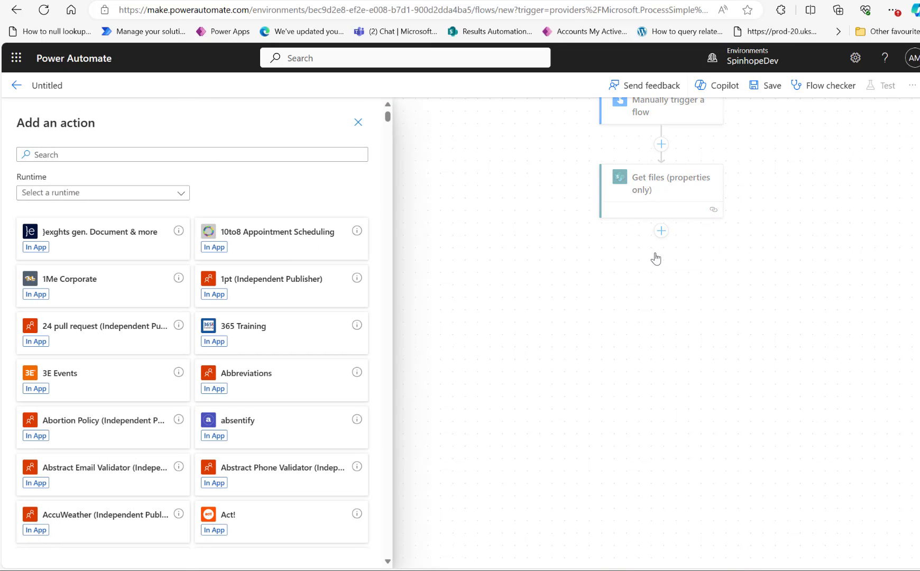
type("compose")
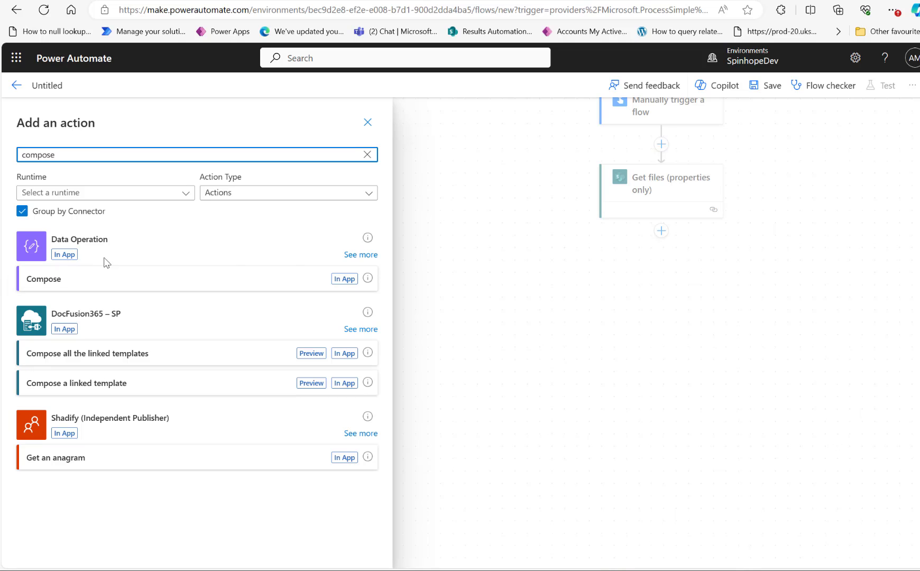
left_click(43, 280)
type("File name with exte")
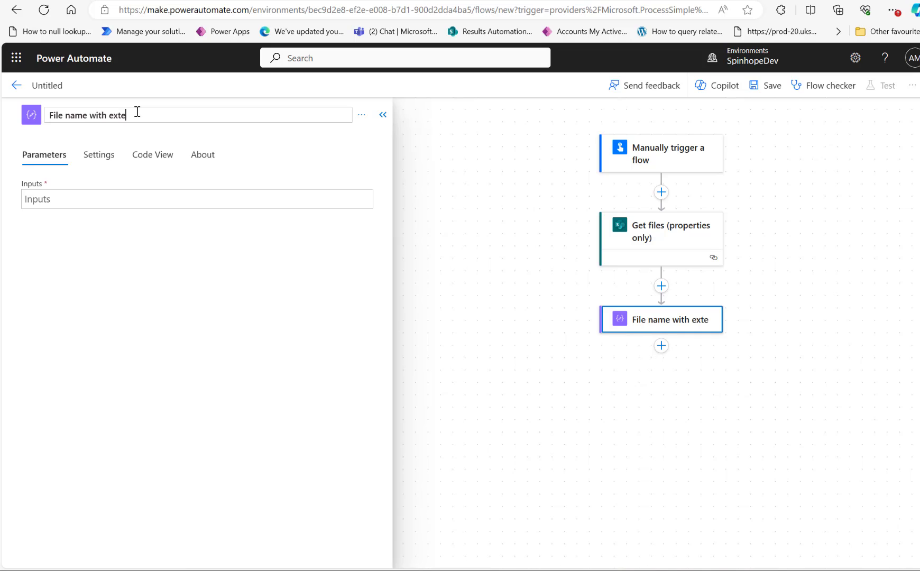
type("nsion")
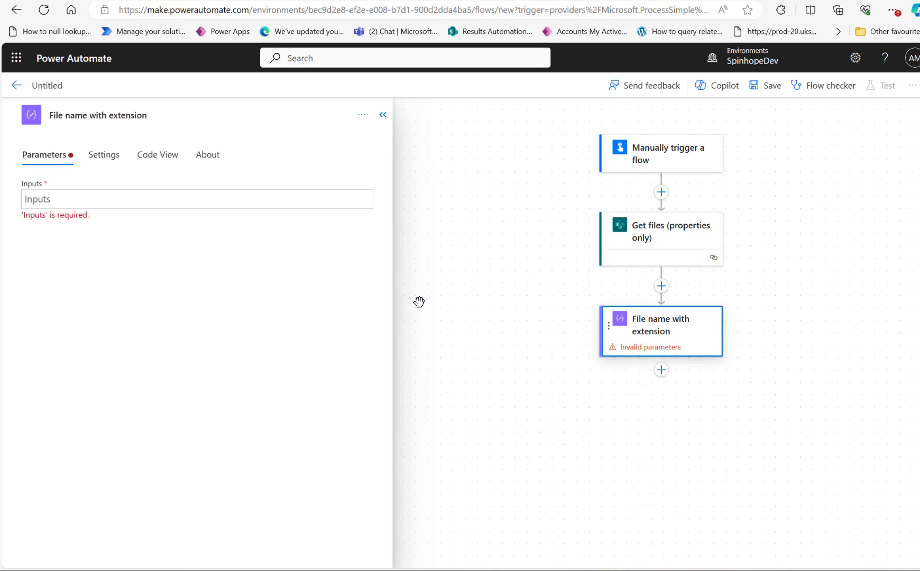
Set its Inputs to the File name with extension dynamic content, wrapping it in a For each loop.
left_click(195, 199)
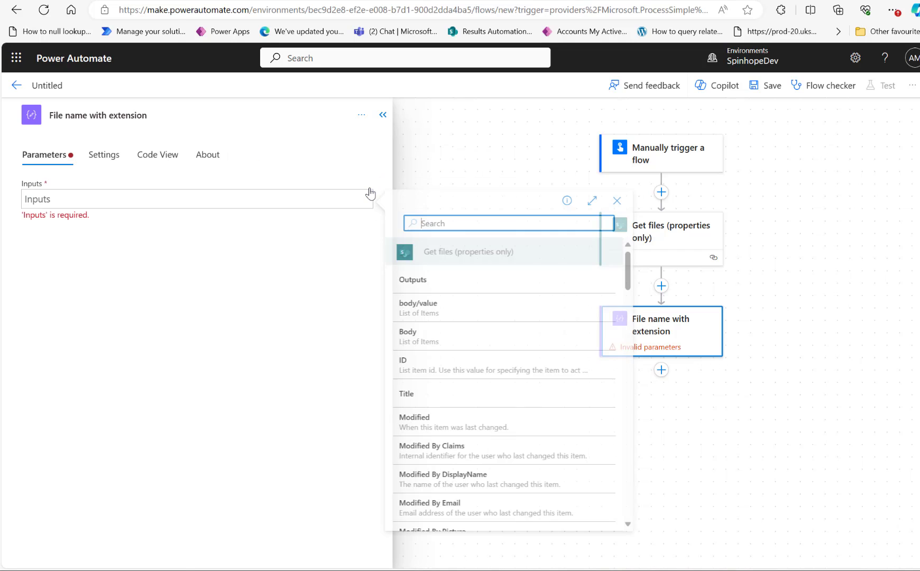
type("file")
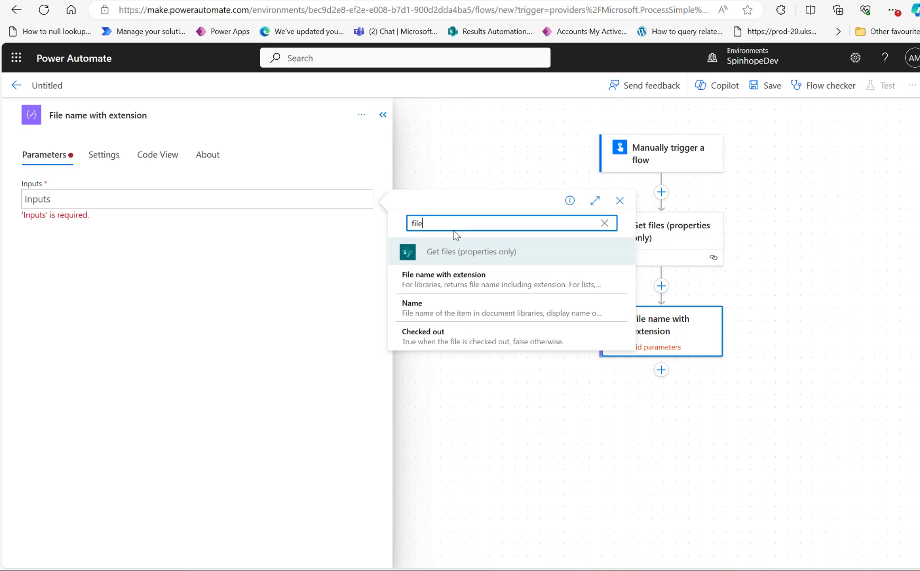
left_click(443, 279)
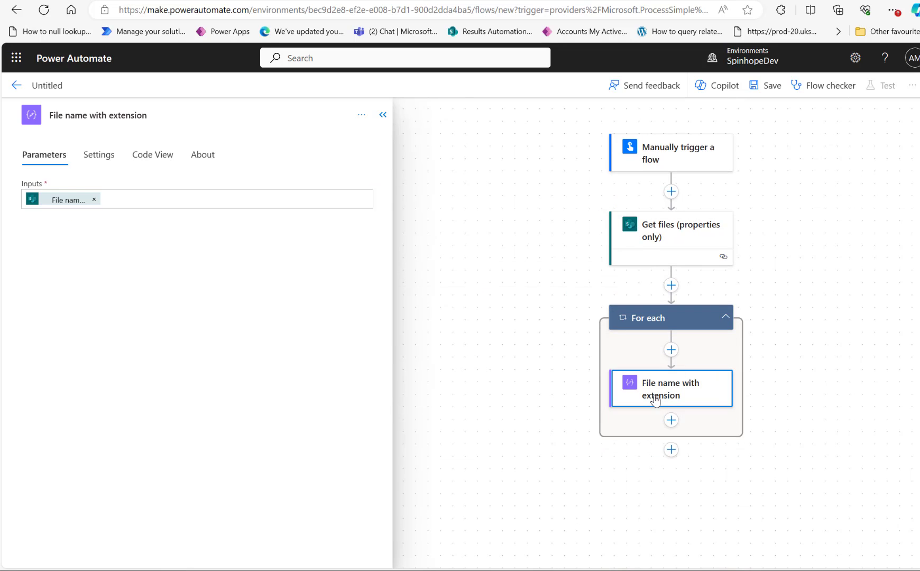
left_click(671, 420)
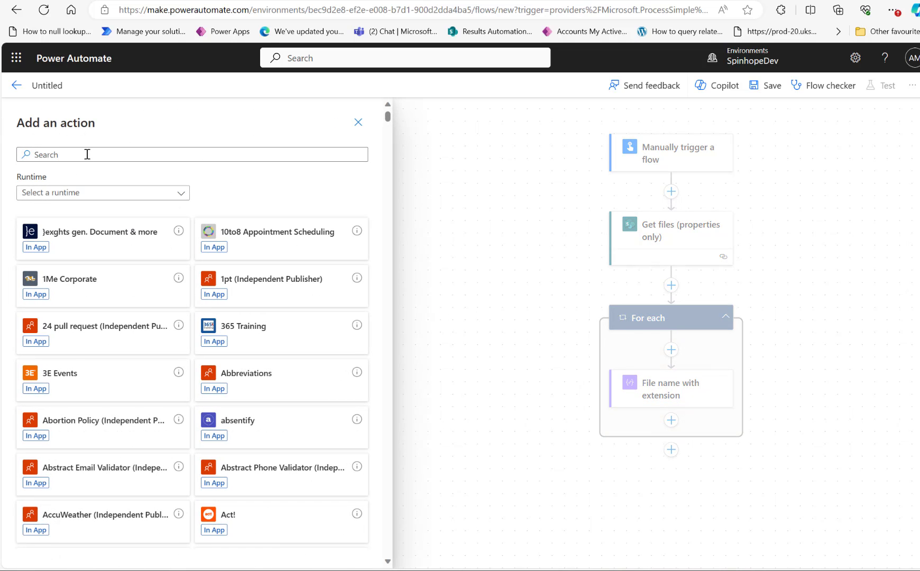
Add a second Compose in the For each loop named 'Get first four characters'.
type("compo")
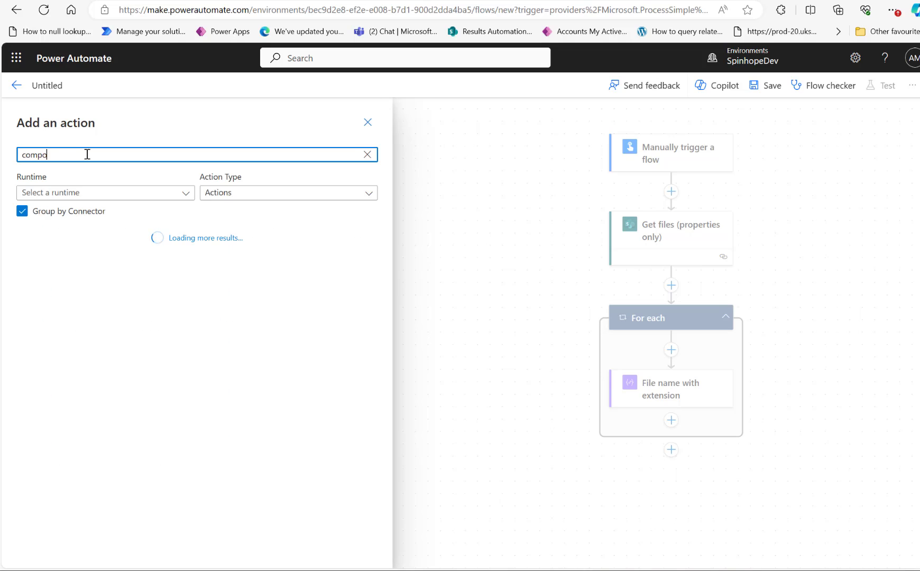
type("se")
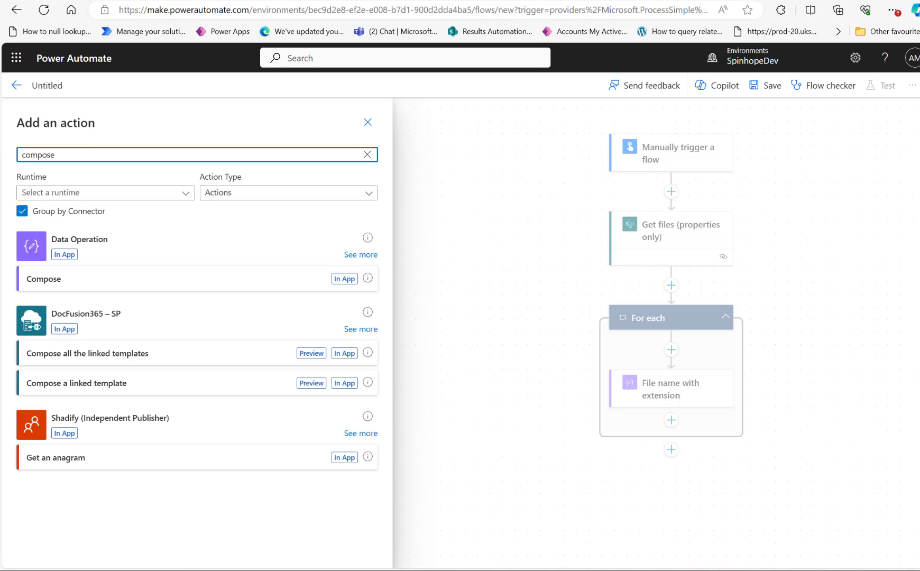
mouse_move(341, 281)
type("G")
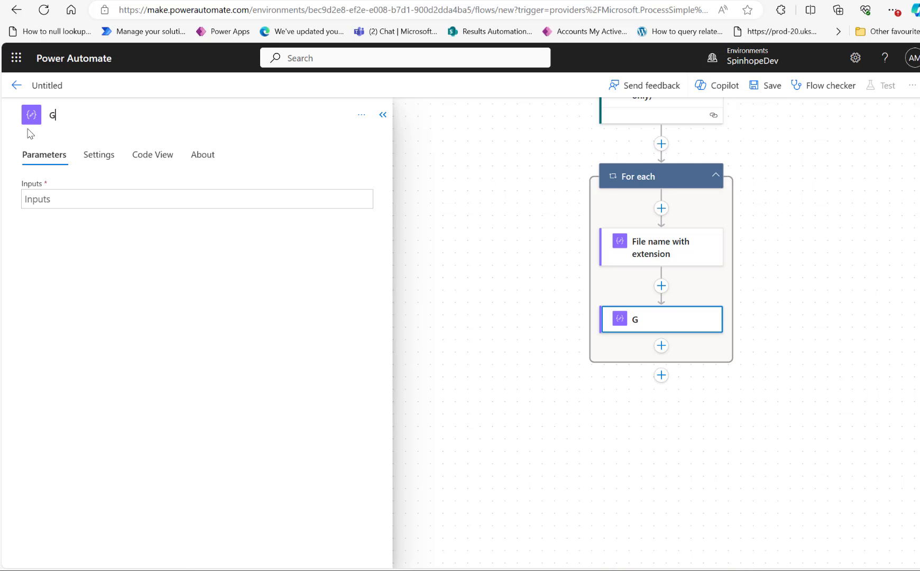
type("et firs")
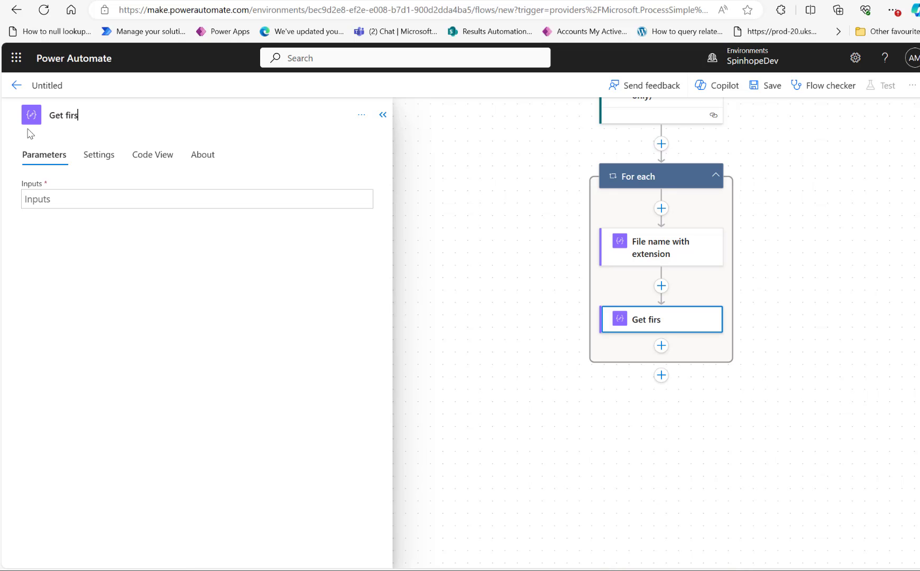
type("t four characters")
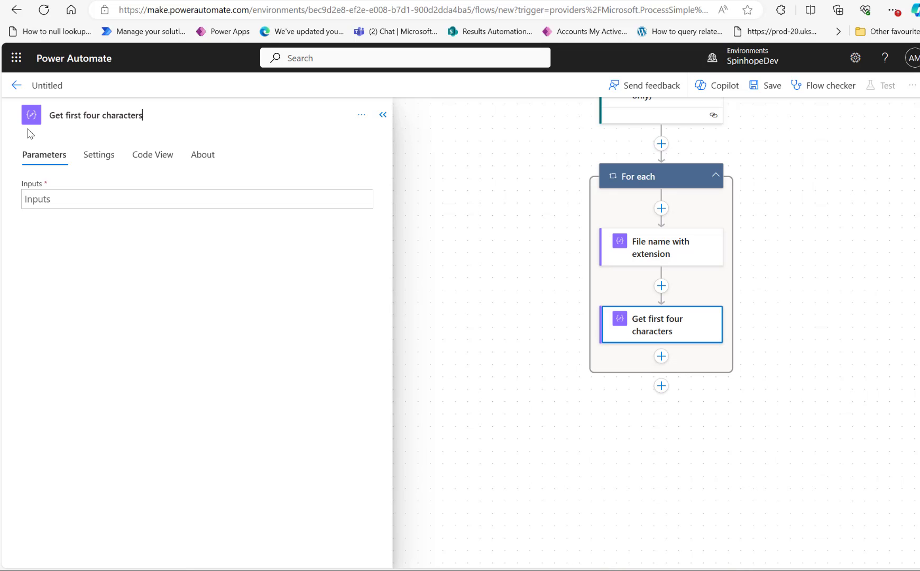
Start its Inputs expression with the split function and move to dynamic content values.
left_click(197, 199)
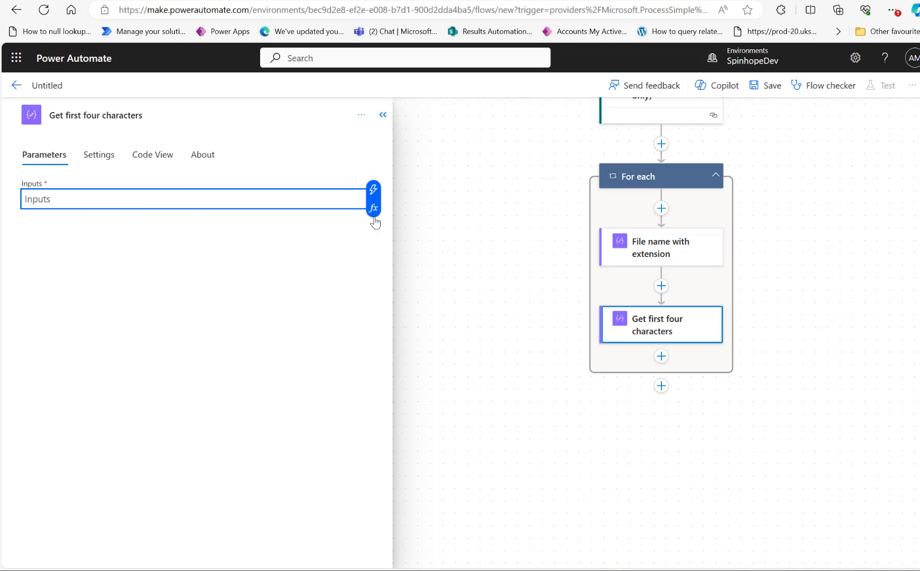
left_click(373, 208)
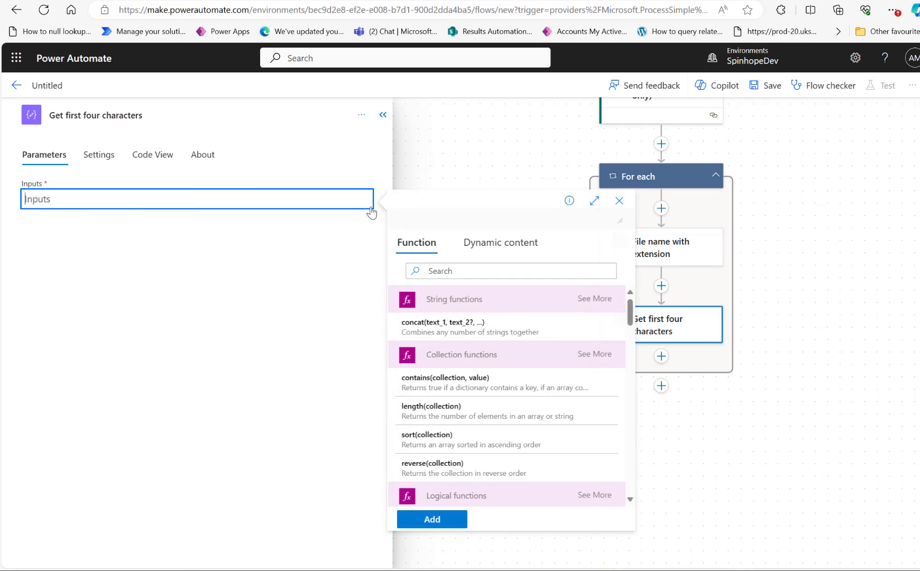
type("sp")
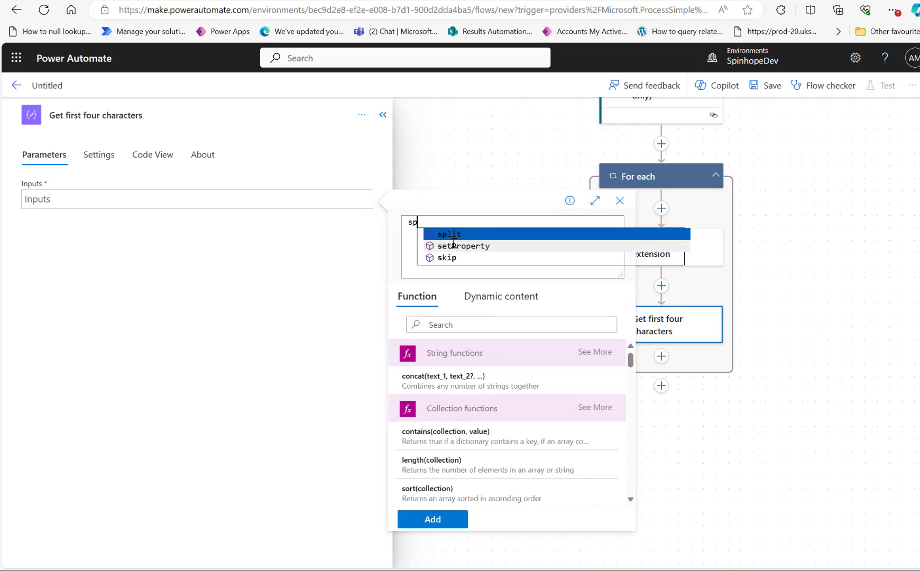
left_click(450, 234)
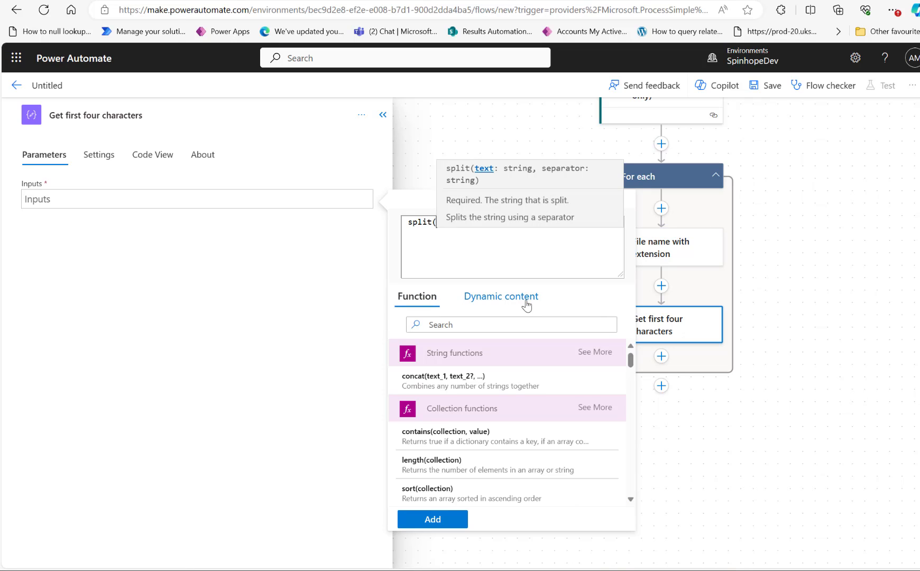
left_click(501, 296)
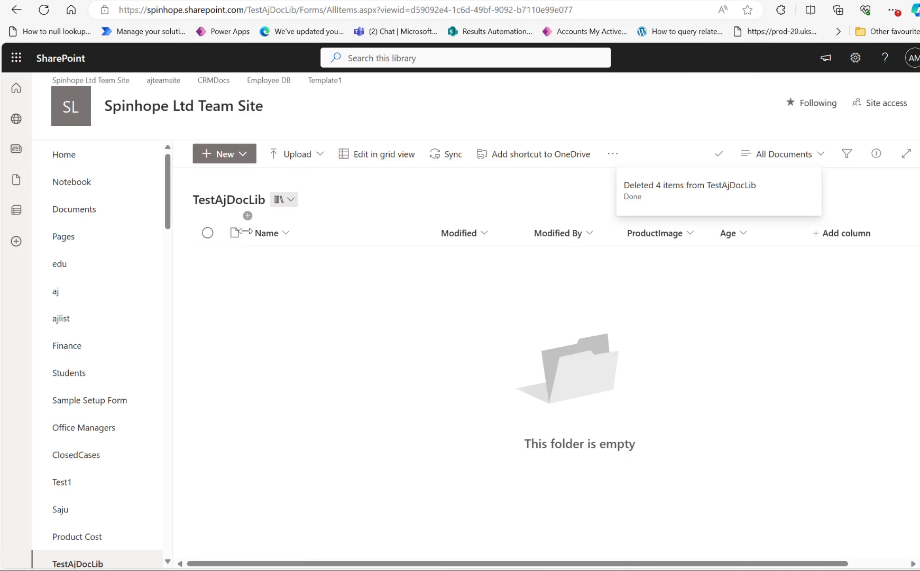
Return to the community forum tab to check the example file names.
left_click(333, 10)
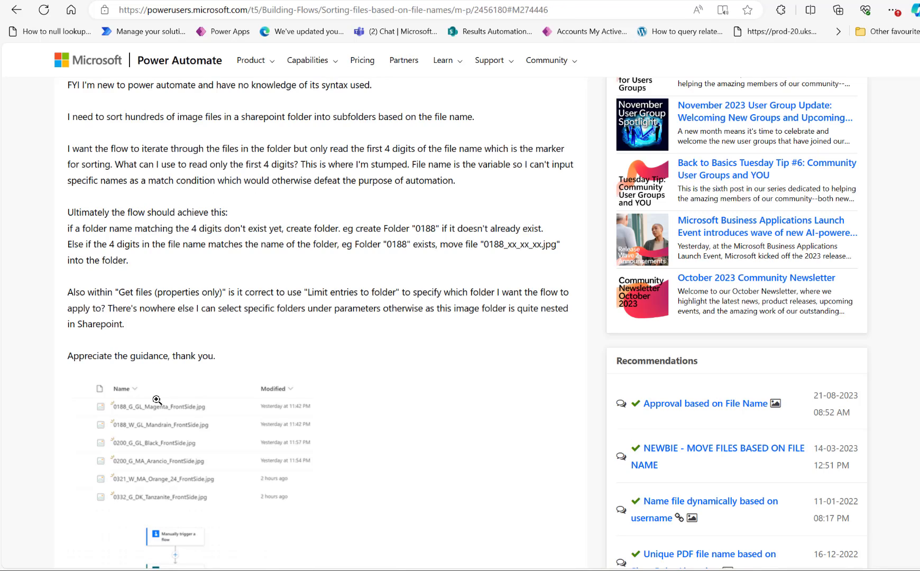
mouse_move(144, 435)
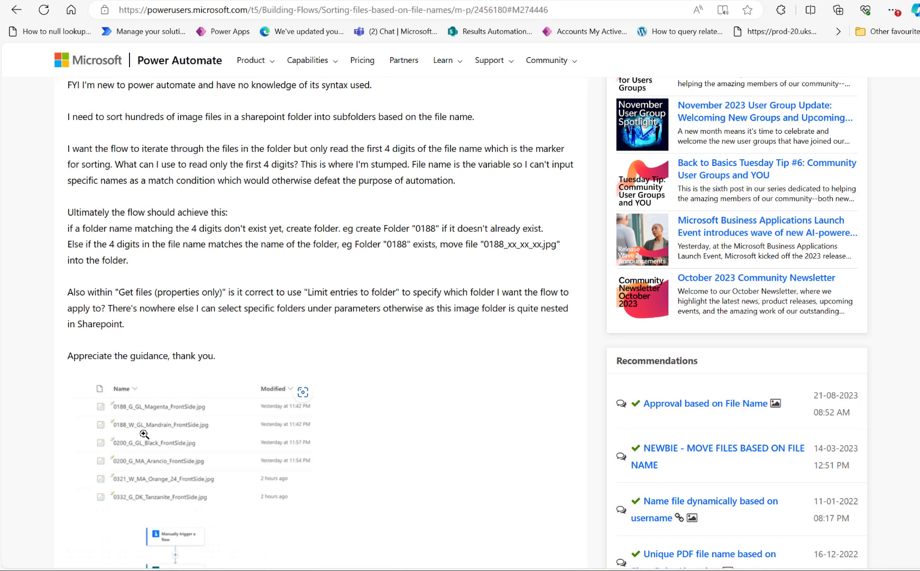
mouse_move(136, 416)
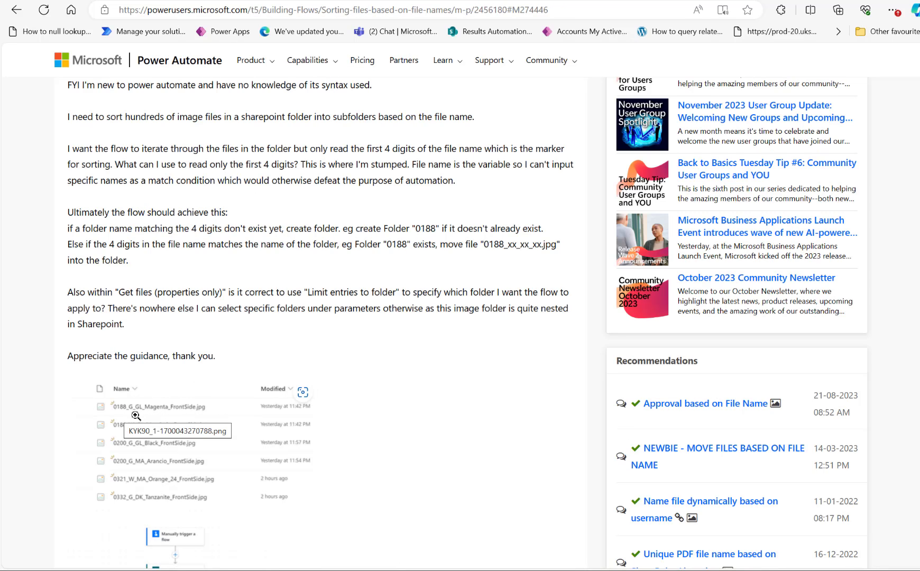
mouse_move(125, 417)
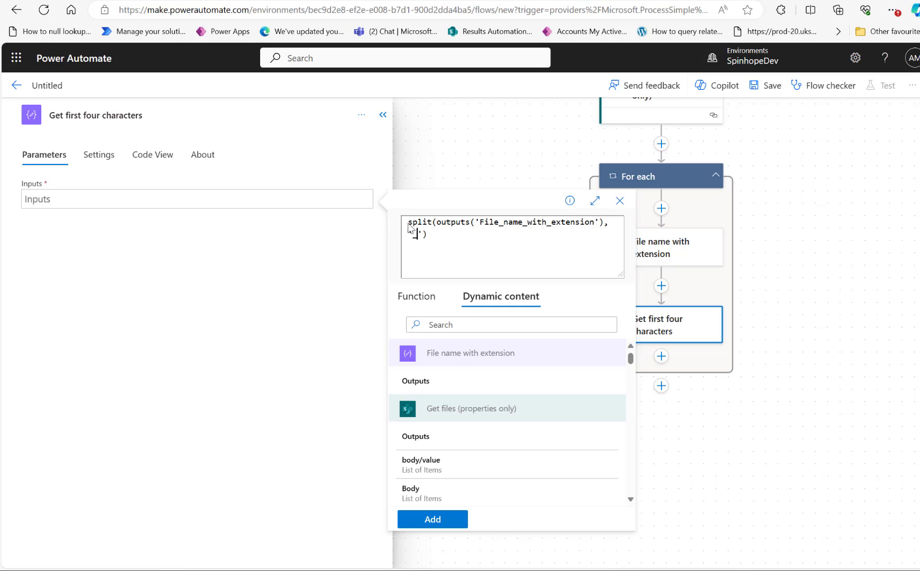
Complete the expression first(split(outputs('File_name_with_extension'),'_')) and add it to the inputs.
type("first(")
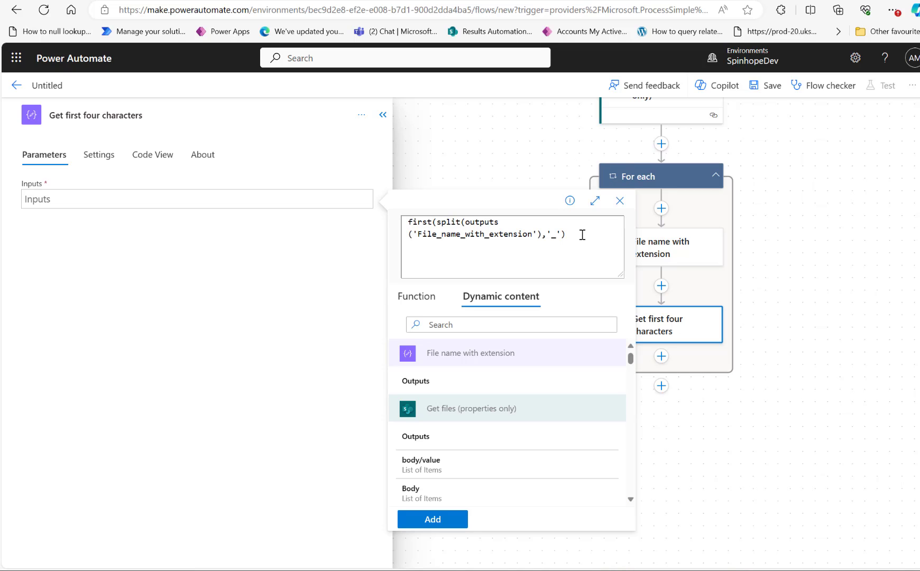
type(")")
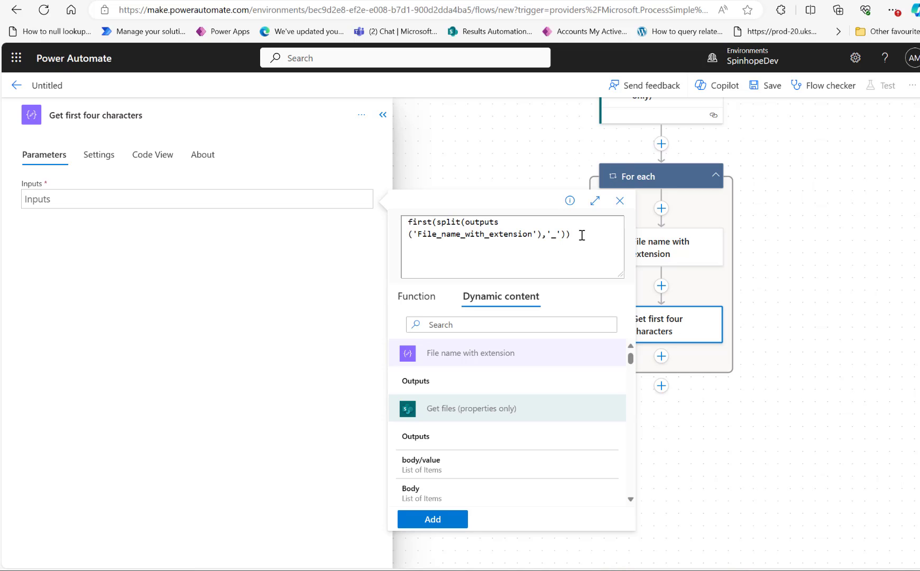
mouse_move(433, 520)
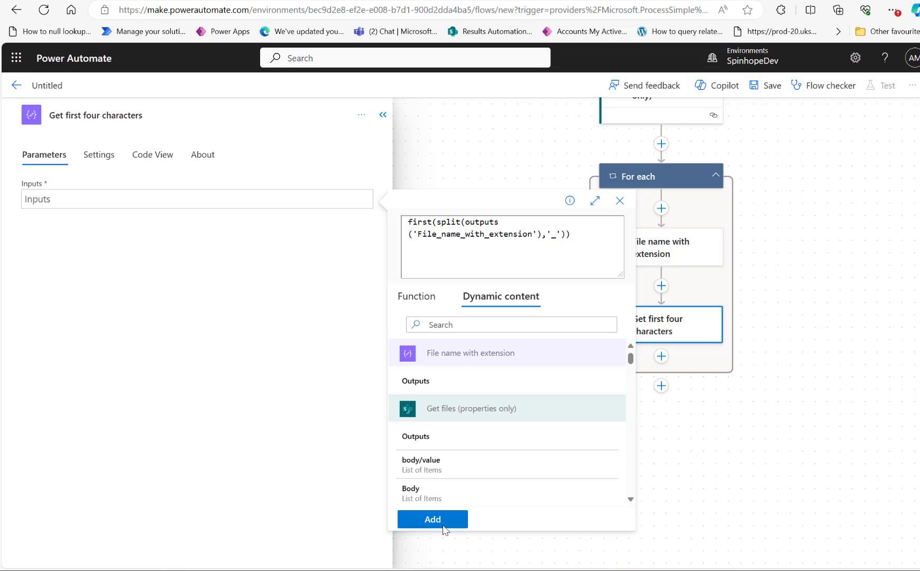
left_click(432, 520)
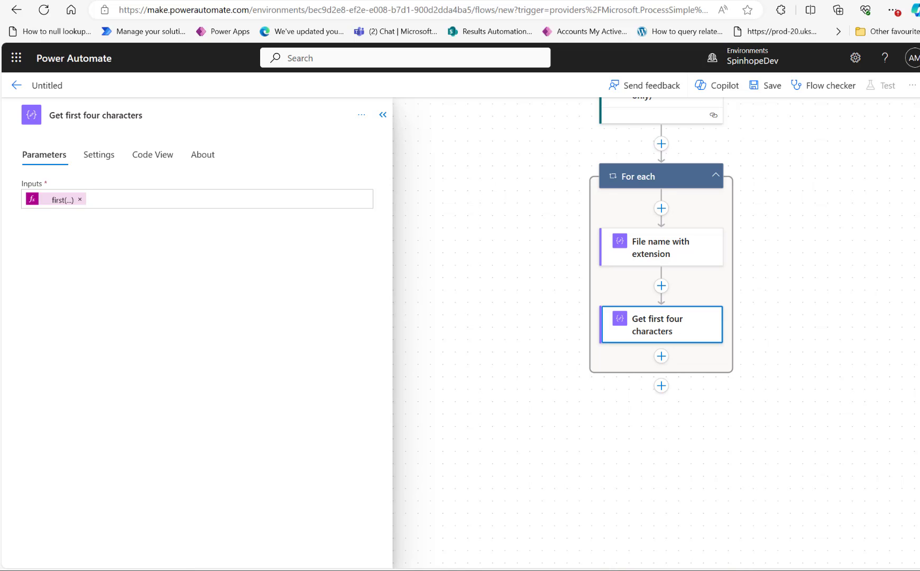
mouse_move(528, 277)
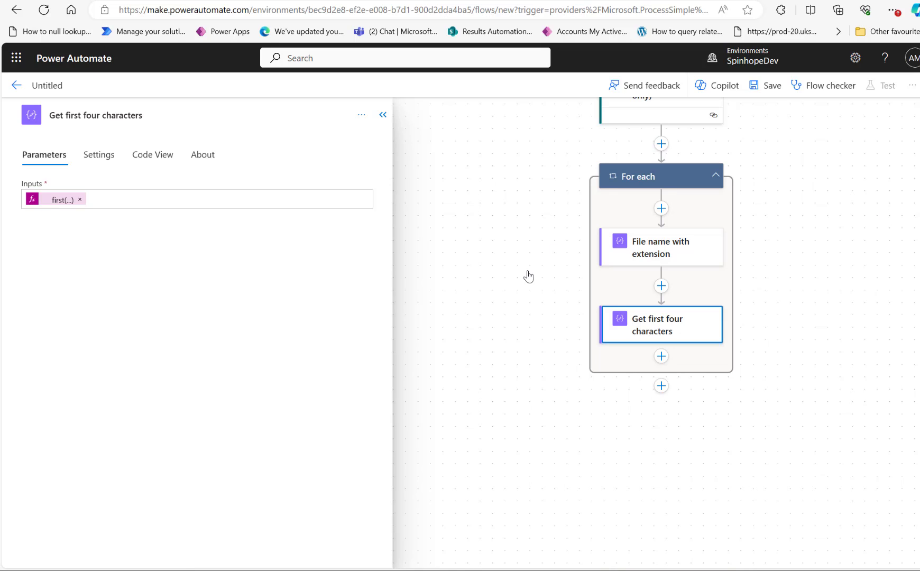
mouse_move(661, 356)
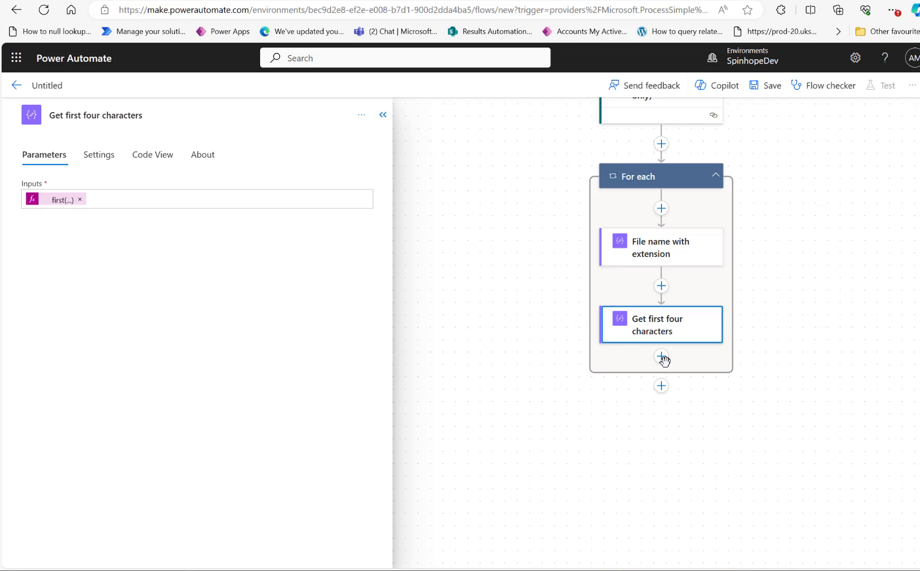
Add the SharePoint 'Create new folder' action after Get first four characters.
left_click(662, 356)
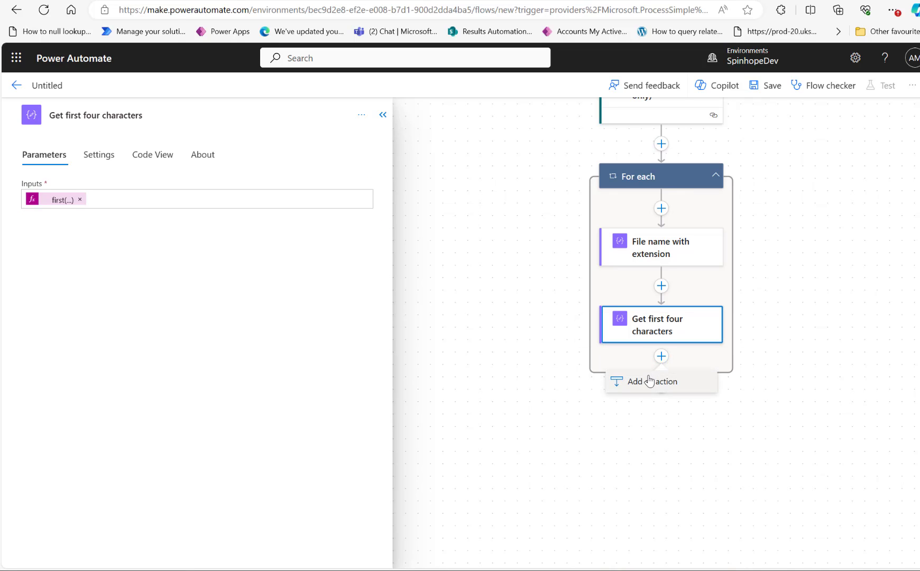
left_click(653, 381)
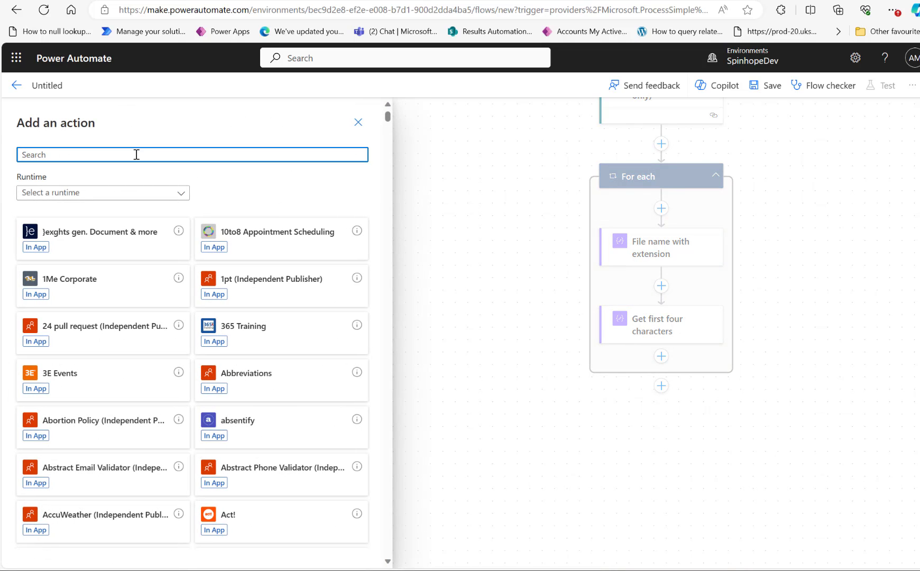
type("create folder")
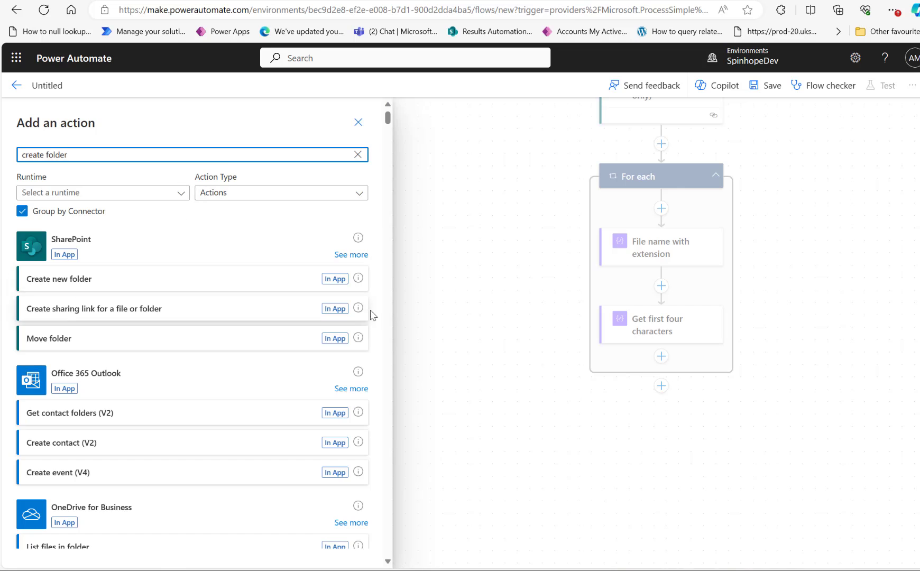
left_click(58, 279)
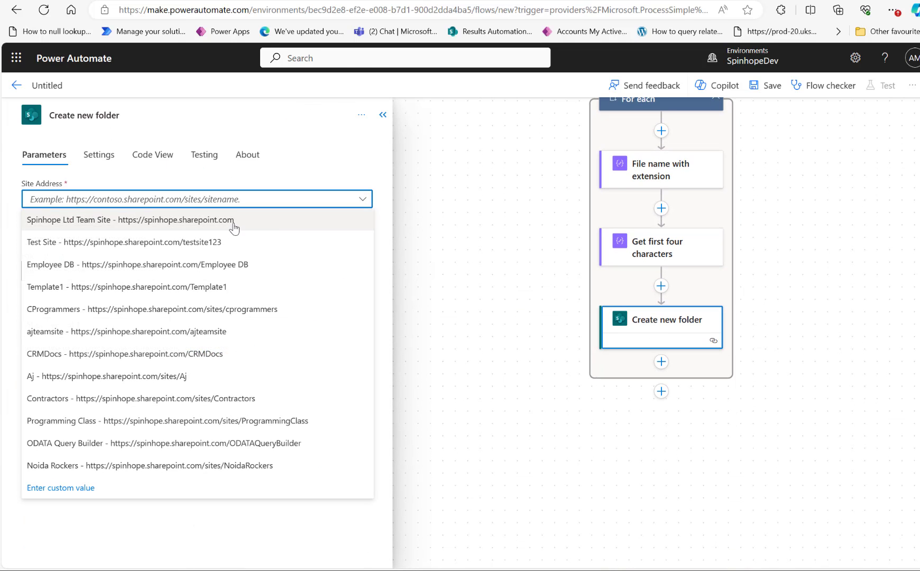
Set Site Address to Spinhope Ltd Team Site, library to TestAjDocLib and Folder Path to Outputs.
left_click(130, 220)
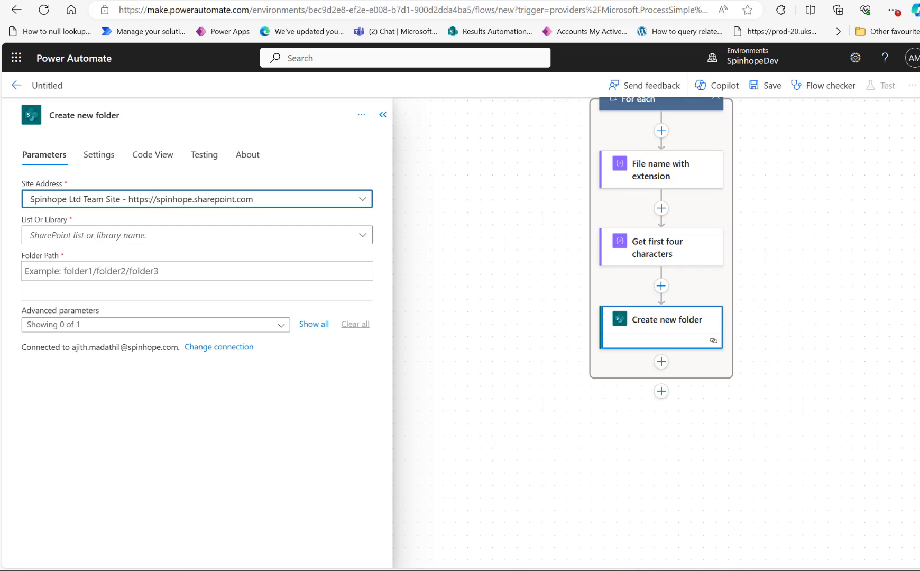
mouse_move(104, 253)
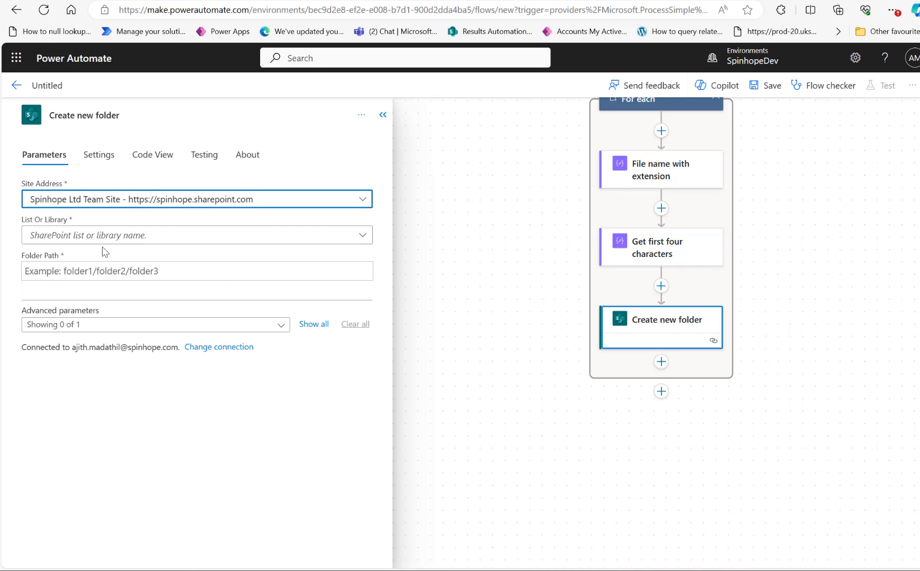
type("test")
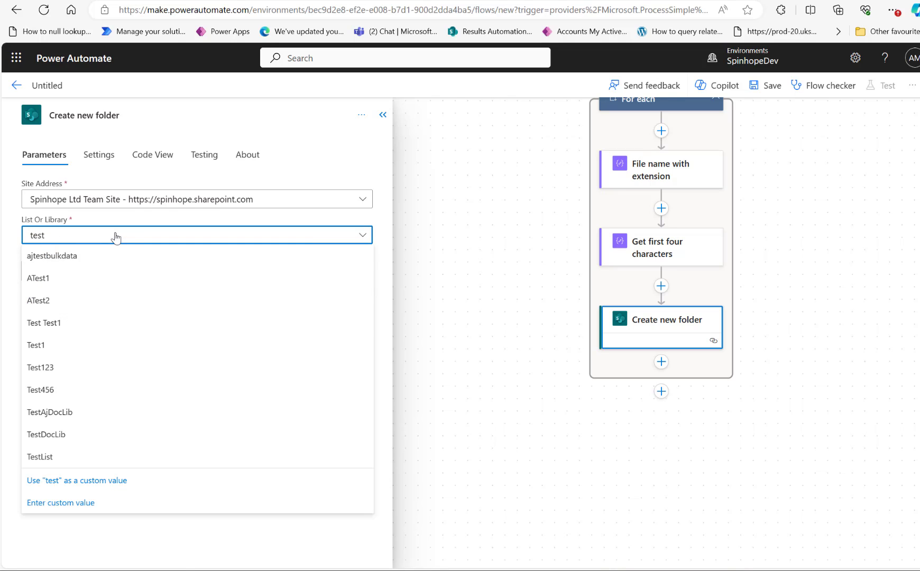
left_click(50, 414)
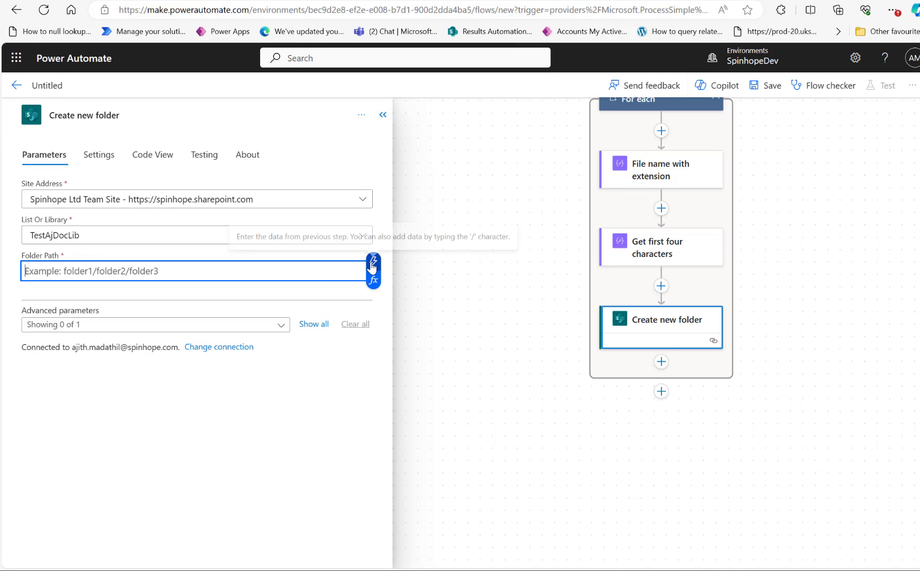
left_click(374, 271)
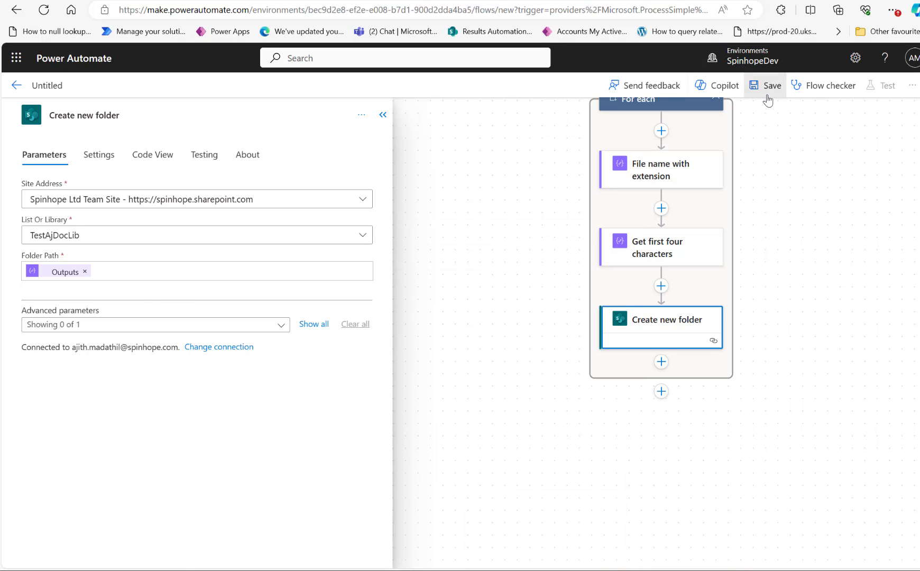
Rename the flow to 'Demo move file' and save it.
left_click(772, 84)
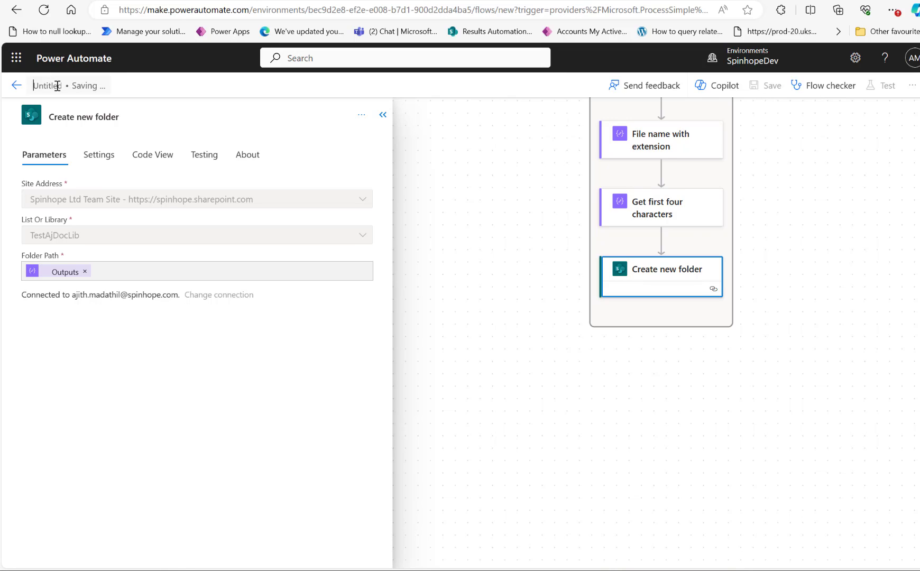
type("Demo move file")
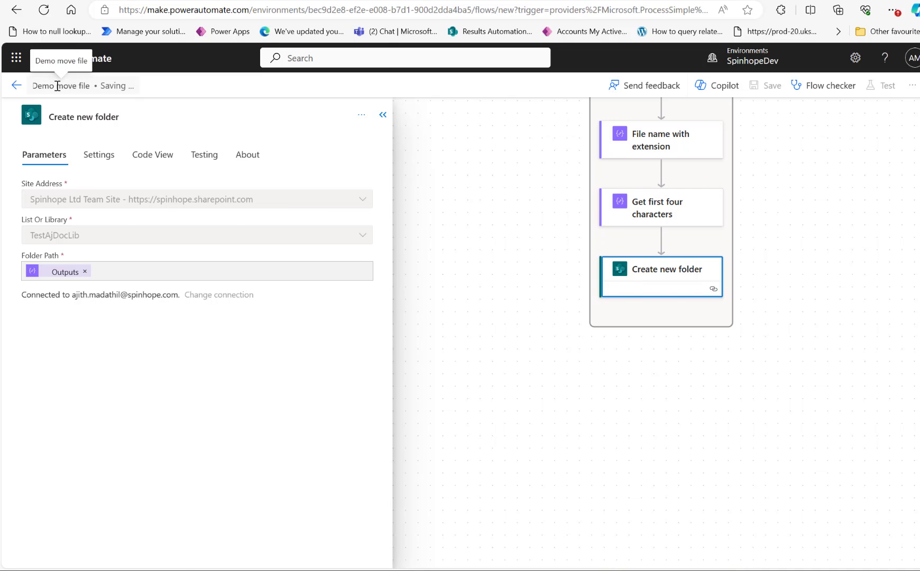
left_click(772, 85)
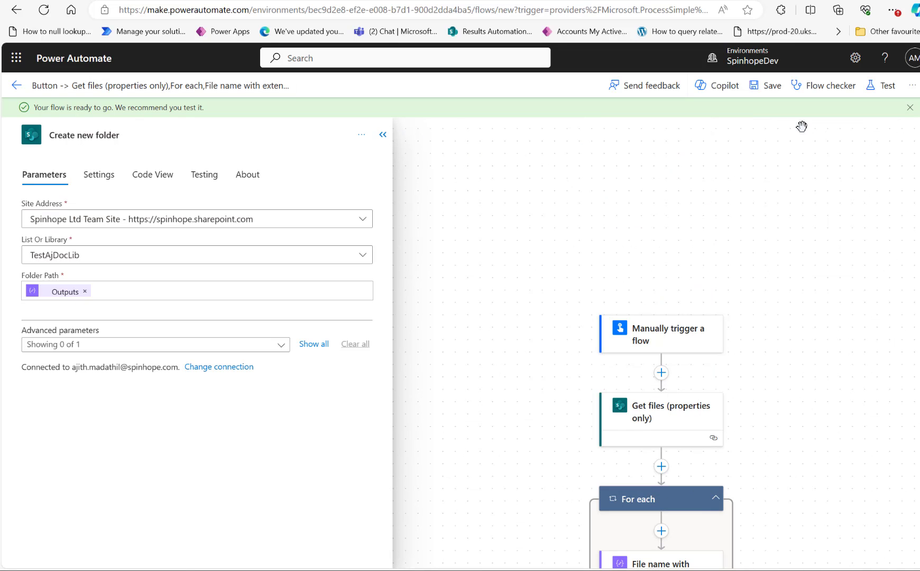
mouse_move(228, 86)
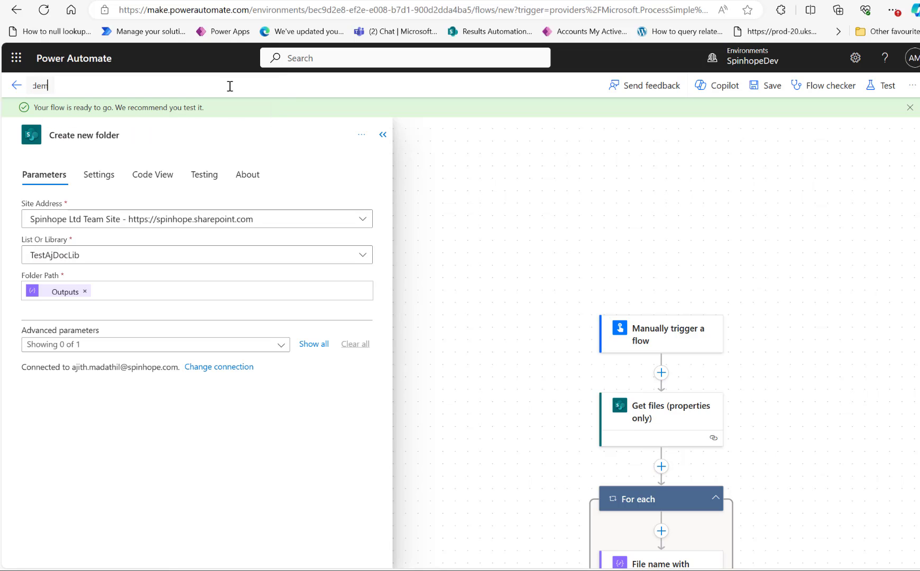
type("demo move file")
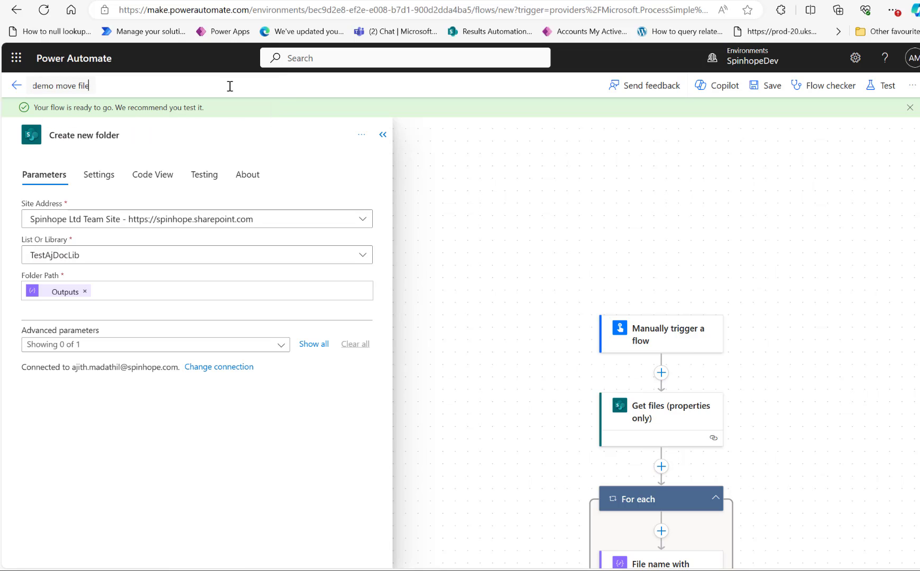
mouse_move(60, 84)
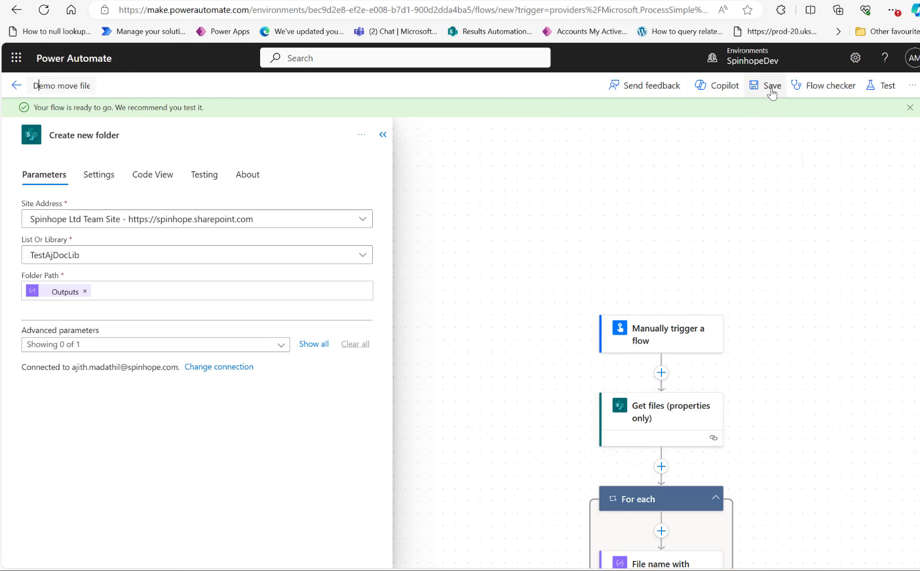
left_click(772, 85)
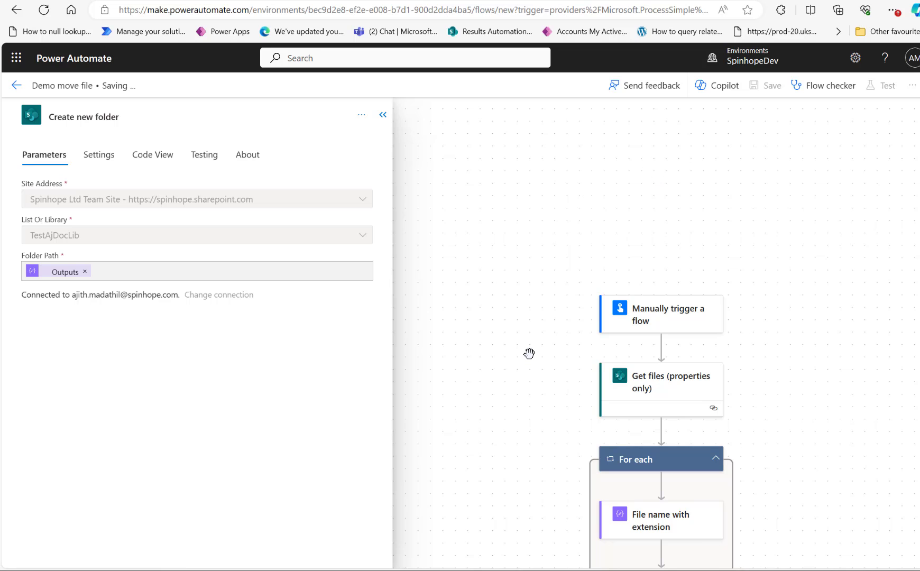
scroll("down", 3)
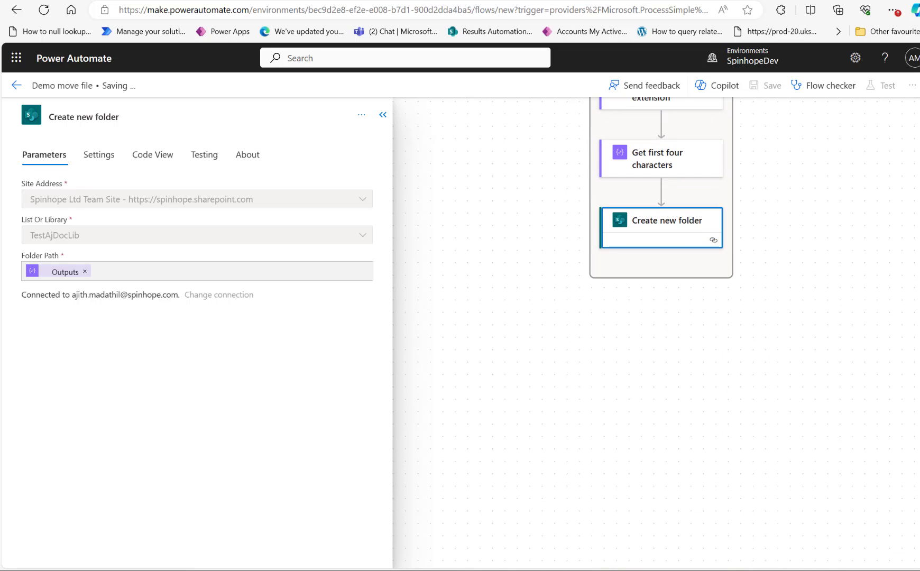
mouse_move(580, 267)
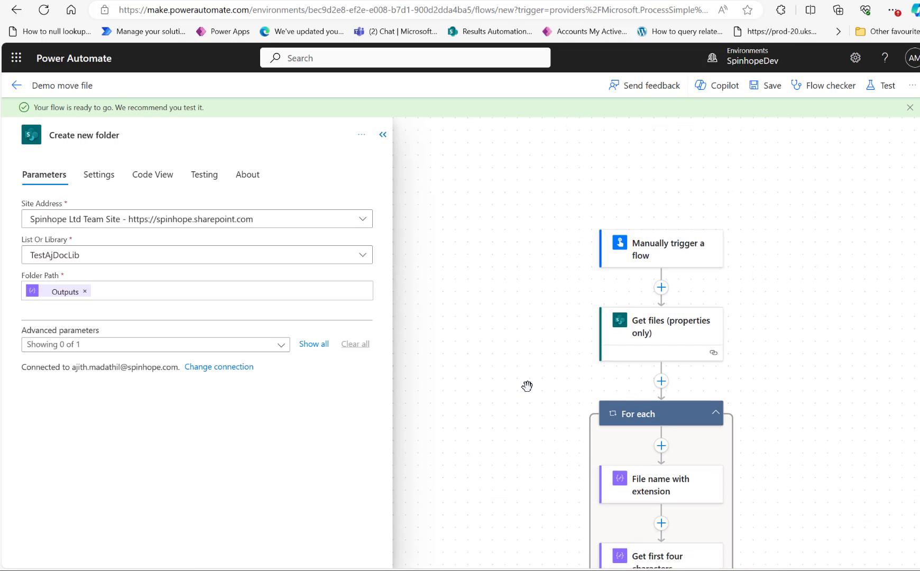
Insert a OneDrive for Business Get file content action after Create new folder inside the loop.
scroll("down", 3)
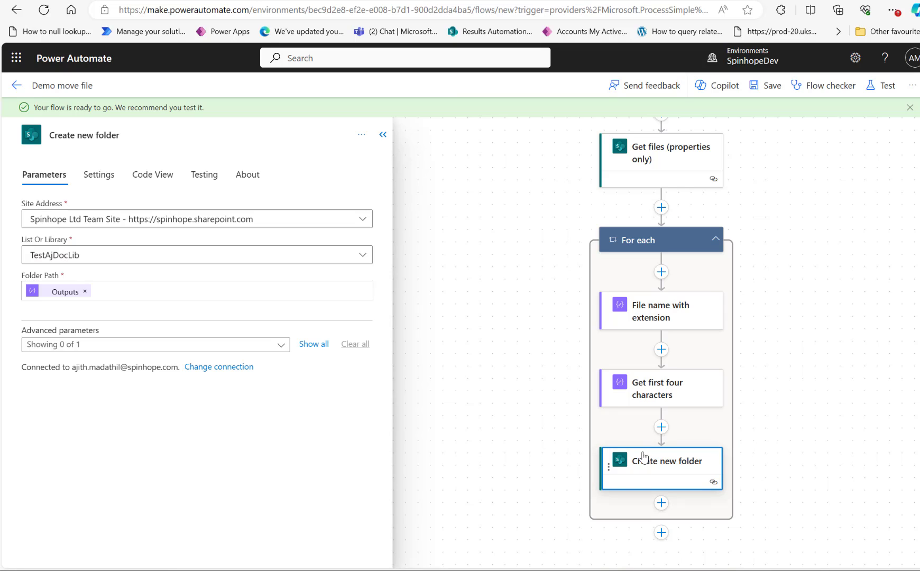
scroll("down", 3)
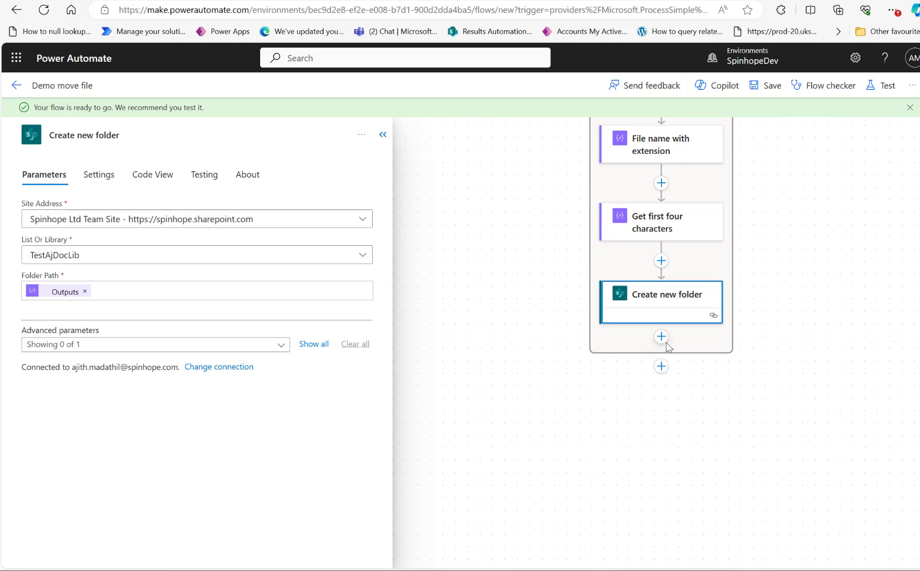
mouse_move(661, 335)
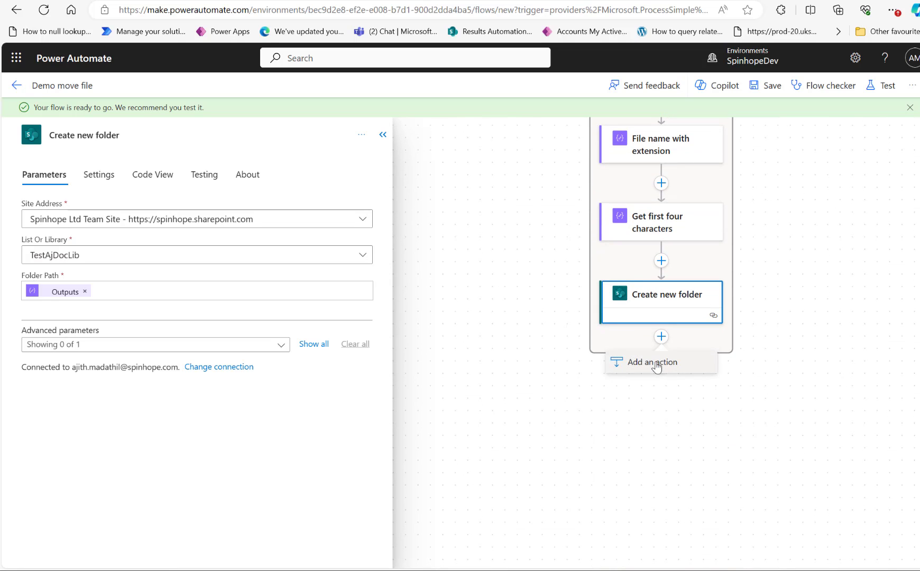
left_click(651, 362)
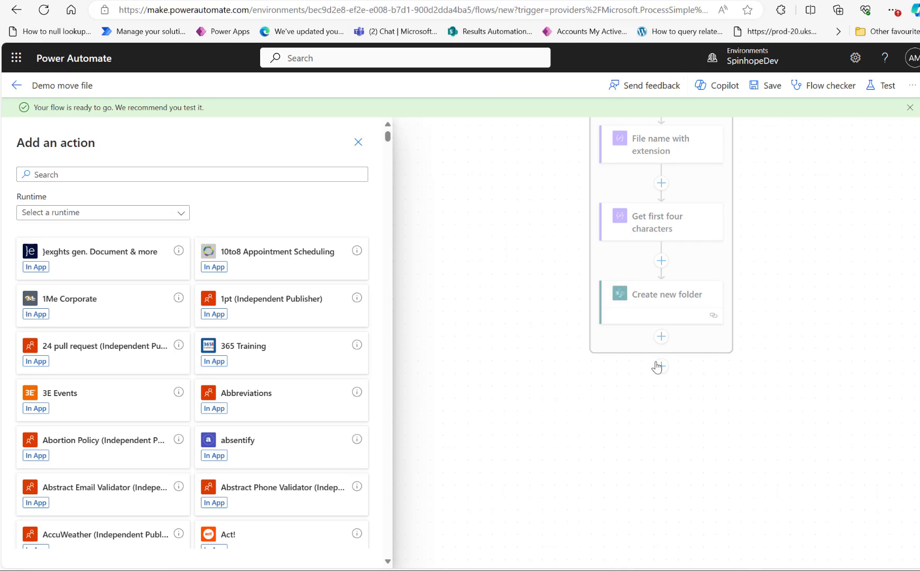
mouse_move(645, 359)
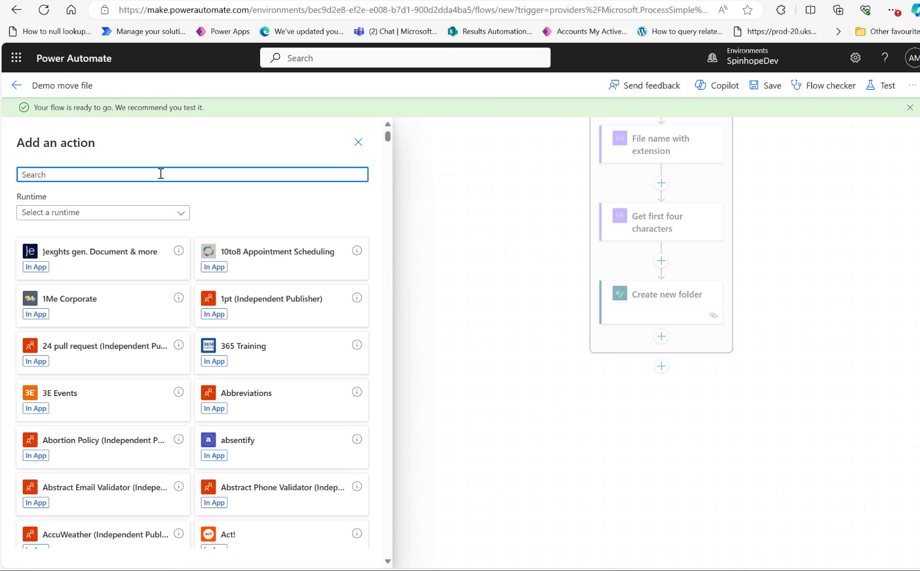
type("gt")
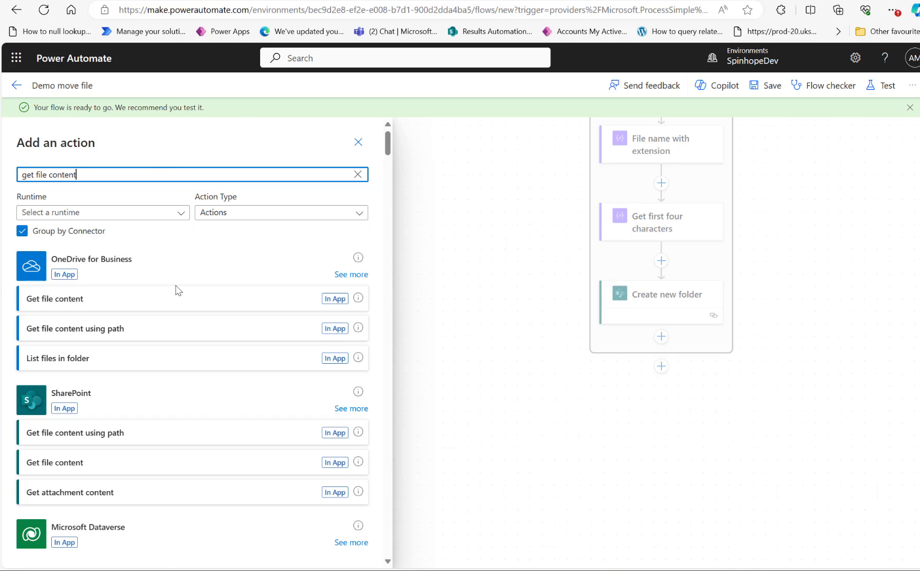
left_click(55, 298)
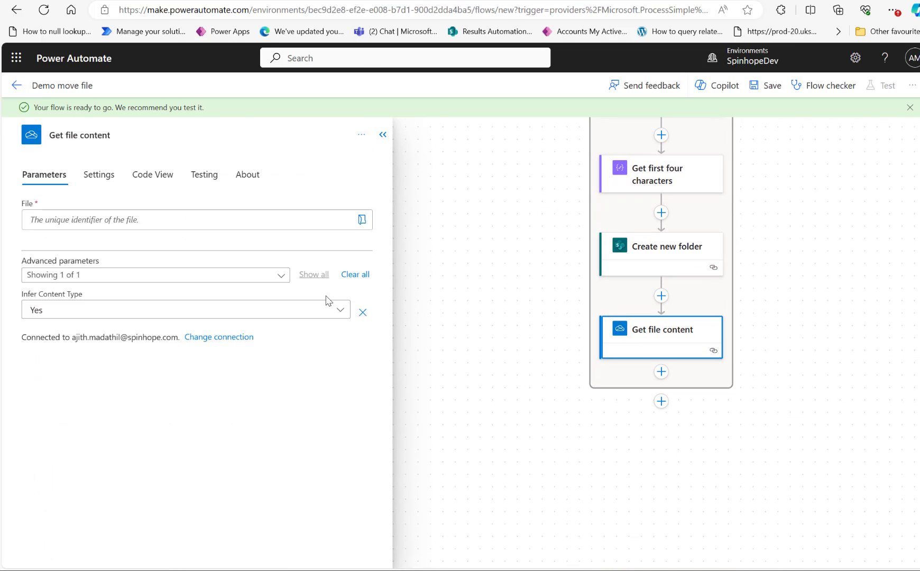
mouse_move(276, 220)
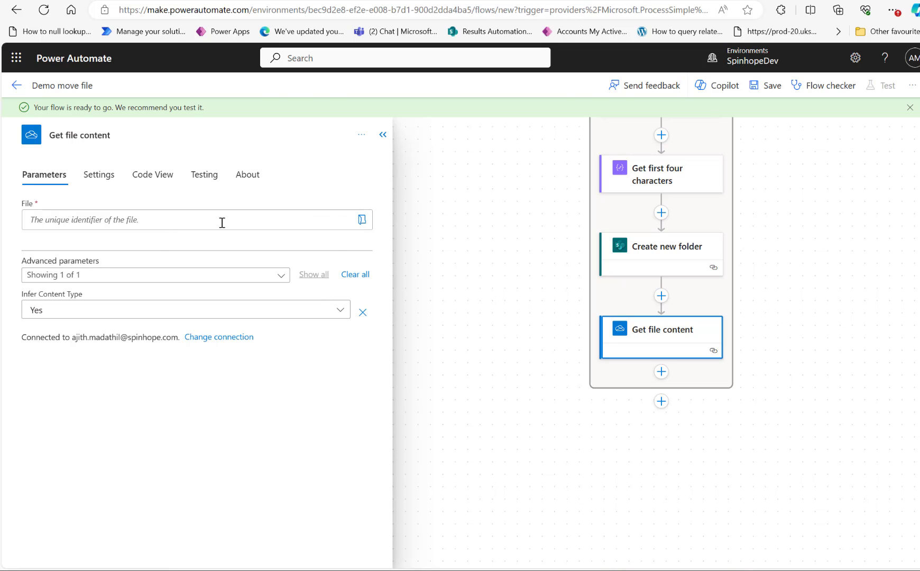
mouse_move(222, 222)
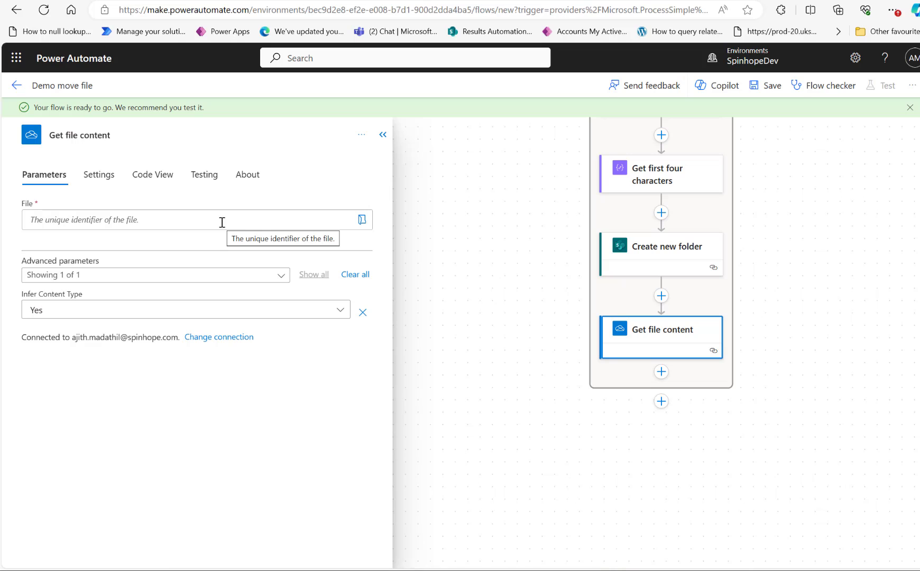
mouse_move(99, 175)
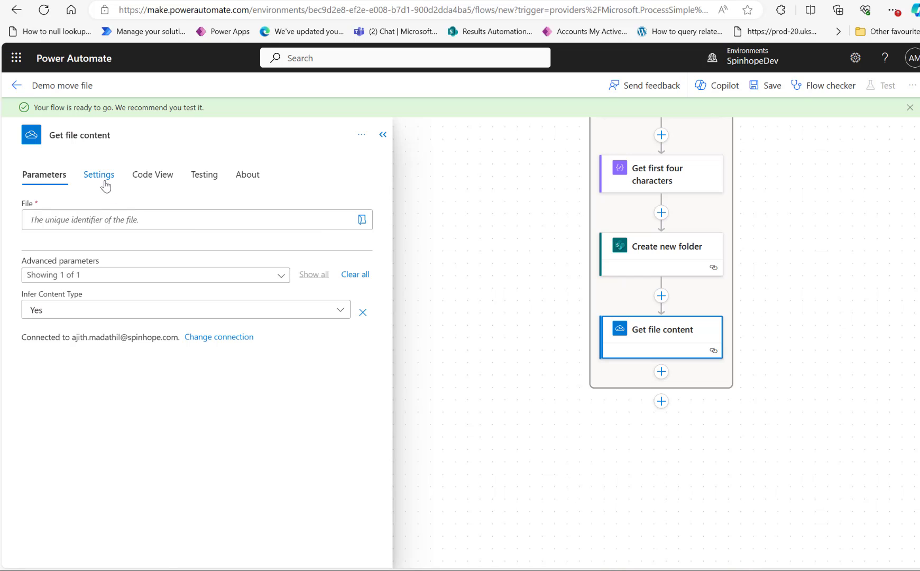
Open the options menu of the OneDrive Get file content step.
left_click(45, 174)
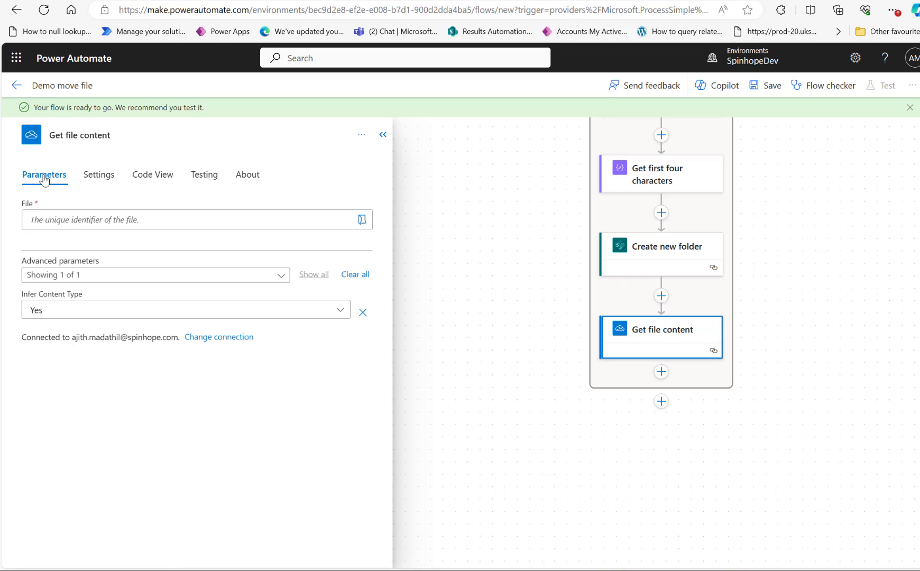
mouse_move(61, 186)
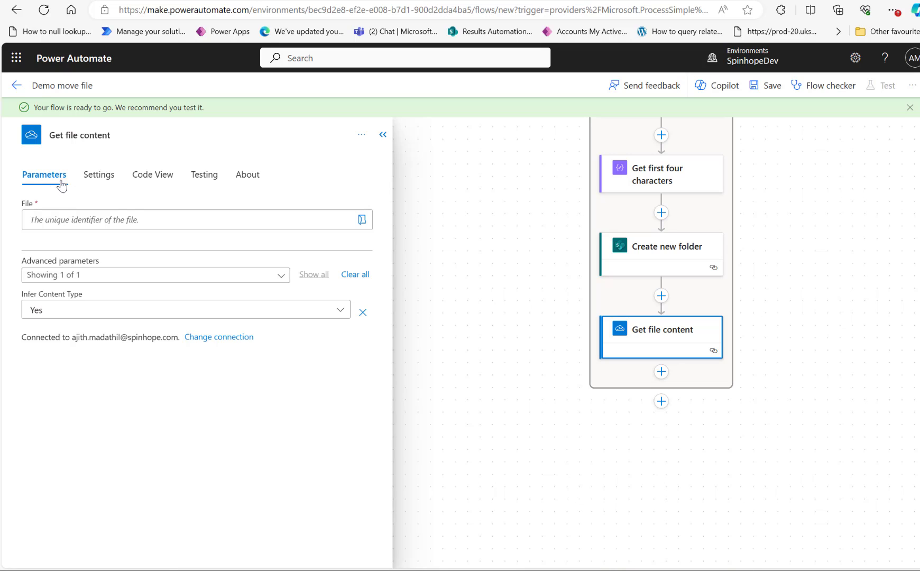
mouse_move(144, 221)
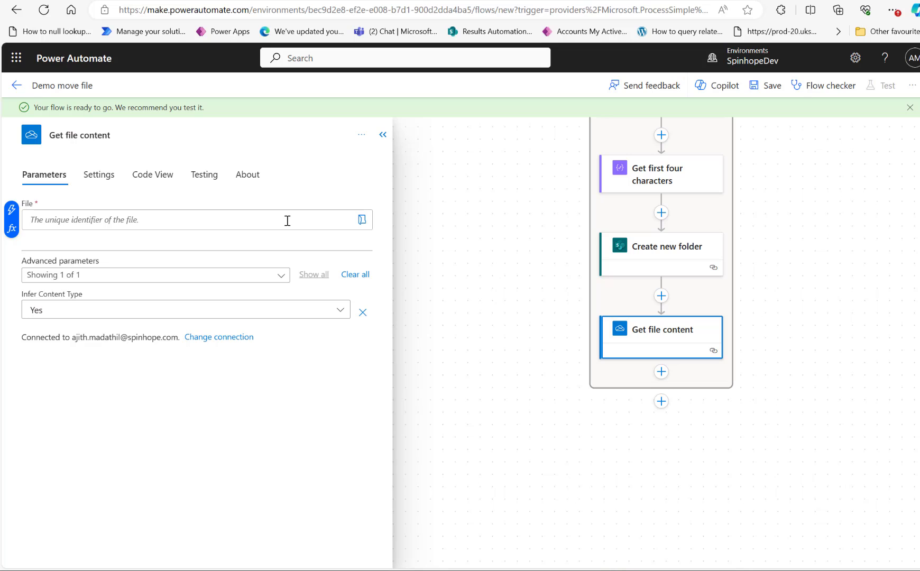
left_click(361, 134)
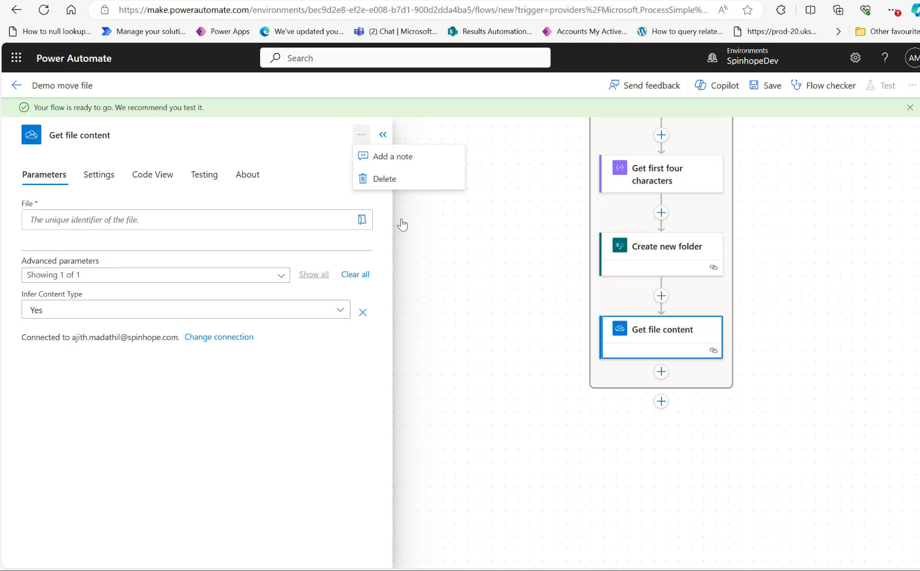
Delete the OneDrive step and search 'get file content' for a new action after Create new folder.
left_click(382, 135)
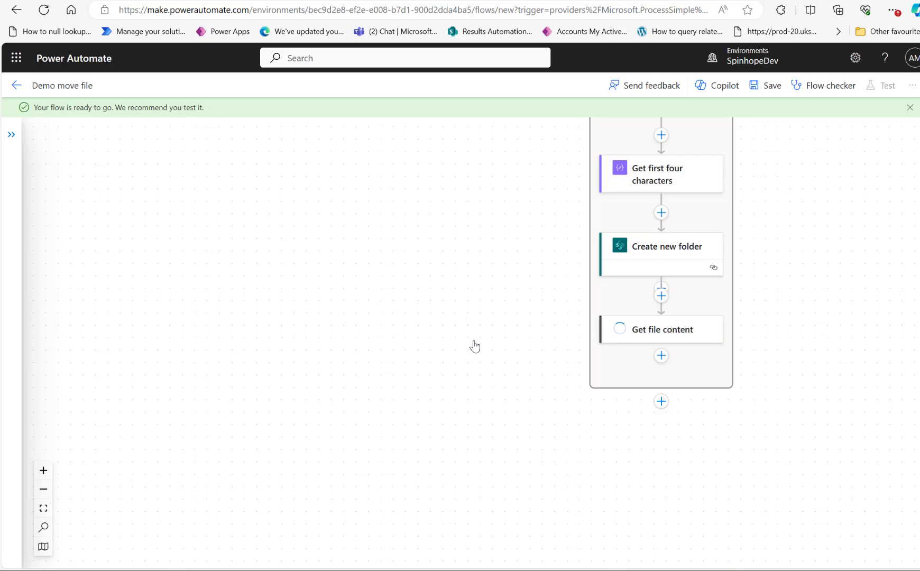
left_click(661, 296)
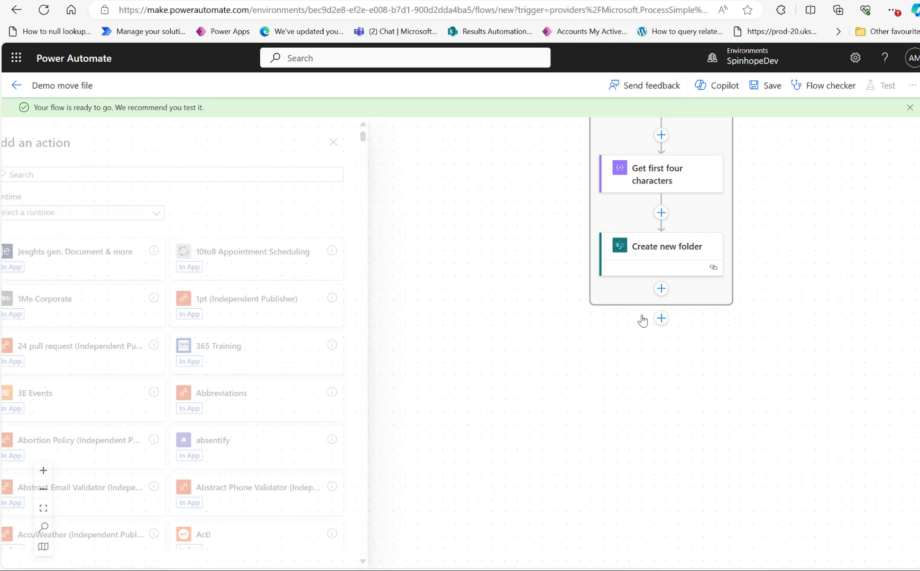
type("get")
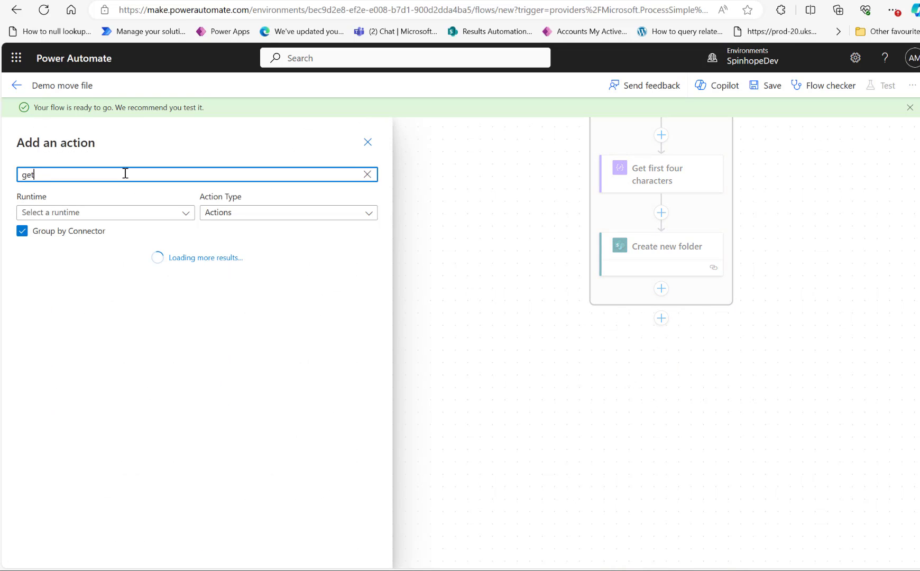
type("file cone")
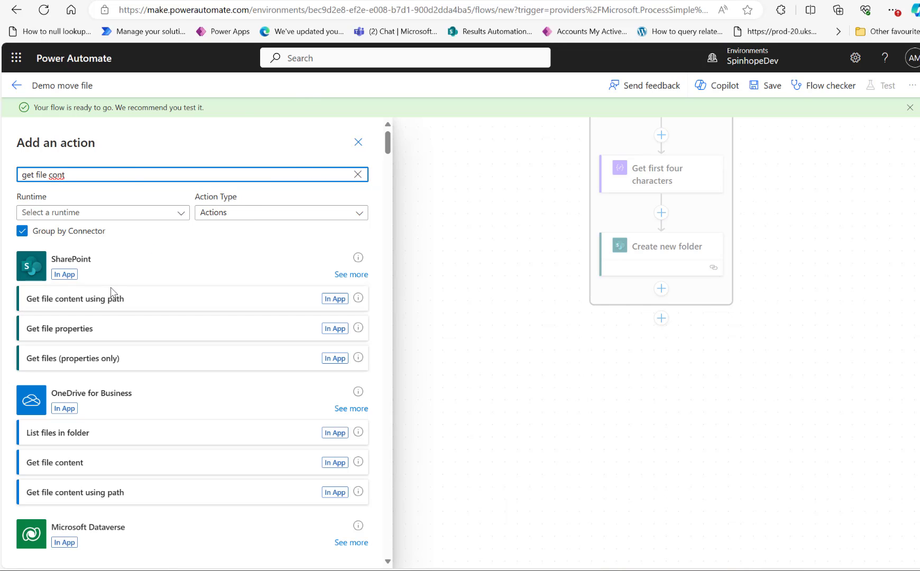
mouse_move(116, 318)
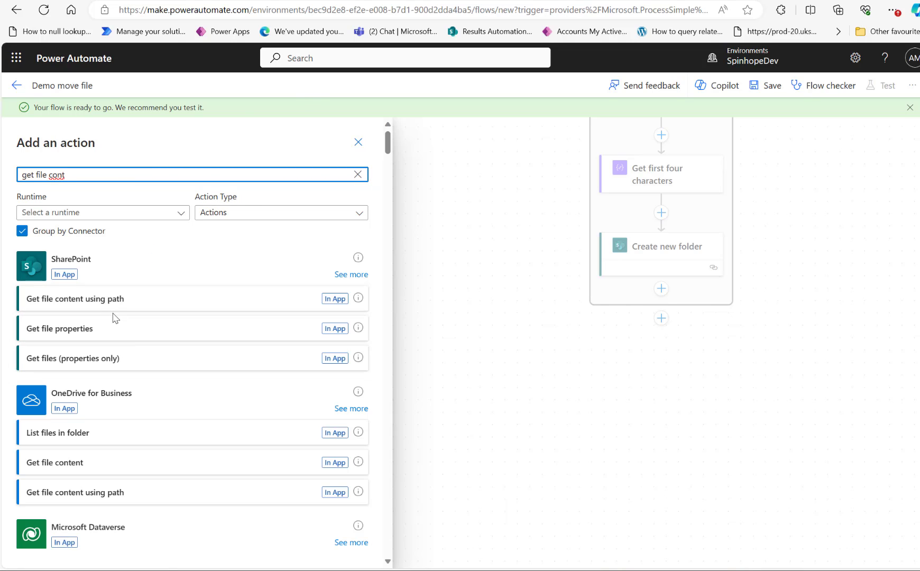
type("ent")
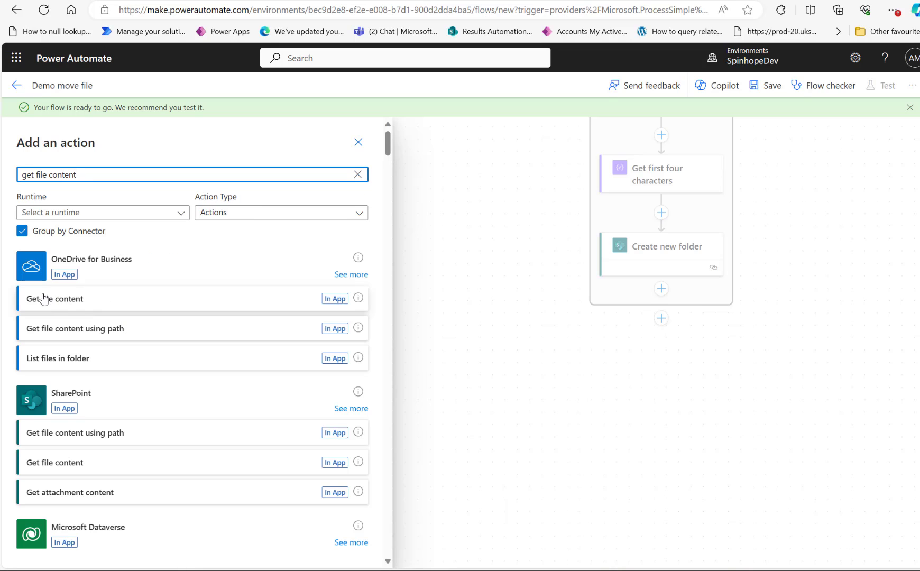
mouse_move(334, 467)
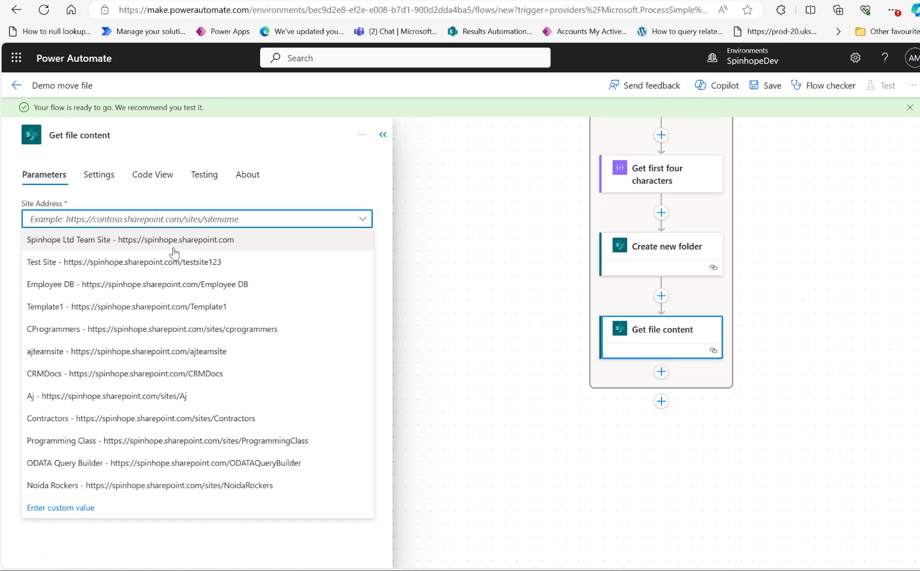
Point Get file content at Spinhope Ltd Team Site with File Identifier set to Get files' Identifier.
left_click(130, 239)
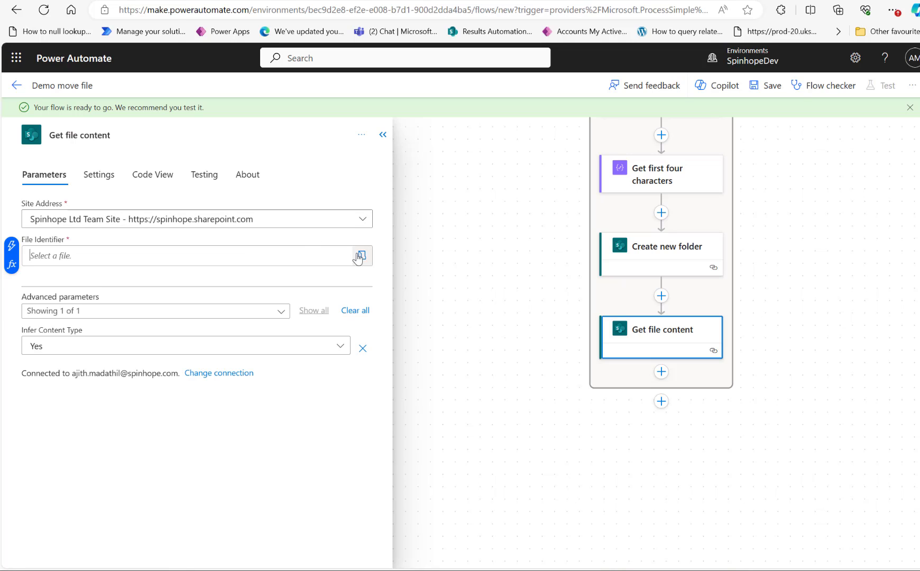
left_click(360, 255)
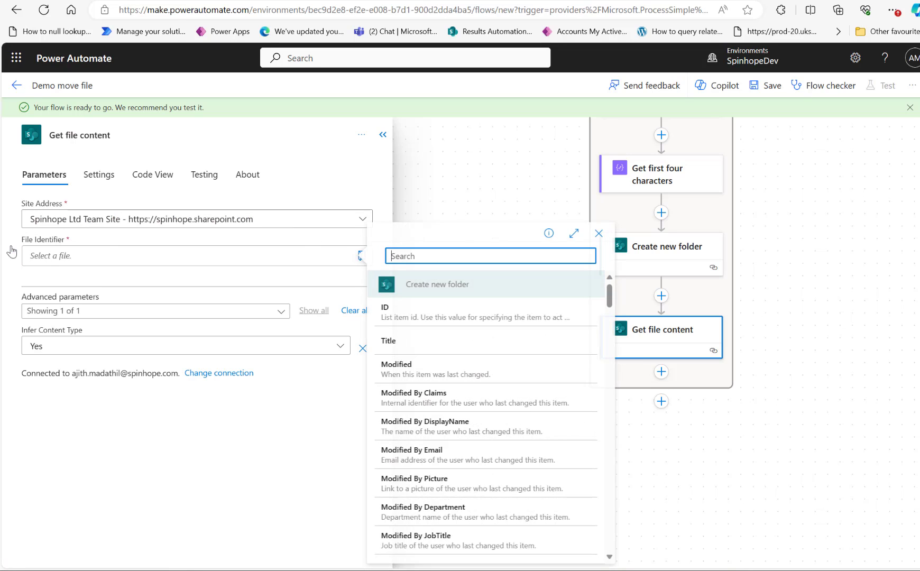
type("id")
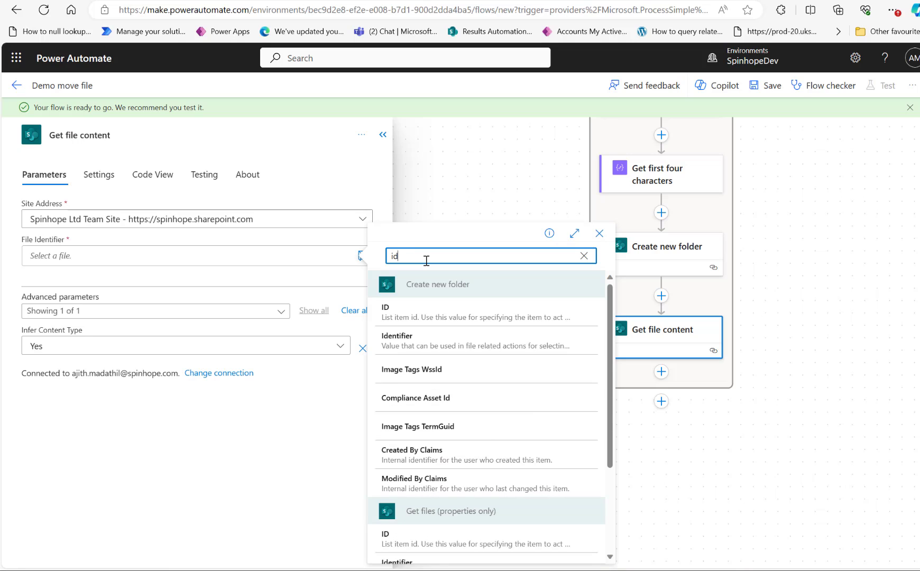
scroll("down", 3)
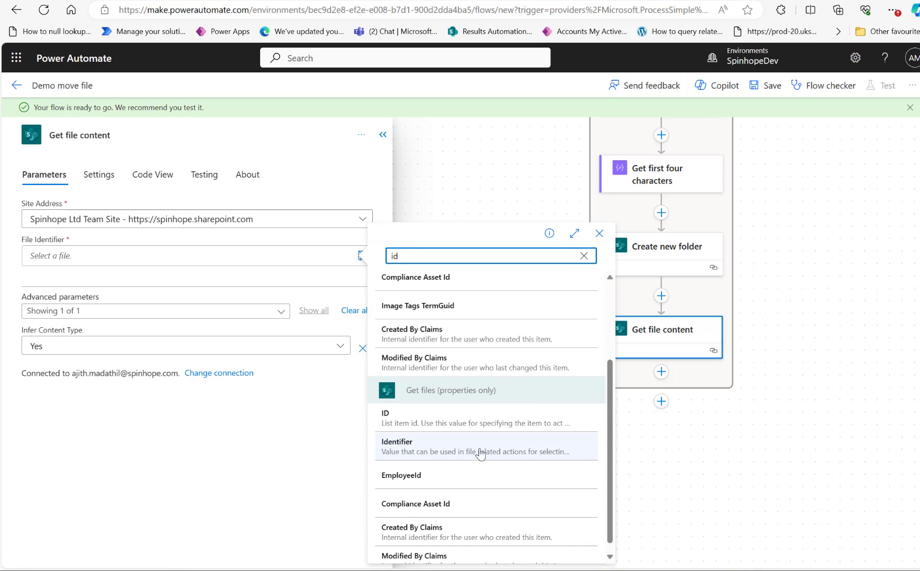
mouse_move(417, 453)
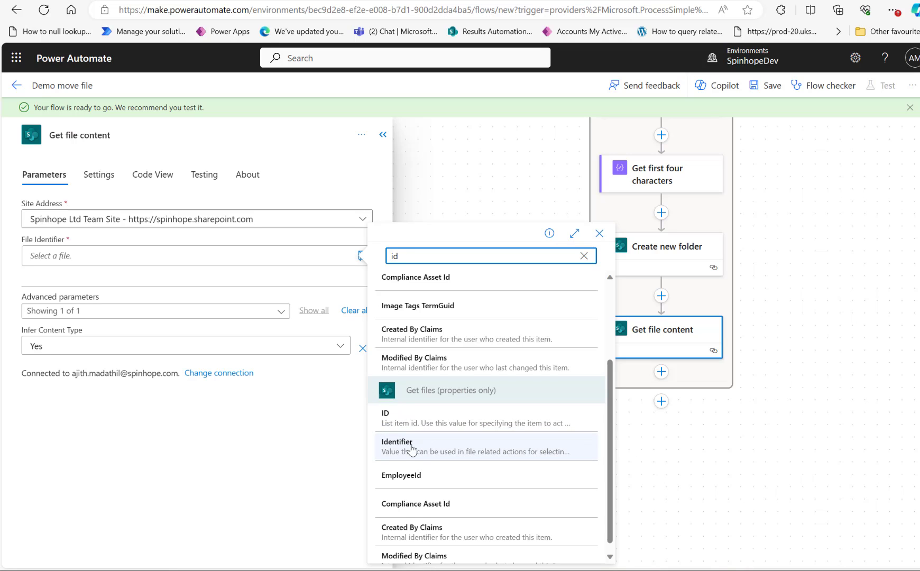
mouse_move(481, 459)
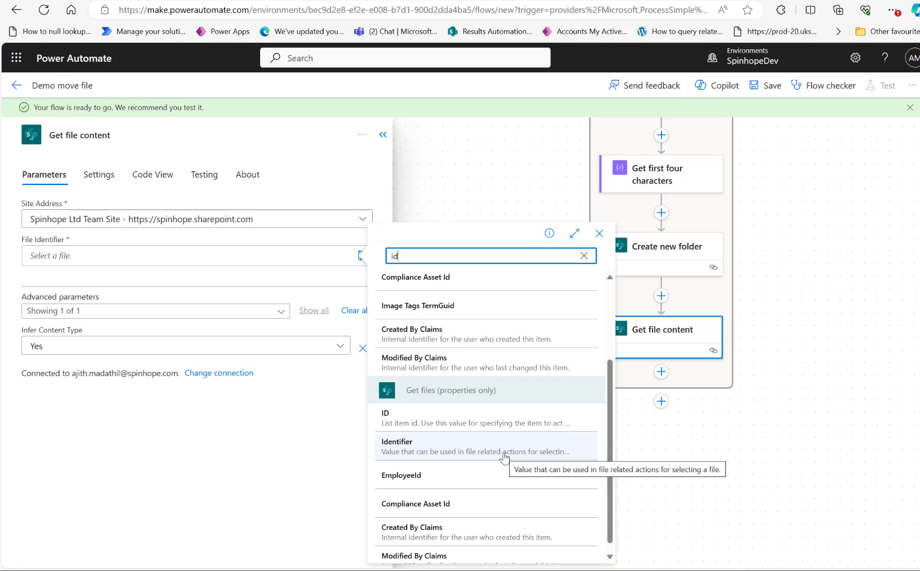
left_click(397, 446)
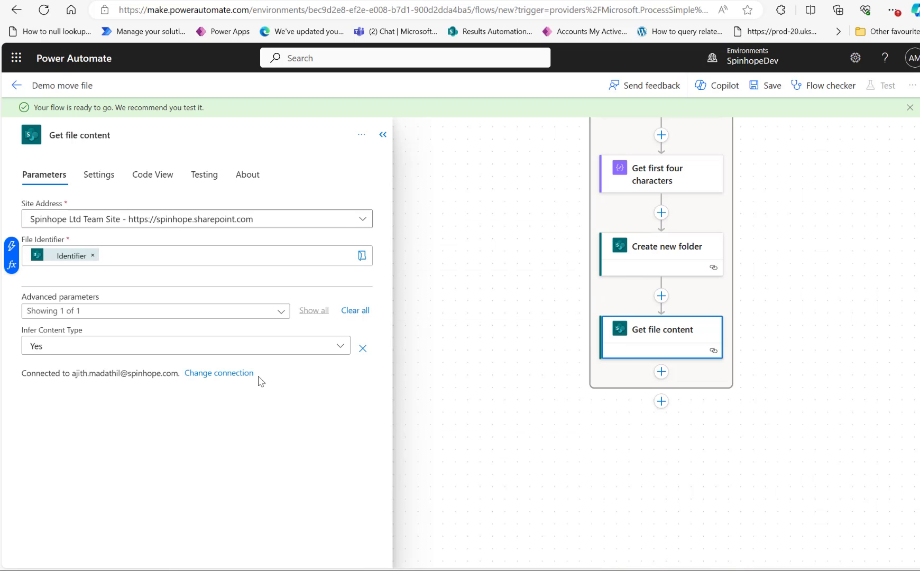
mouse_move(261, 382)
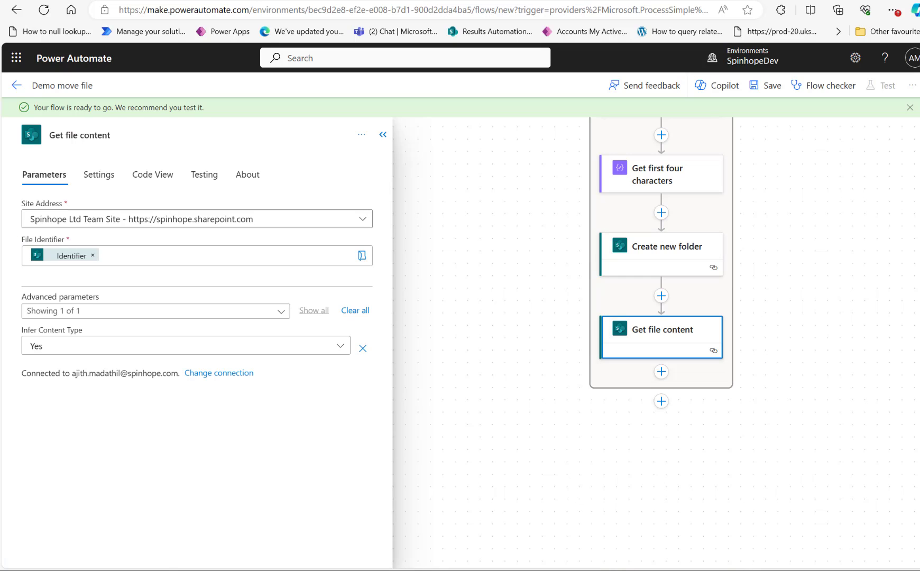
mouse_move(664, 364)
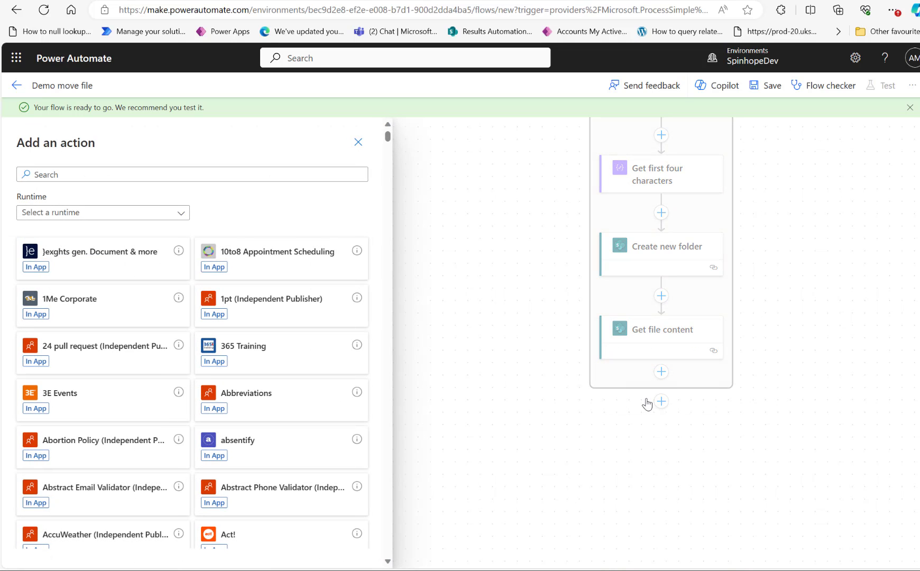
Add the SharePoint Create file action found by searching 'create file'.
type("c")
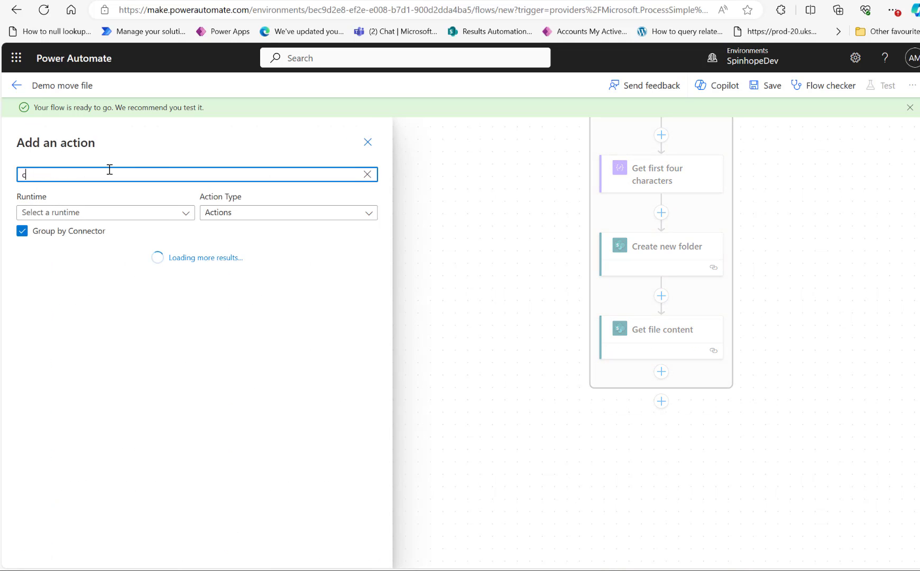
type("create file")
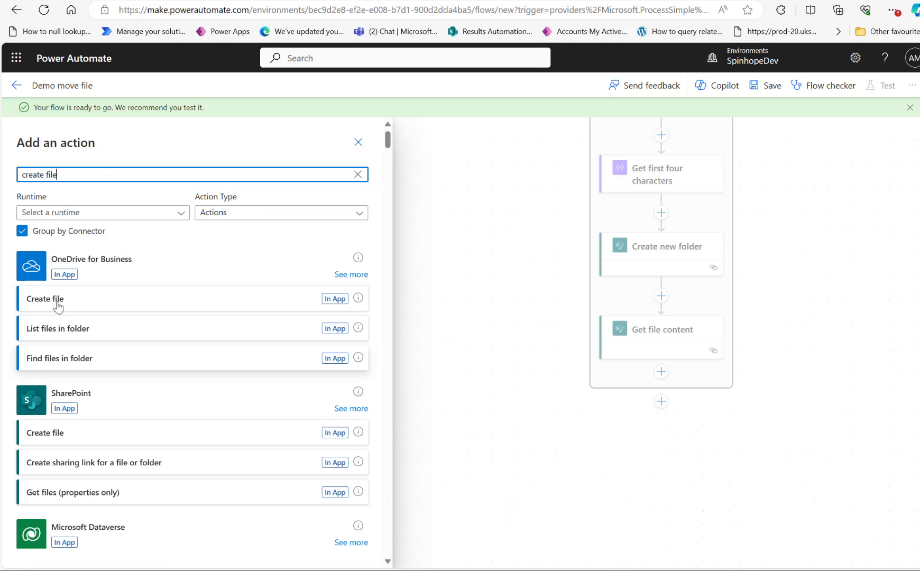
mouse_move(333, 435)
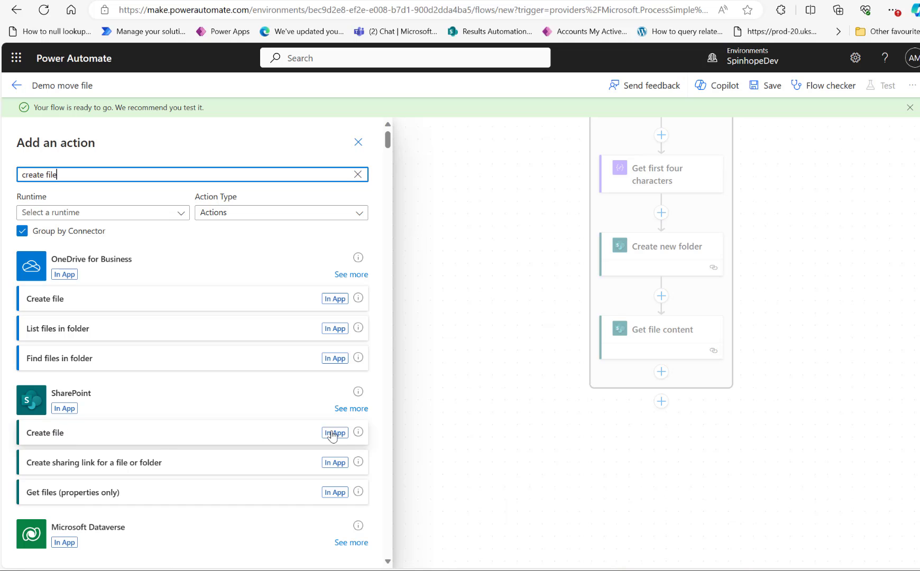
left_click(44, 432)
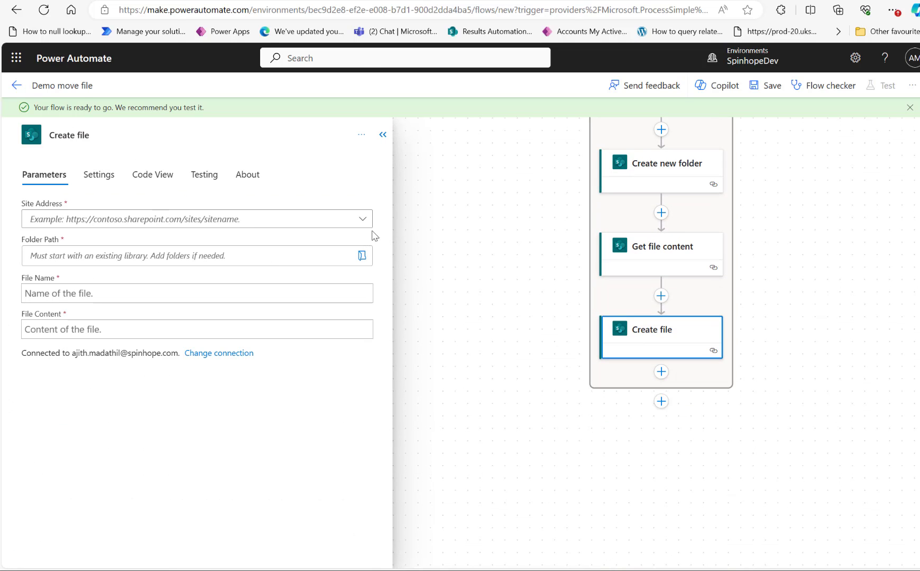
Set Create file to Spinhope Ltd Team Site with folder path /TestAjDocLib.
left_click(197, 218)
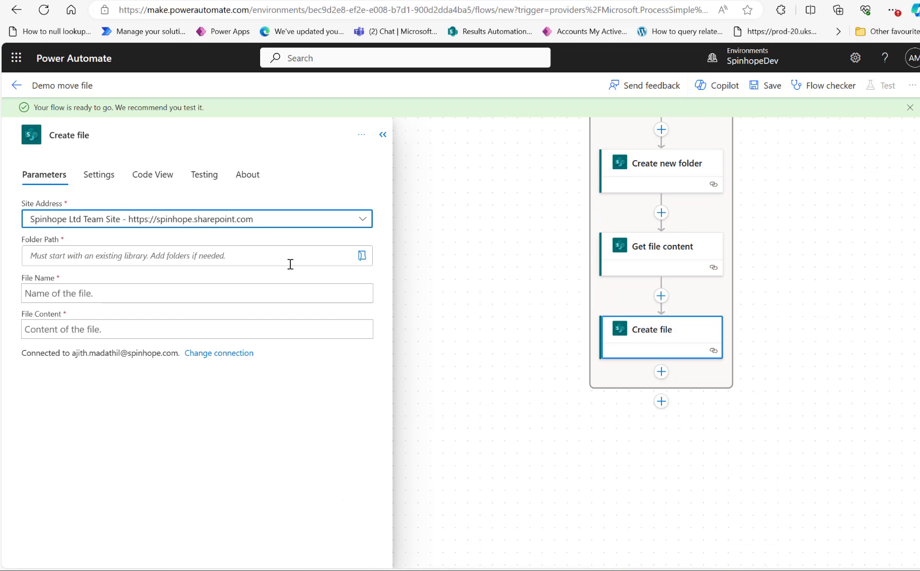
mouse_move(318, 259)
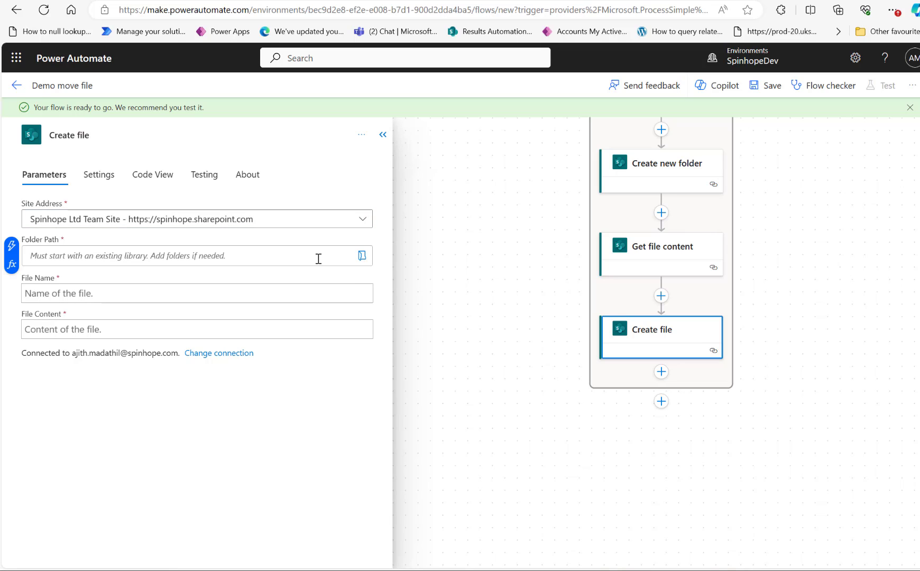
type("/Test")
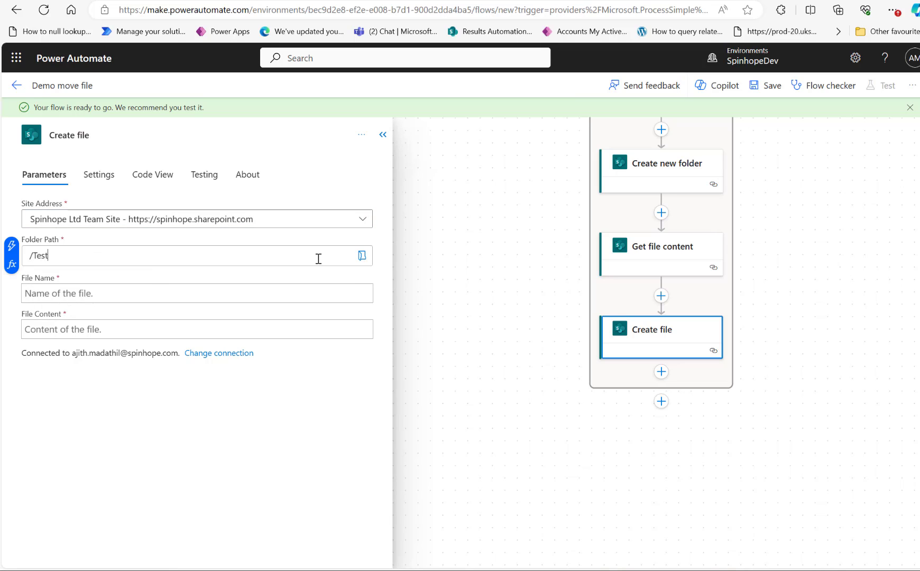
type("AjDocLib/")
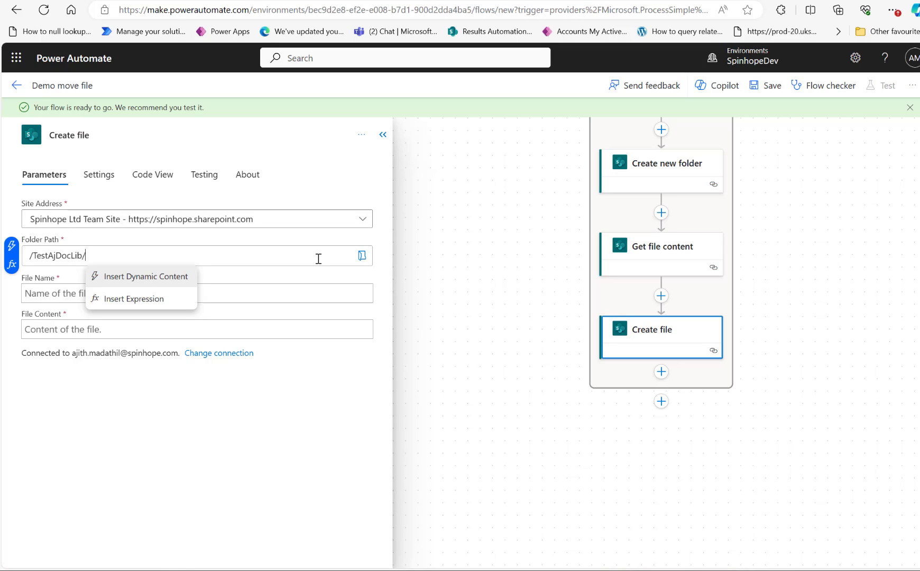
mouse_move(168, 279)
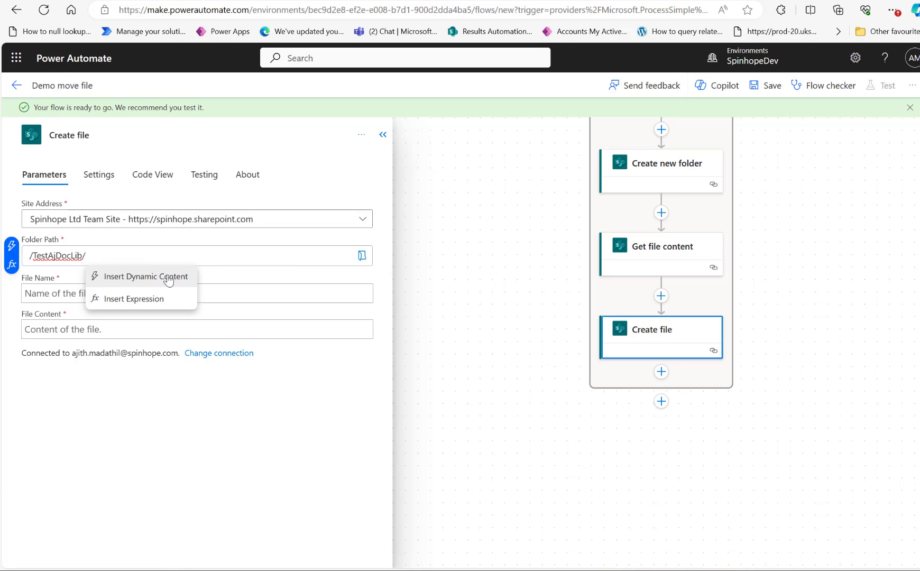
left_click(146, 276)
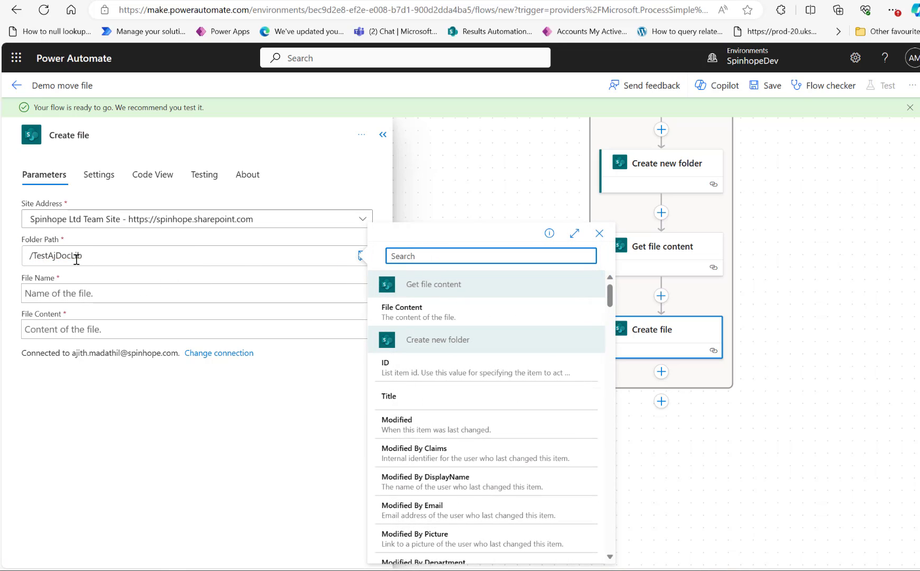
left_click(598, 233)
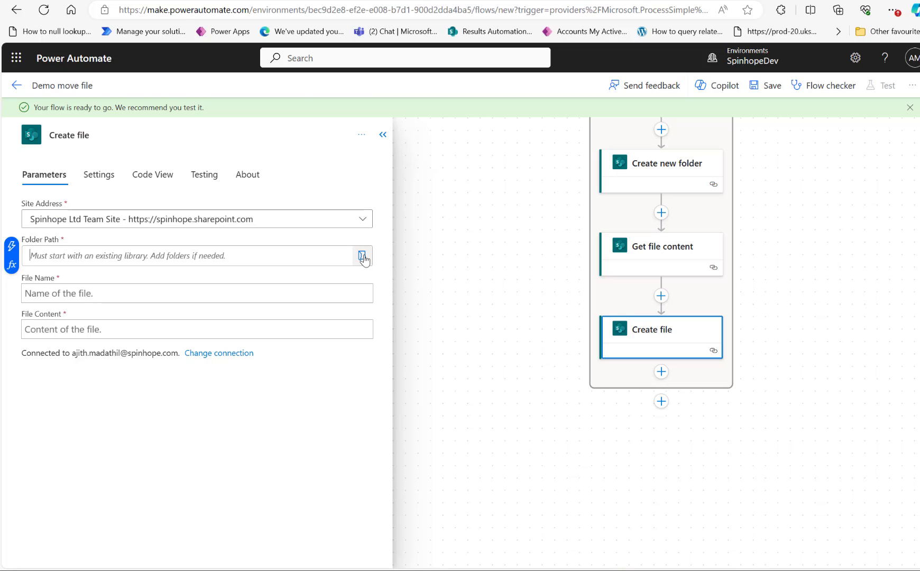
left_click(363, 255)
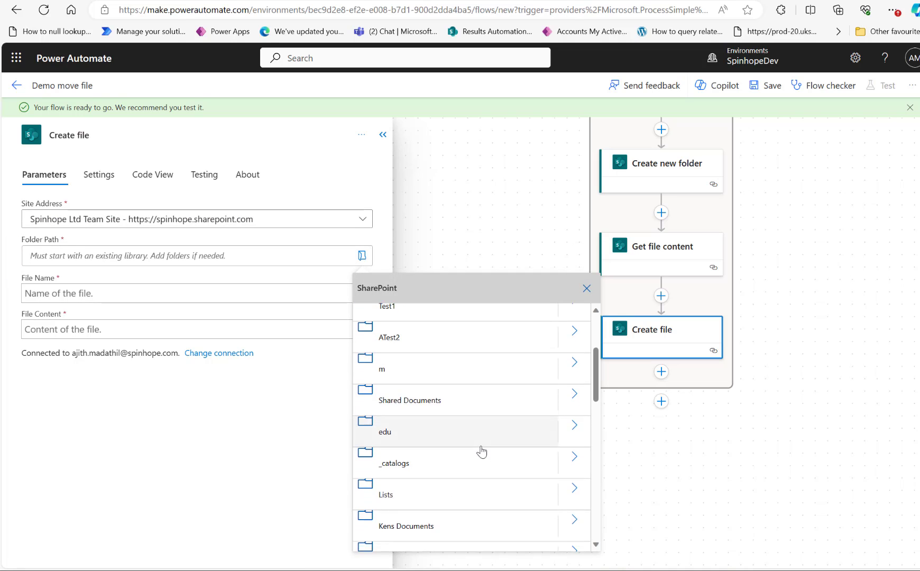
scroll("down", 3)
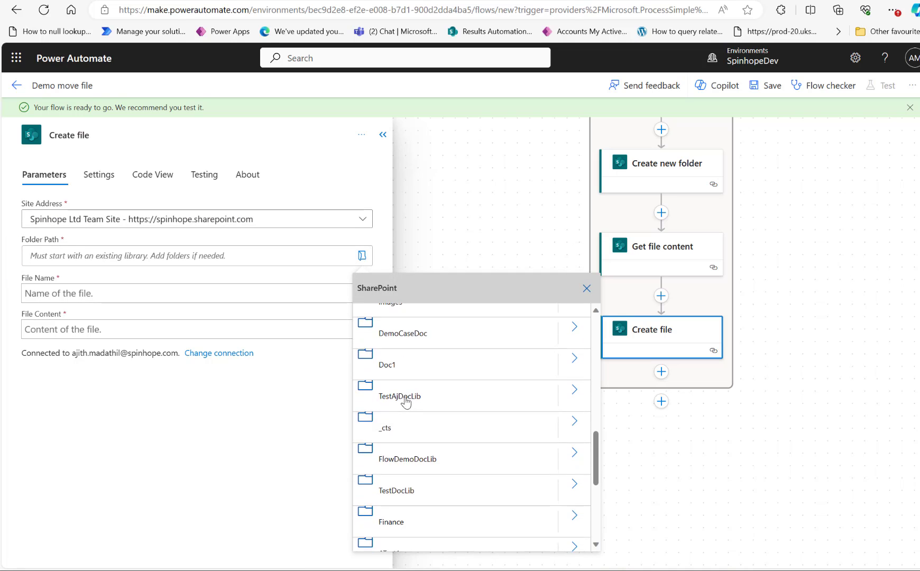
left_click(400, 397)
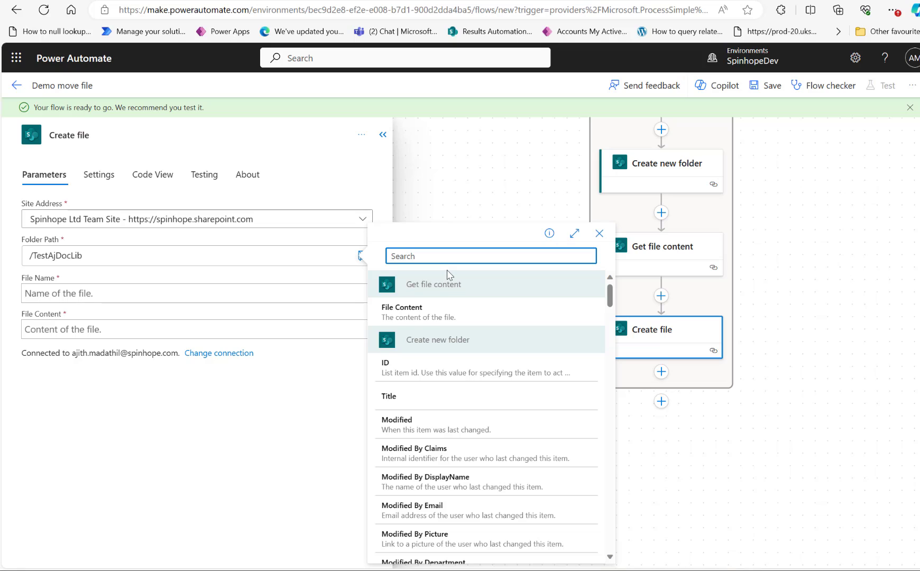
mouse_move(444, 259)
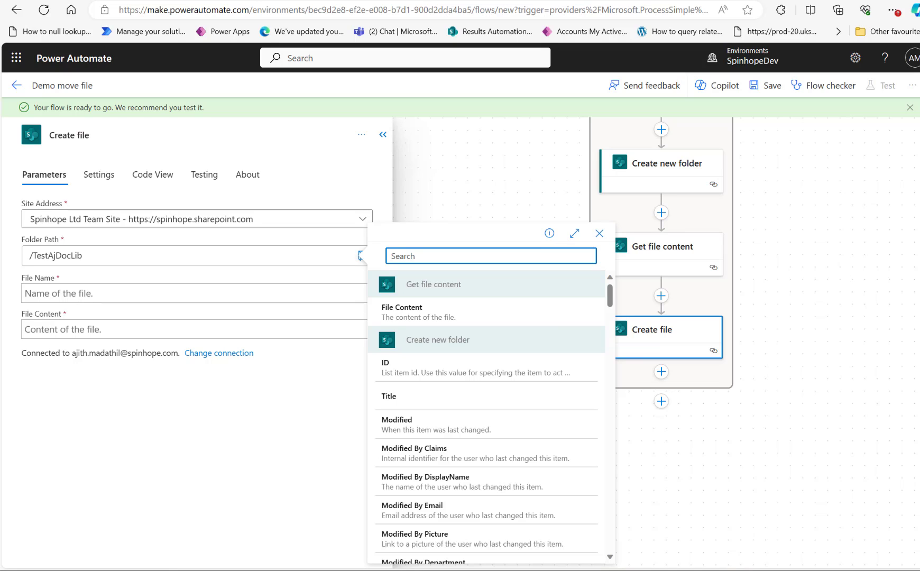
mouse_move(716, 318)
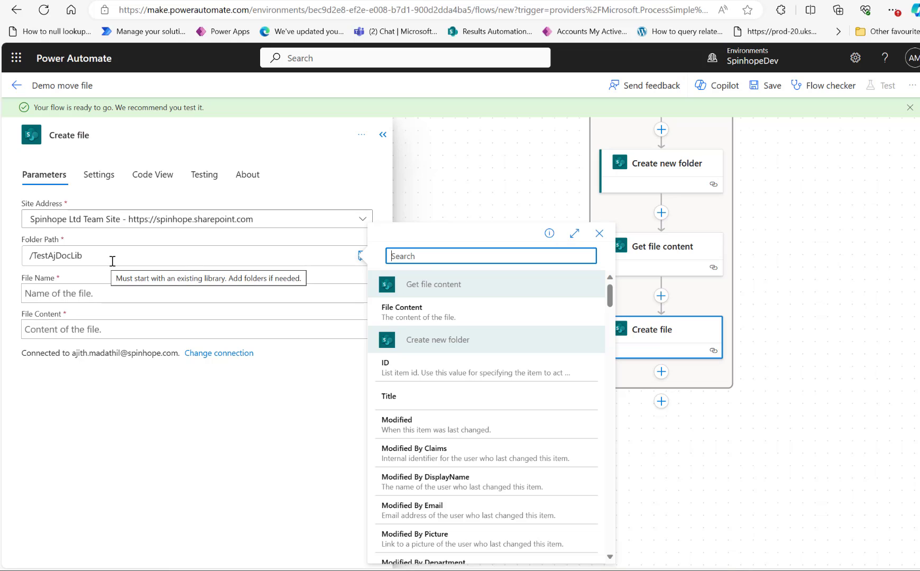
Append the Get first four characters Outputs to the /TestAjDocLib/ folder path.
type("outo")
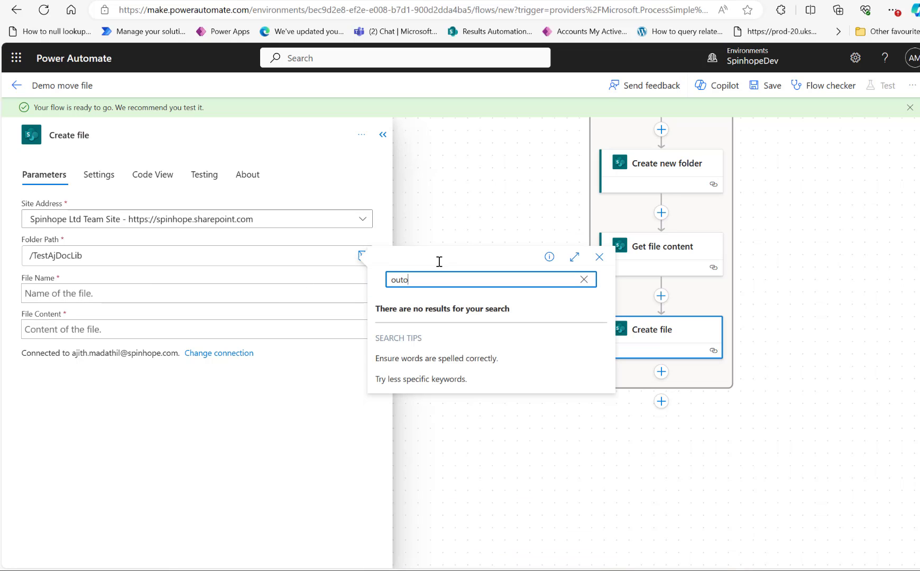
type("put")
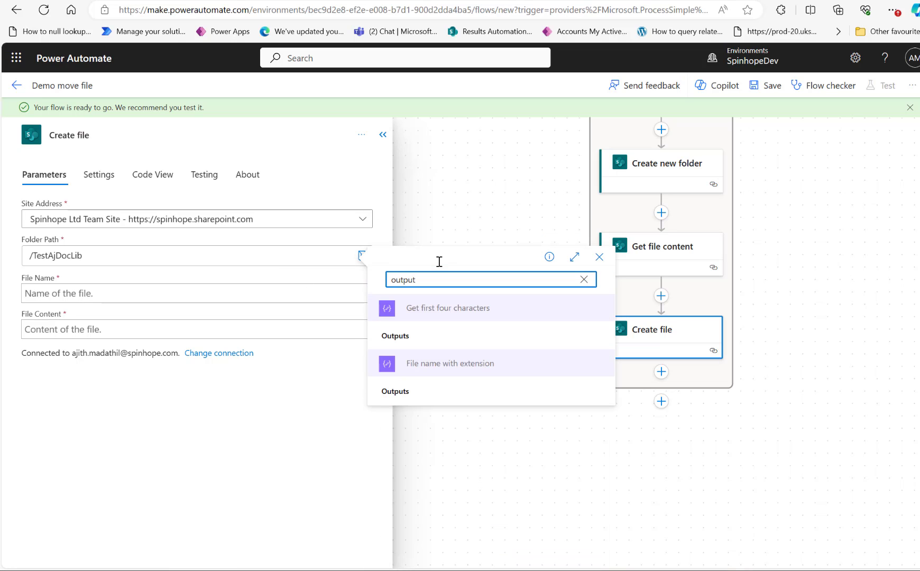
mouse_move(404, 340)
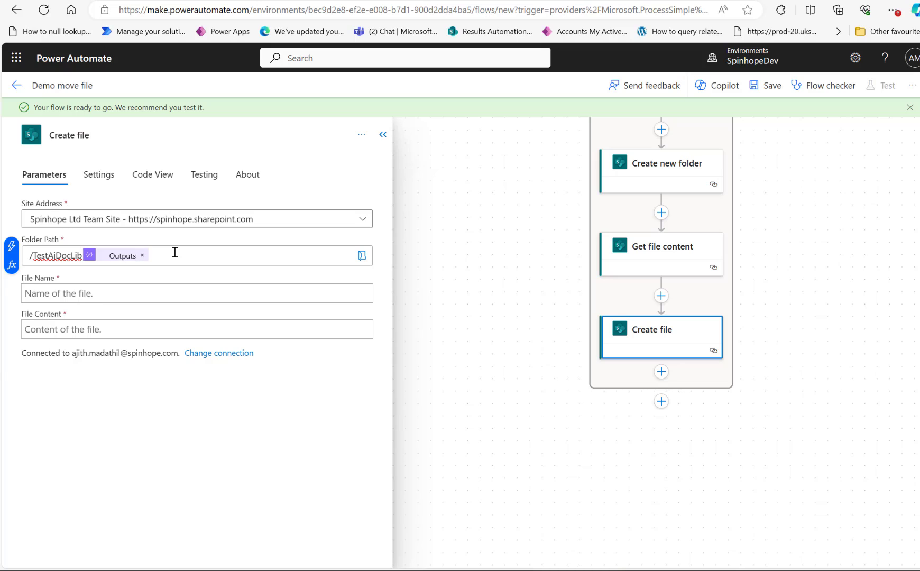
left_click(88, 255)
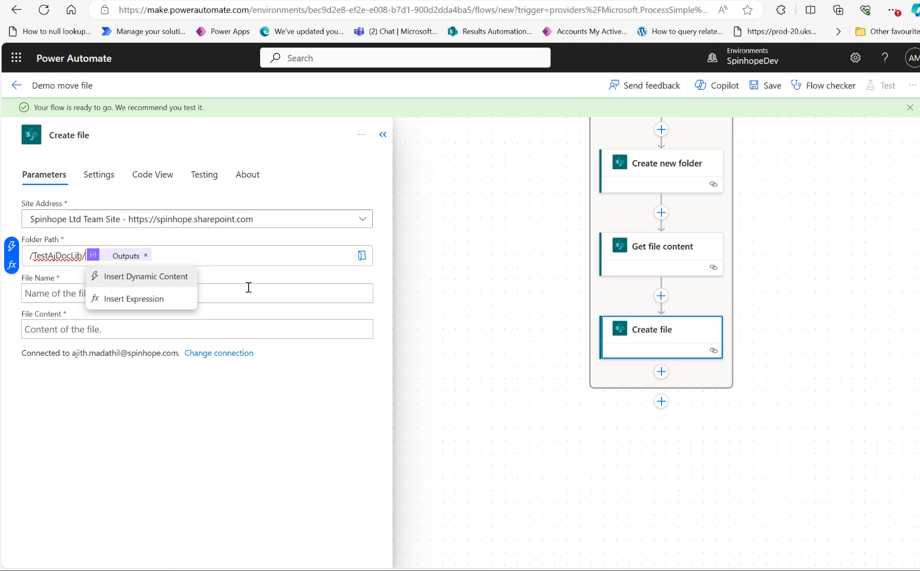
left_click(196, 293)
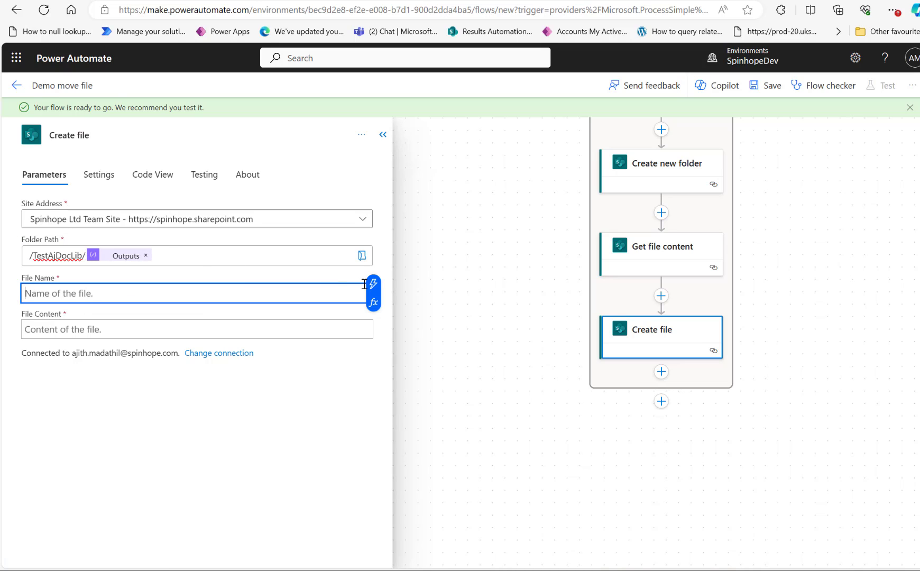
Fill File Name with File name with extension and File Content with Get file content's File Content.
left_click(373, 284)
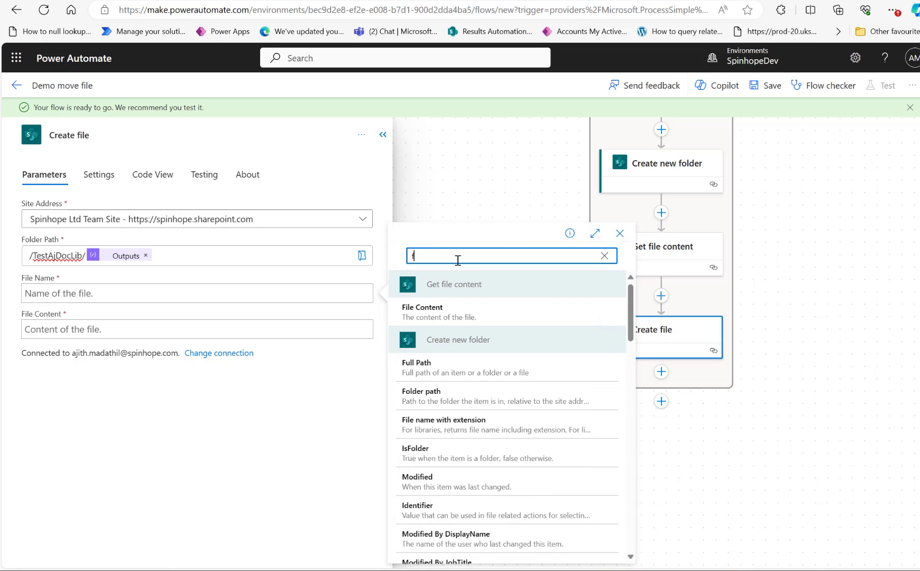
type("ilename")
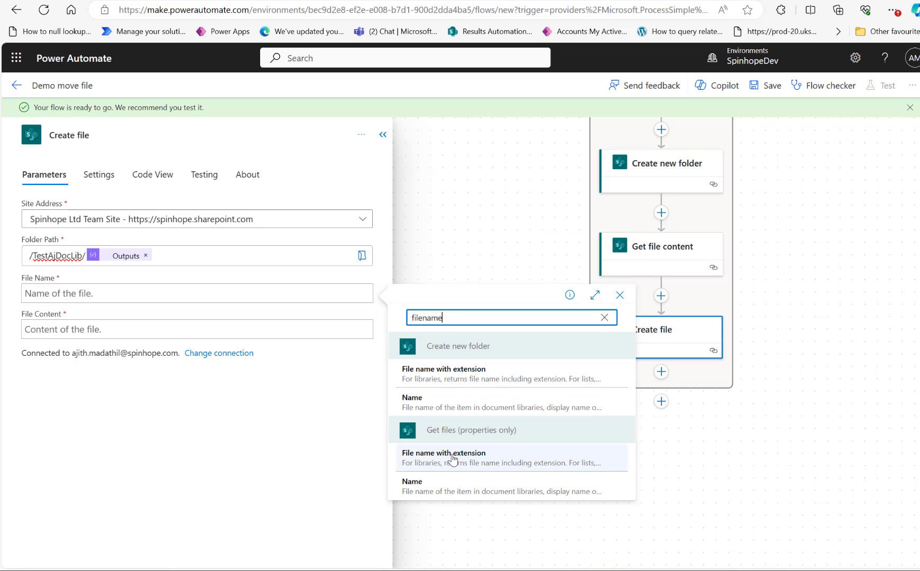
left_click(443, 457)
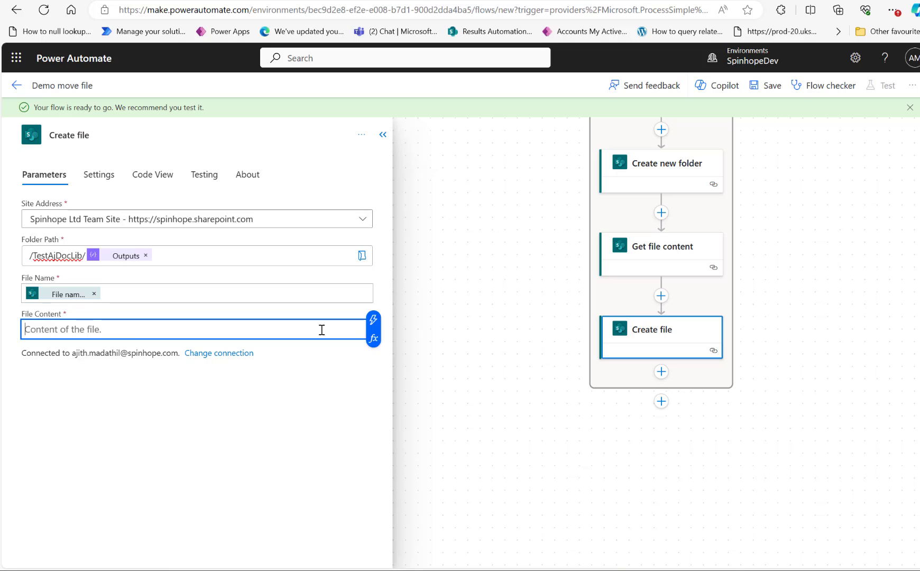
mouse_move(673, 253)
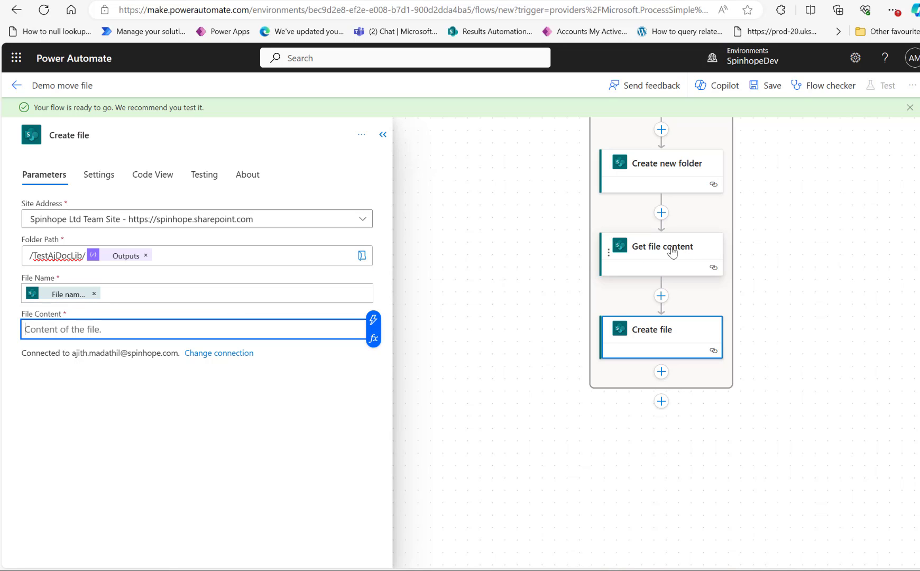
left_click(373, 318)
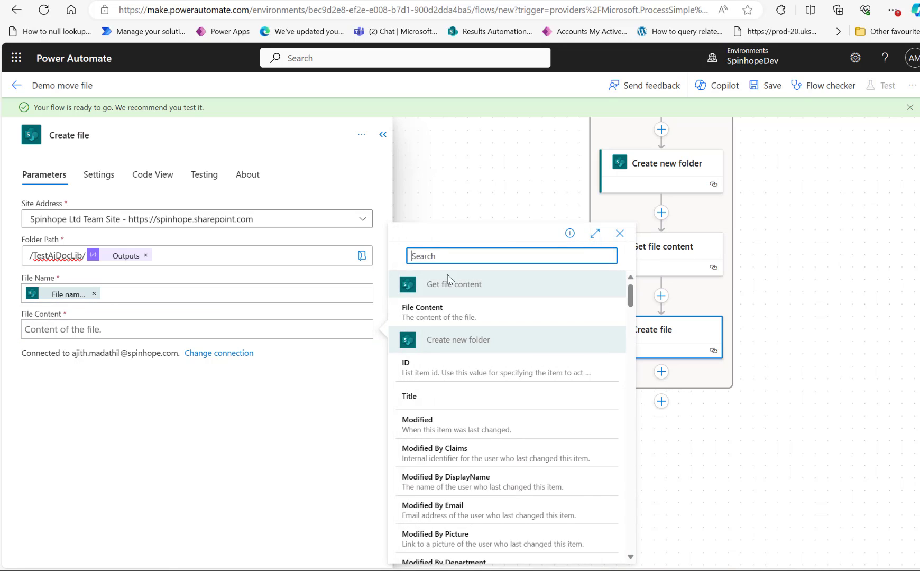
mouse_move(421, 312)
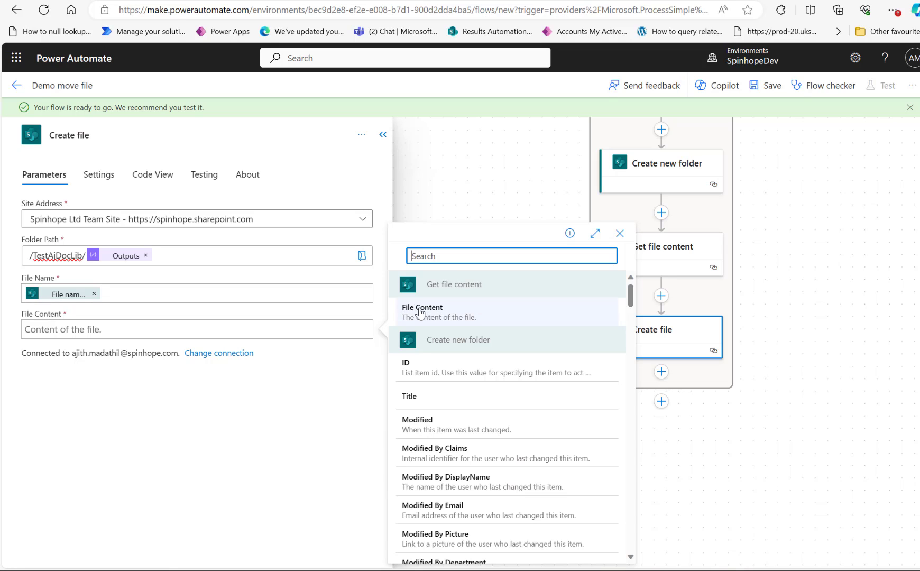
left_click(422, 308)
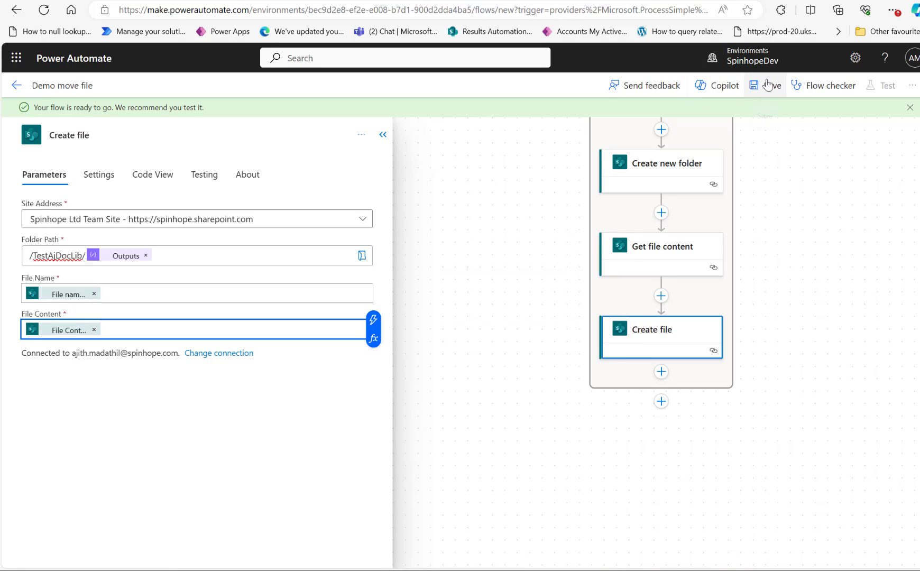
Save the flow and add a SharePoint Delete file action after Create file.
left_click(766, 85)
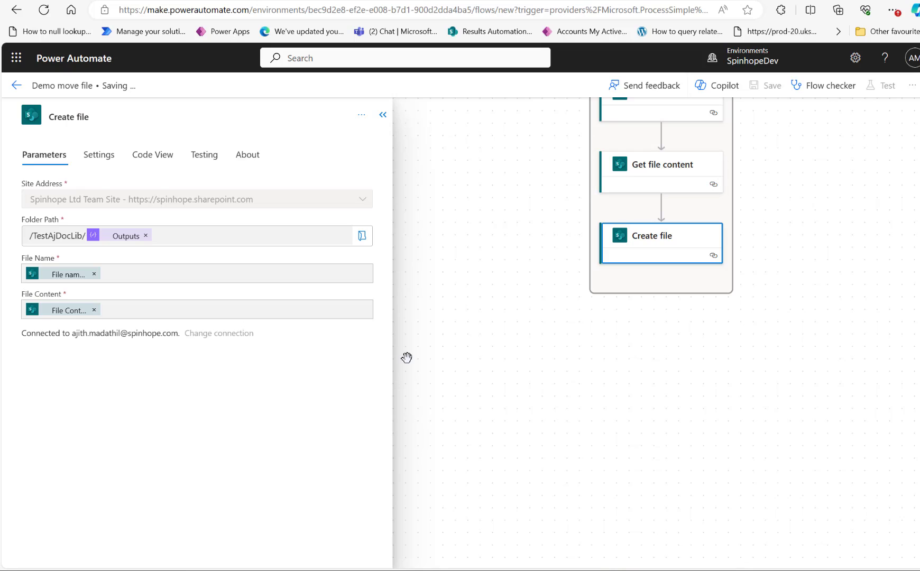
mouse_move(648, 267)
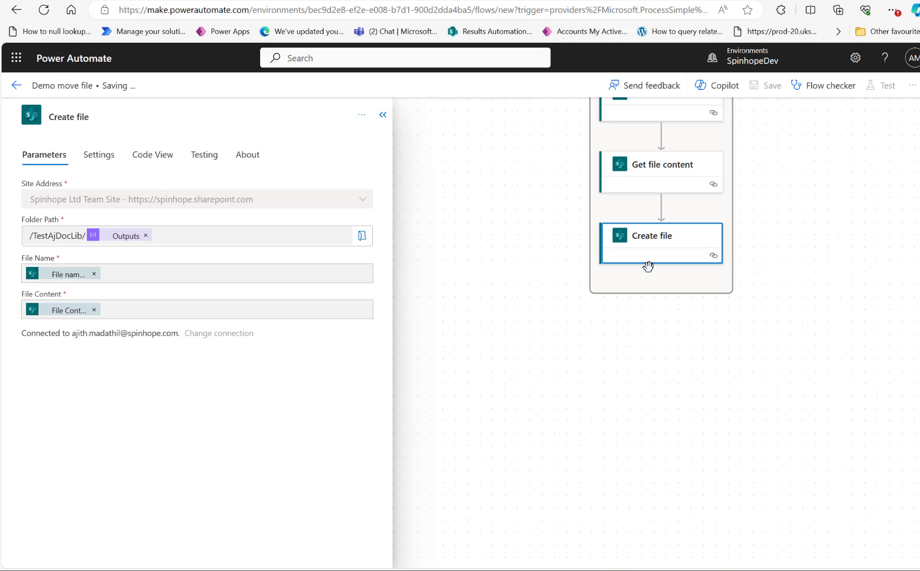
left_click(771, 84)
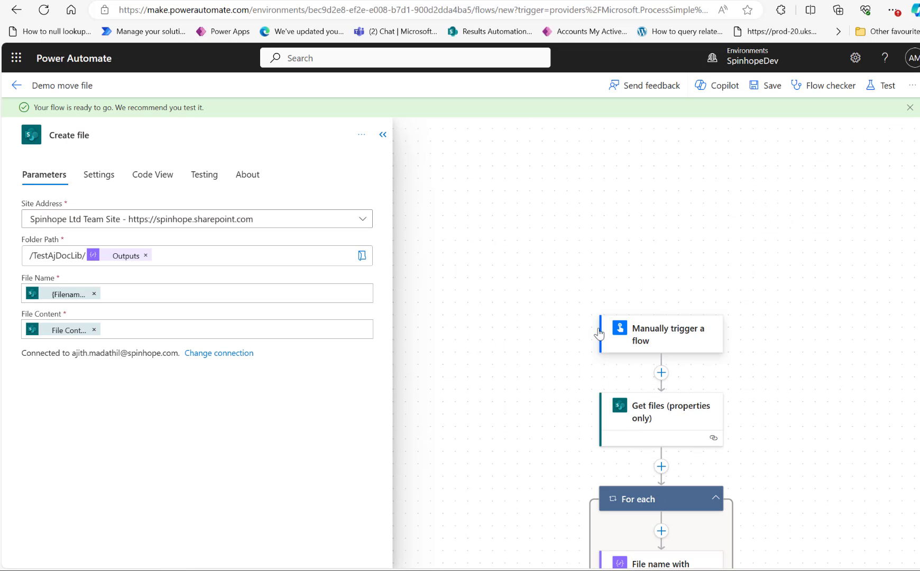
scroll("down", 3)
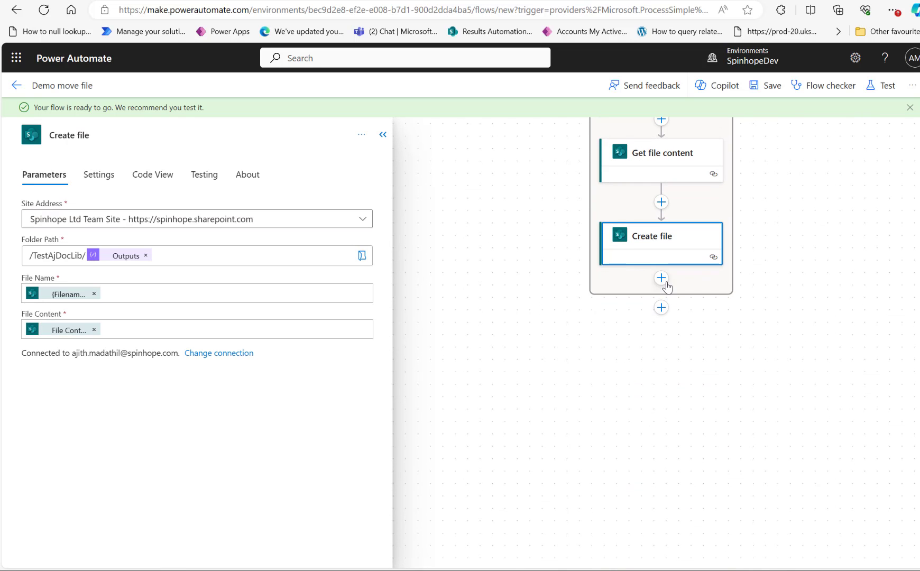
left_click(662, 279)
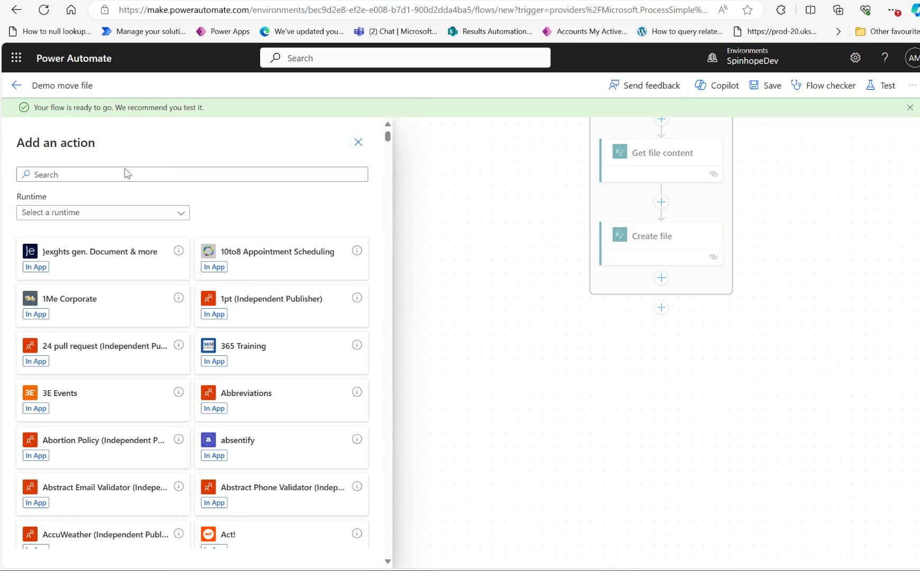
type("delete file")
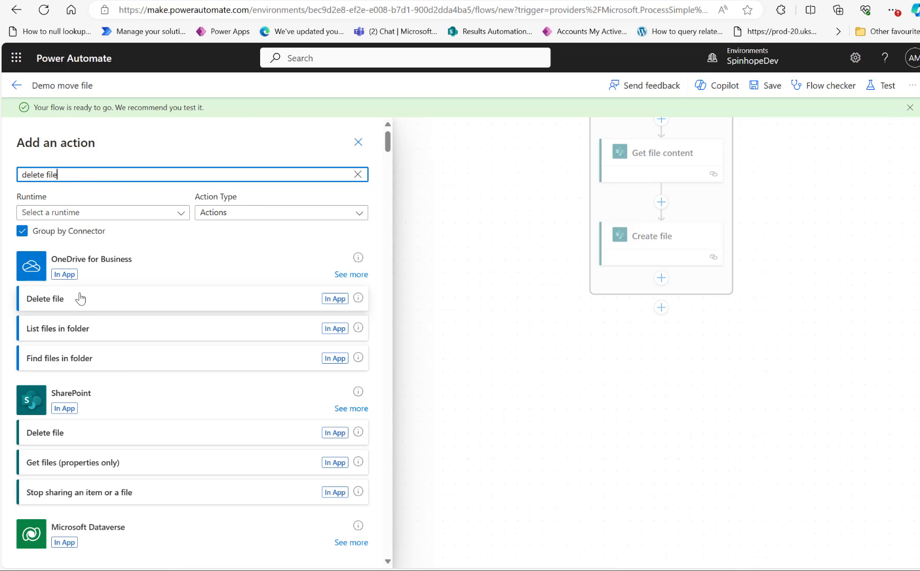
left_click(45, 433)
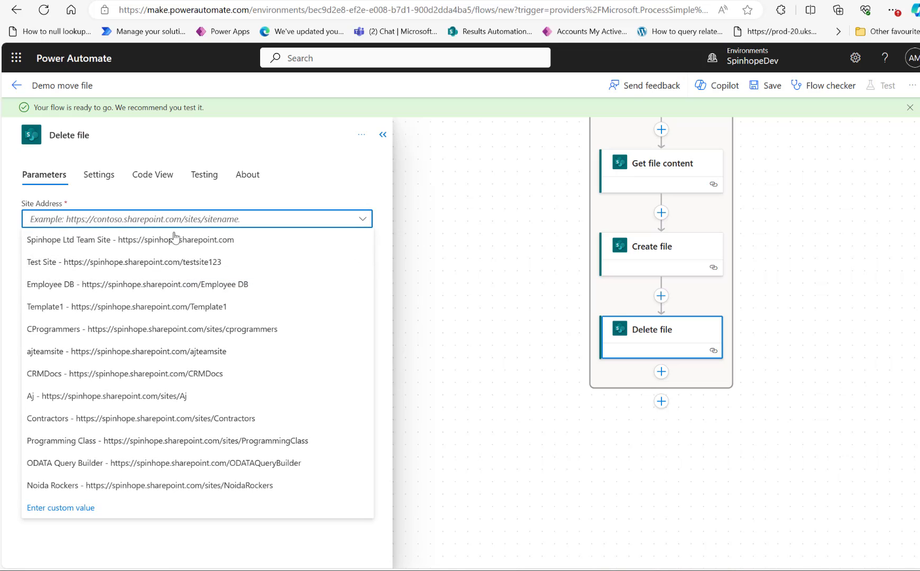
Set Delete file to Spinhope Ltd Team Site with File Identifier from Get files' Identifier.
left_click(130, 239)
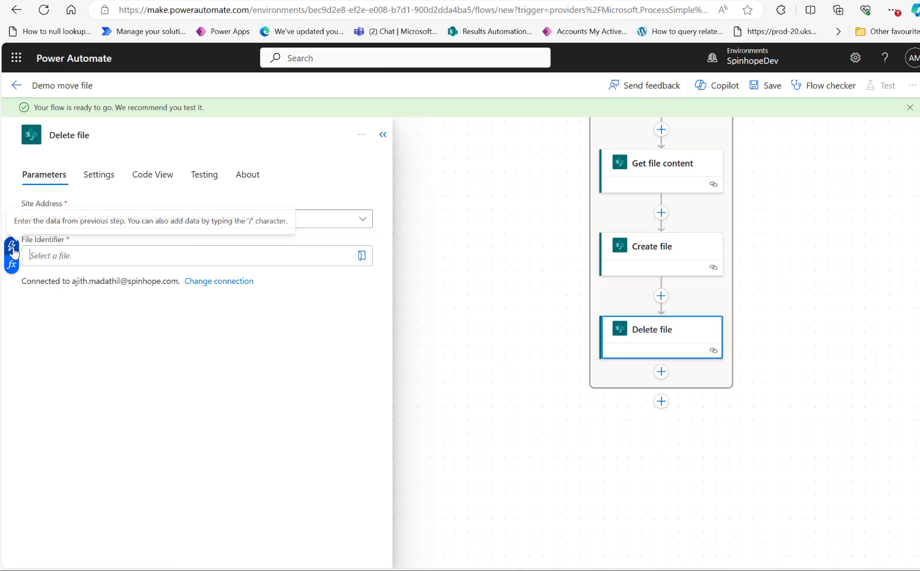
left_click(362, 255)
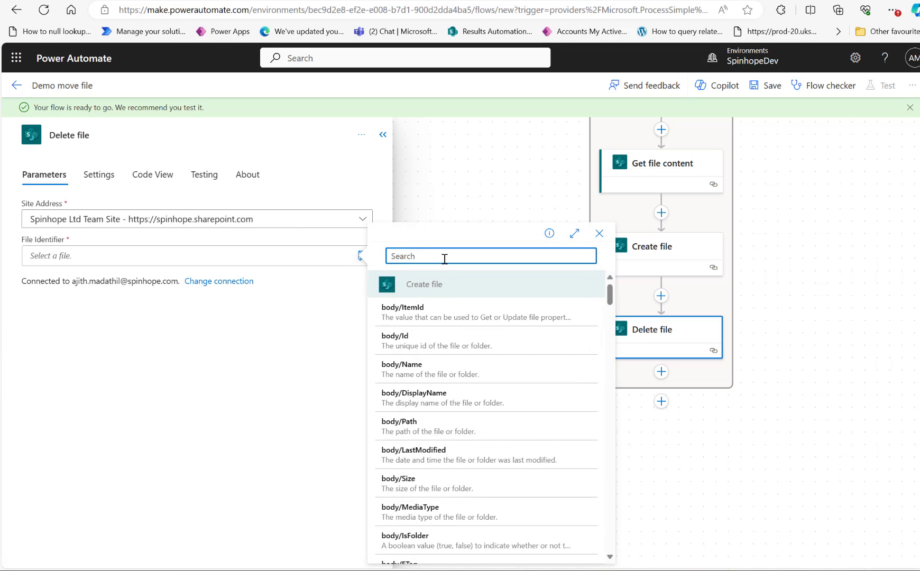
type("id")
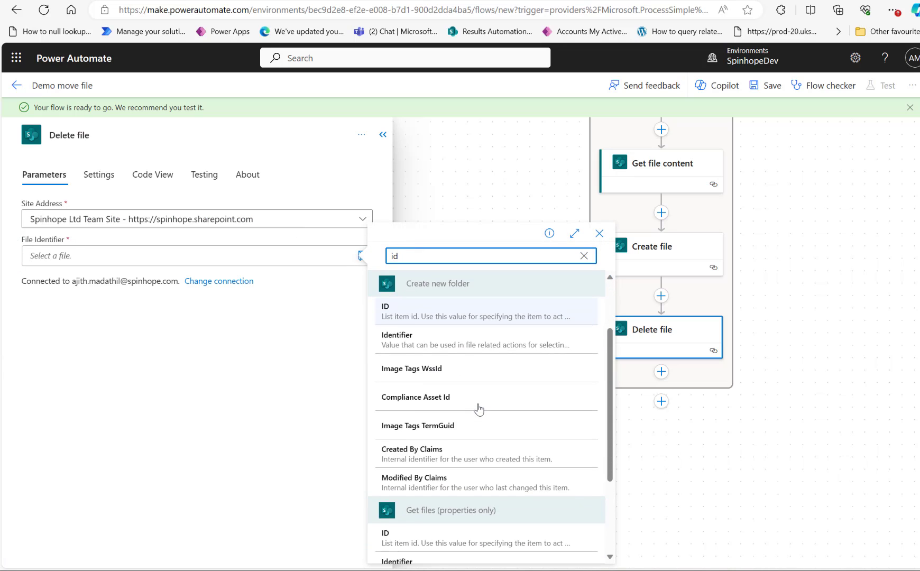
scroll("down", 3)
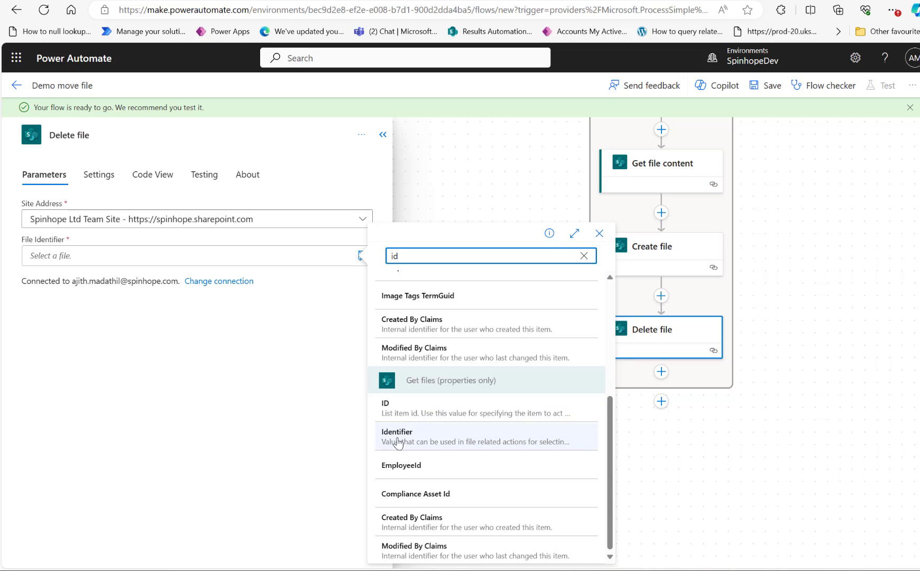
left_click(398, 437)
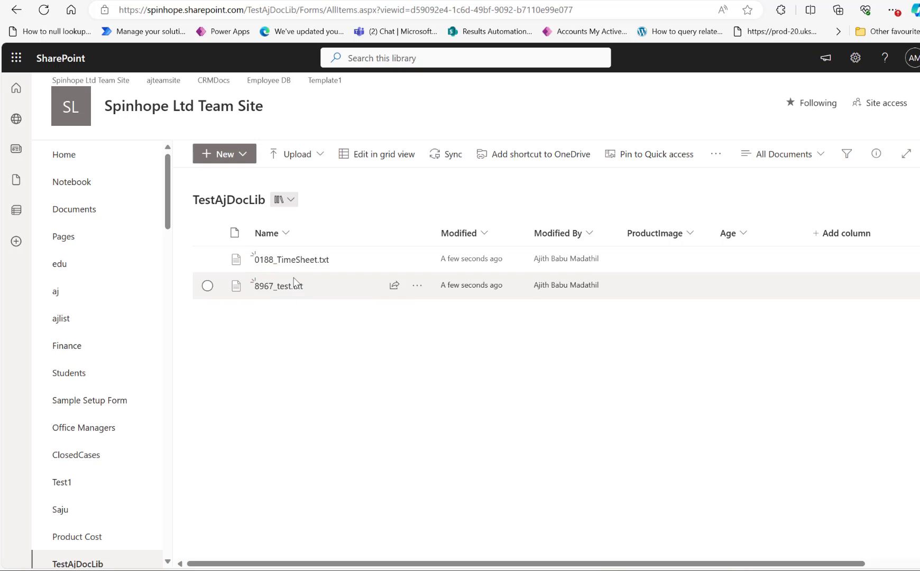
mouse_move(262, 260)
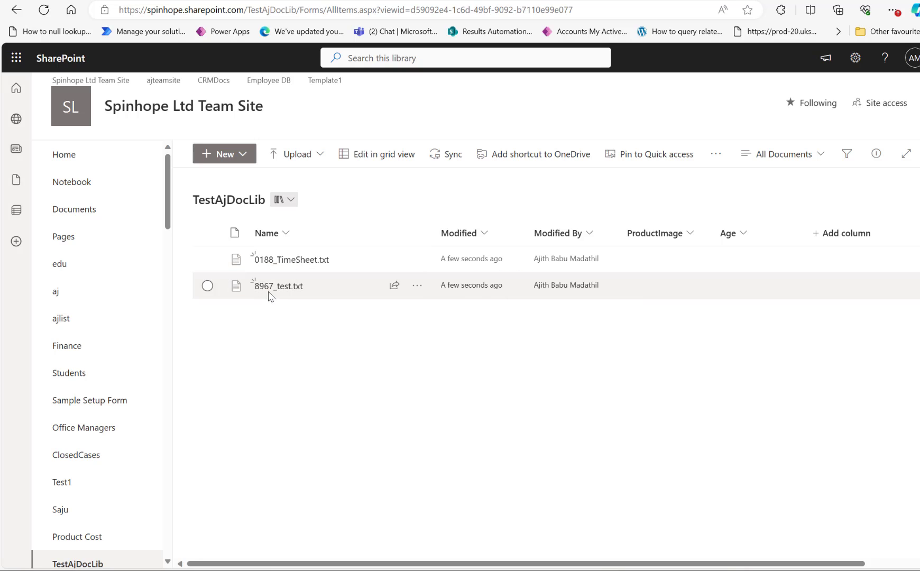
mouse_move(281, 296)
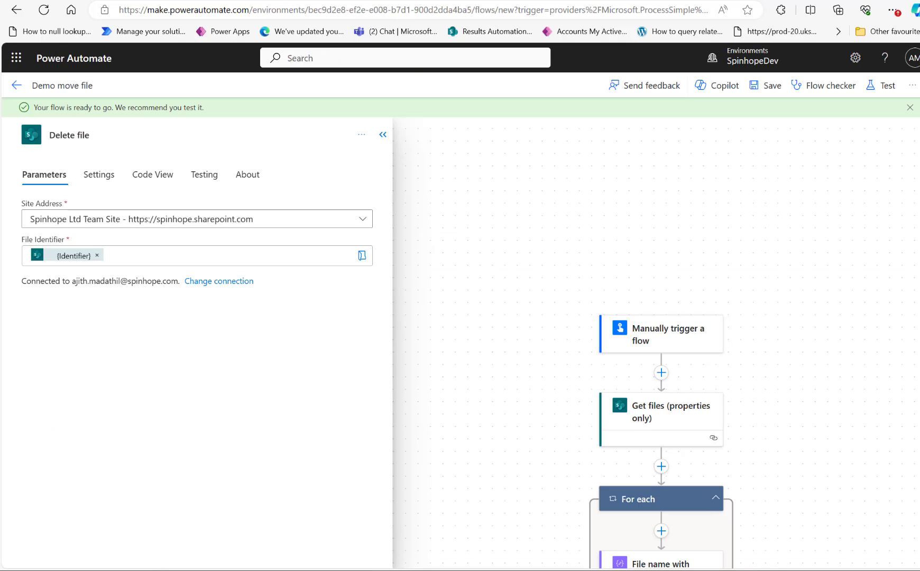
mouse_move(895, 117)
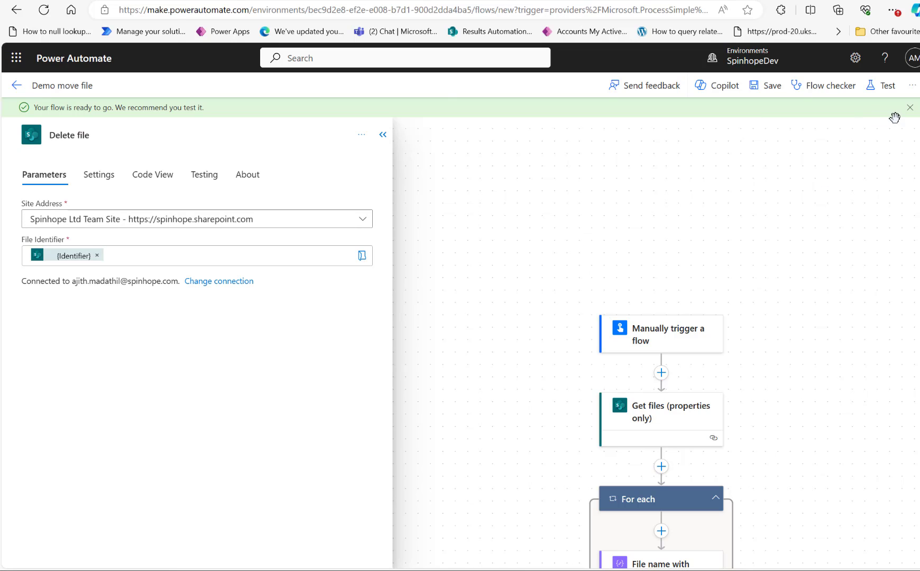
Dismiss the ready banner and show Get files (properties only)'s advanced parameters list.
left_click(911, 106)
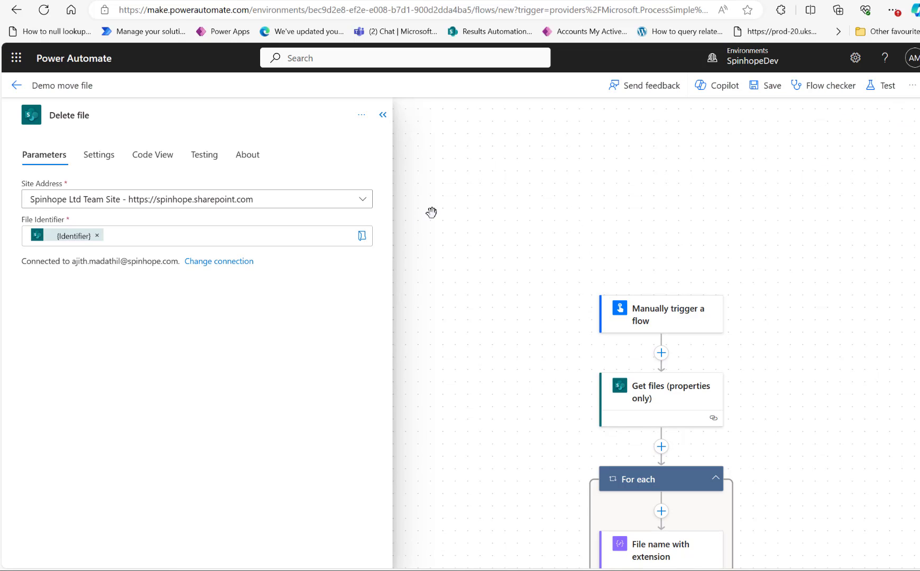
left_click(661, 399)
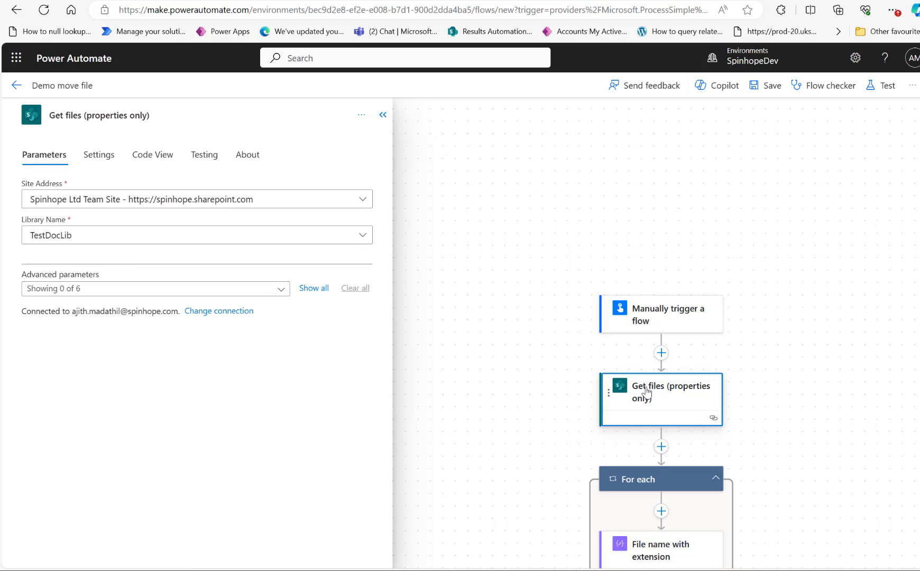
mouse_move(287, 290)
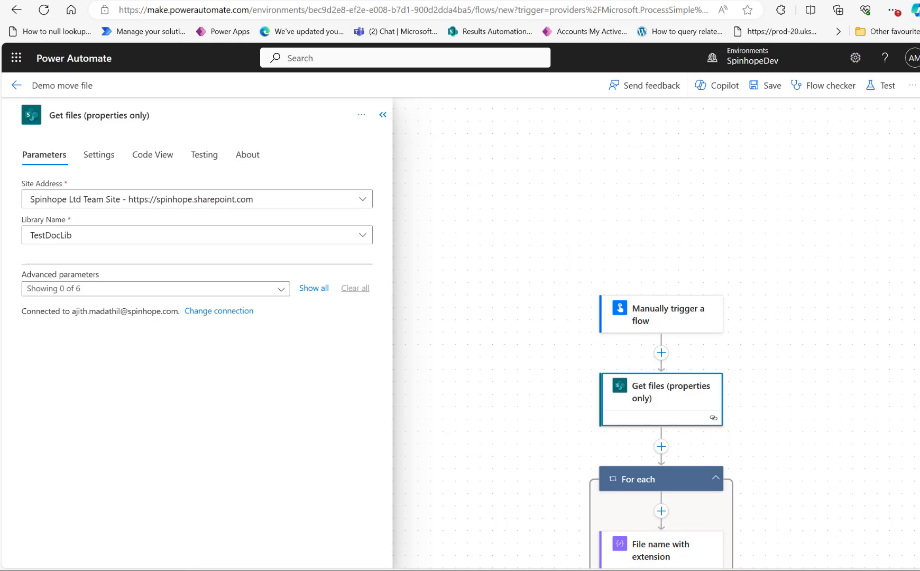
mouse_move(162, 313)
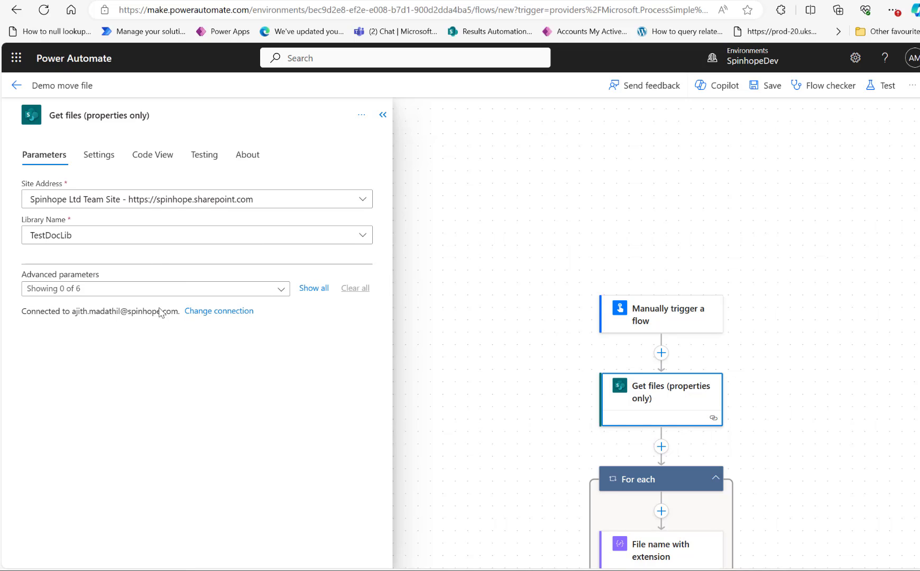
mouse_move(115, 245)
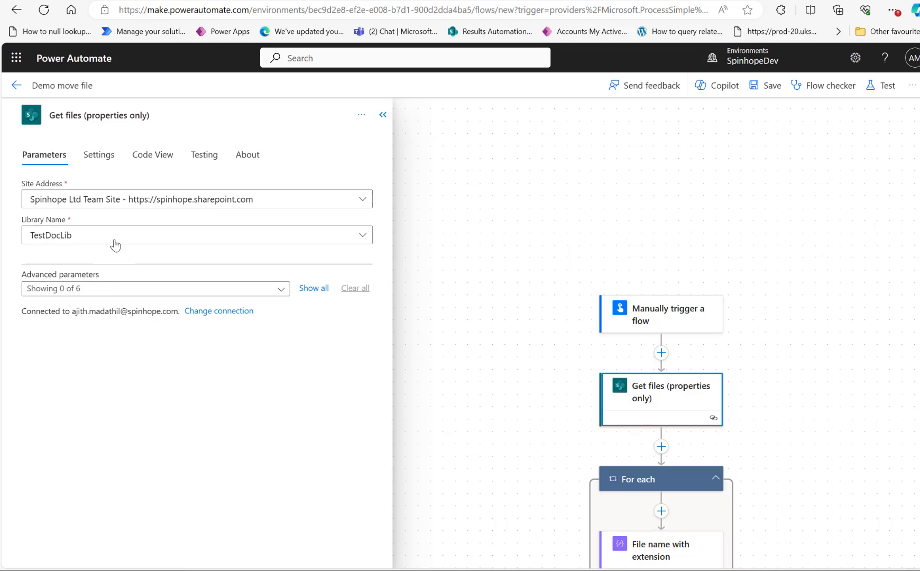
left_click(279, 287)
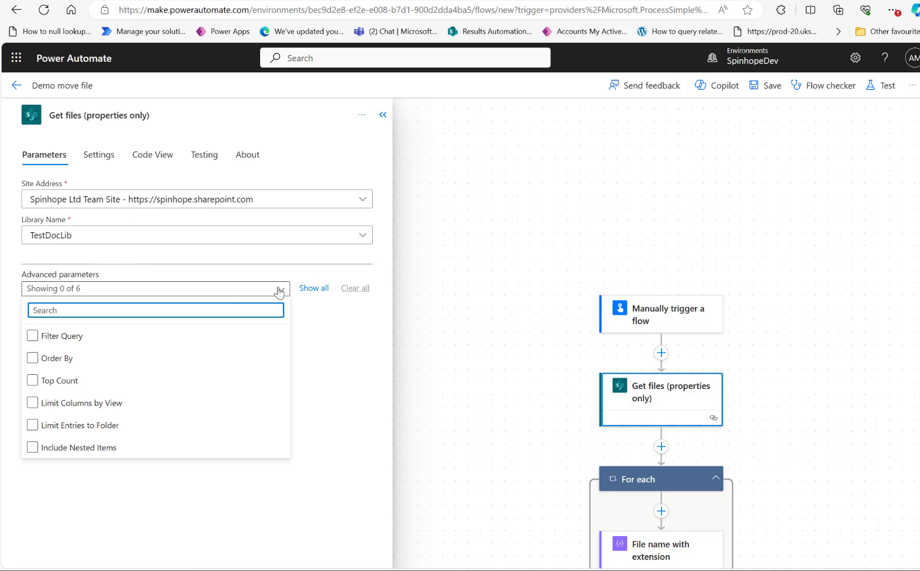
Add a Filter Query parameter to Get files reading FSObjType eq 1.
left_click(33, 335)
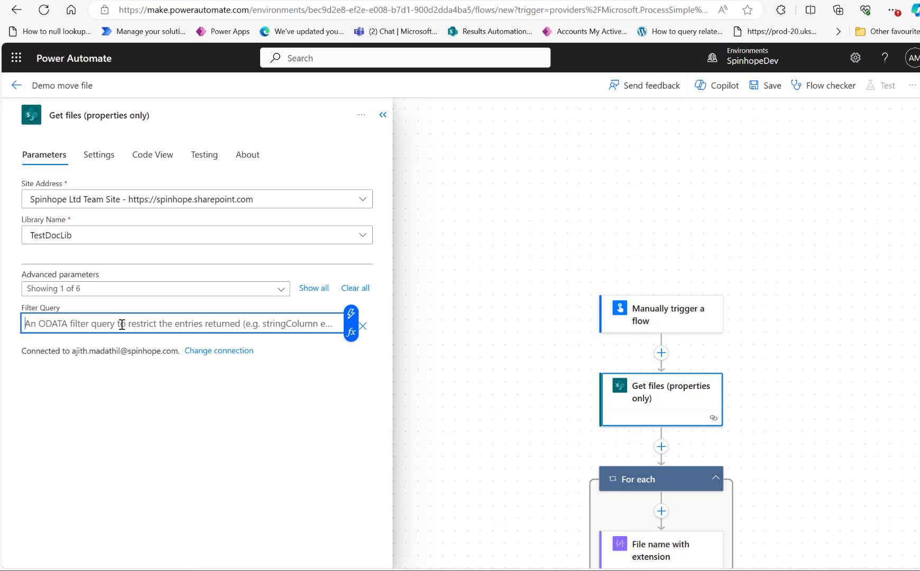
type("FS")
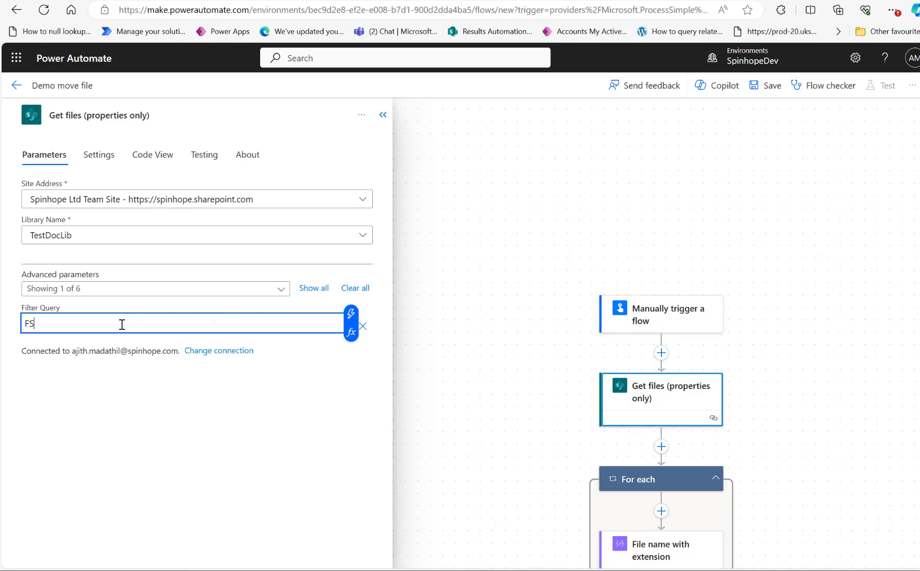
type("Ob")
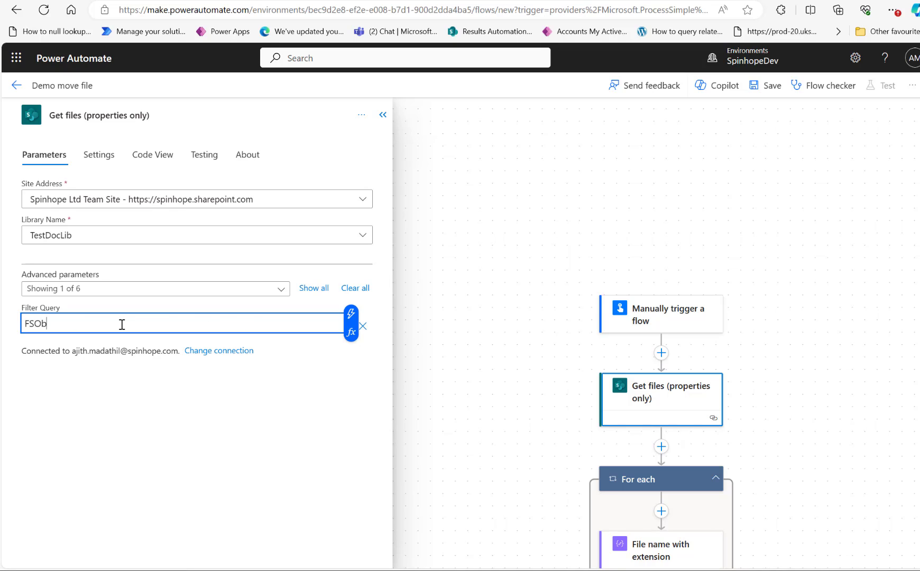
type("jType")
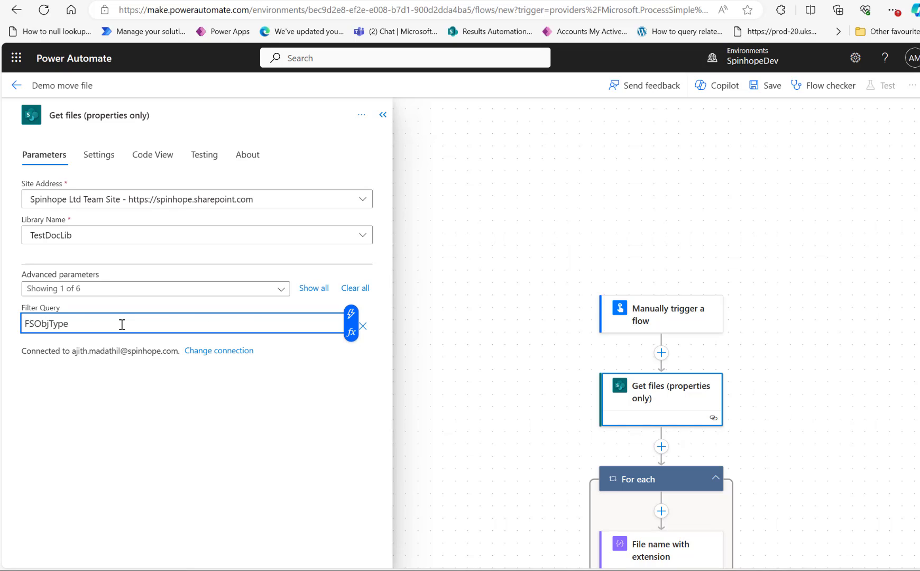
type("eq")
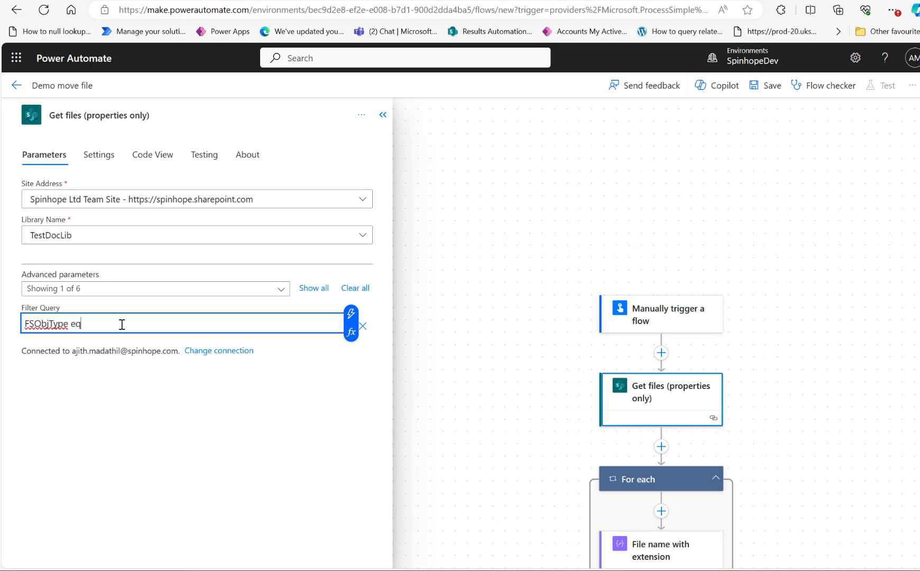
type("0")
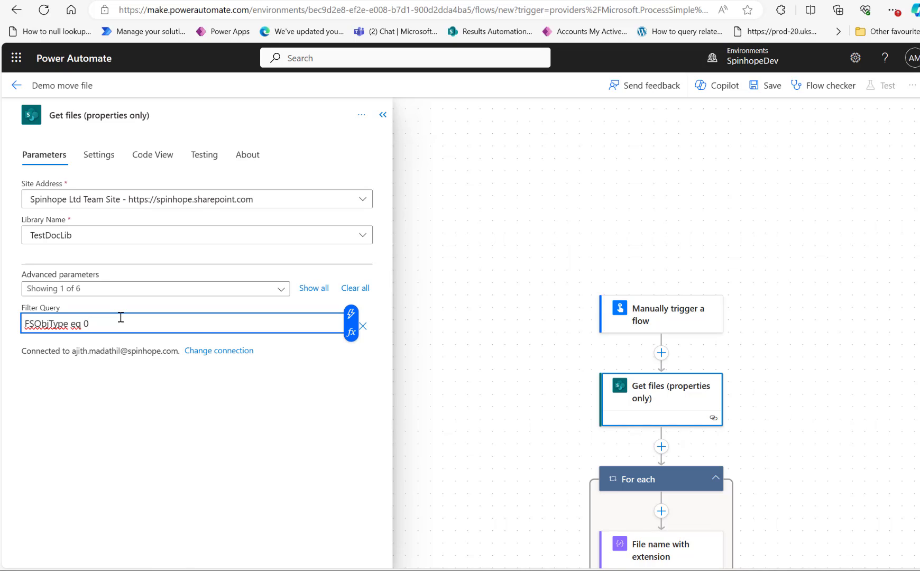
type("1")
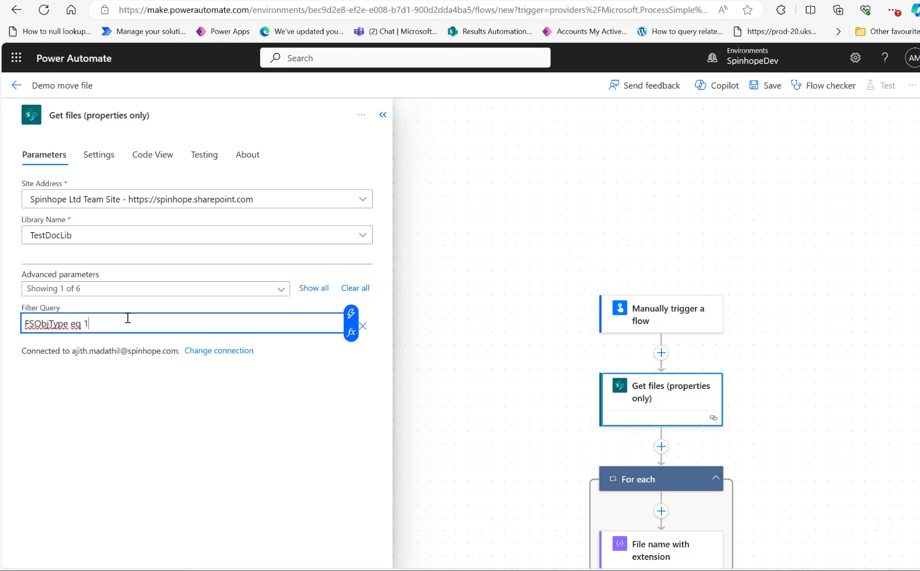
Set the Get files source library to TestAjDocLib.
left_click(197, 235)
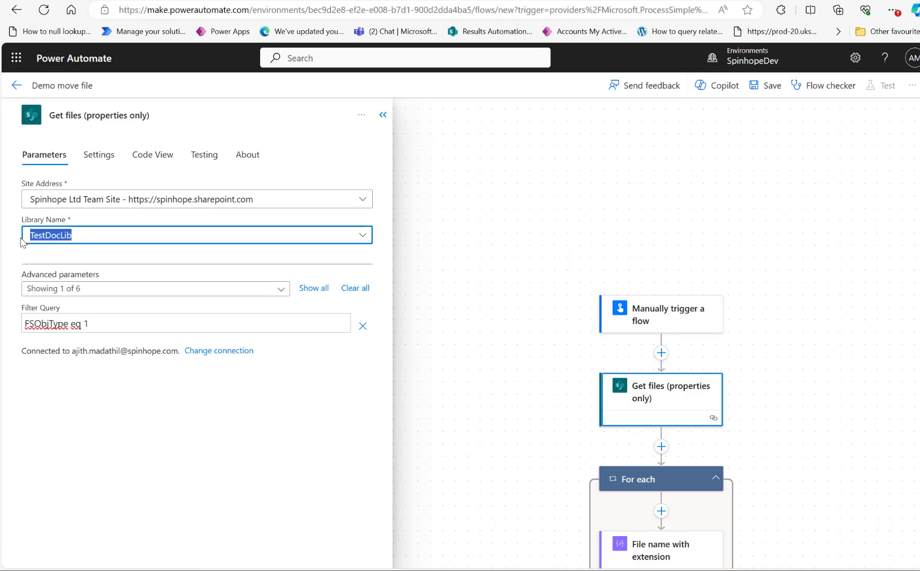
mouse_move(363, 235)
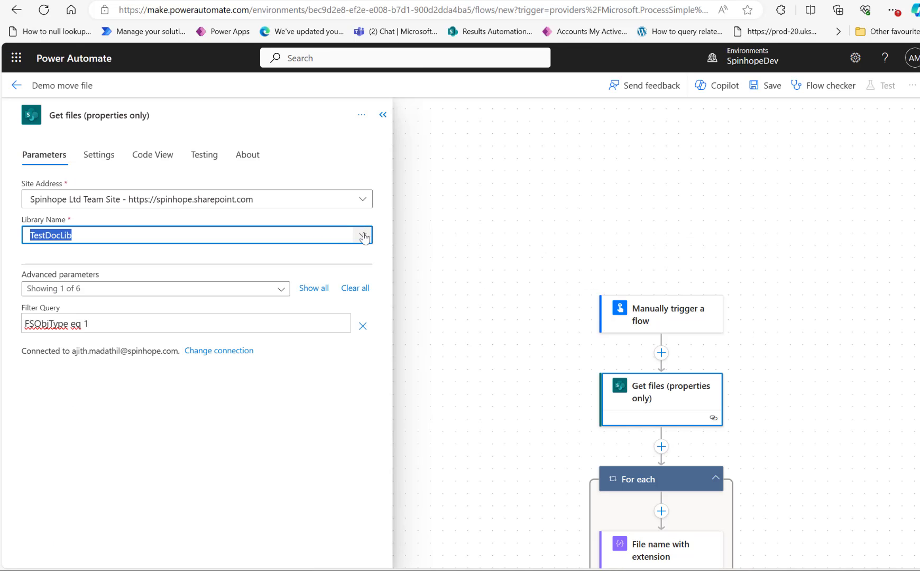
left_click(362, 234)
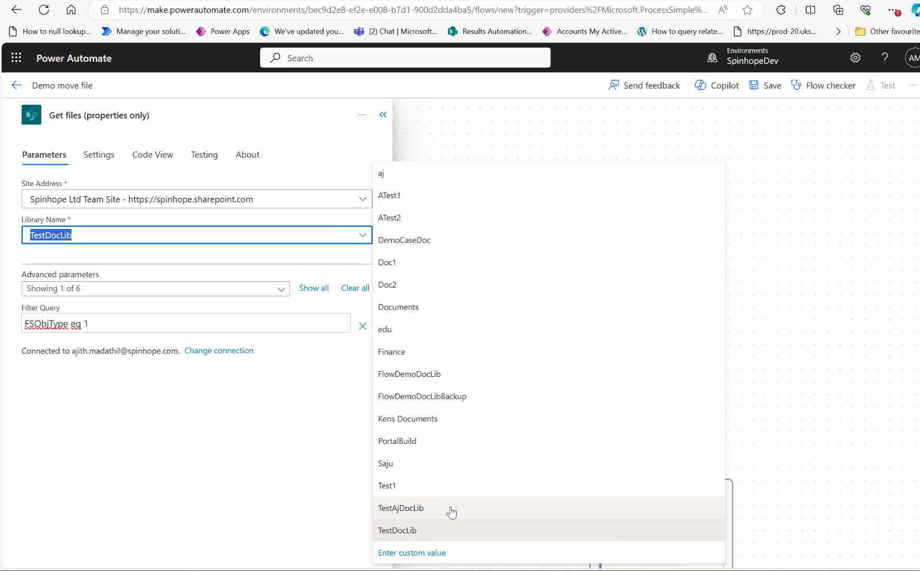
left_click(401, 510)
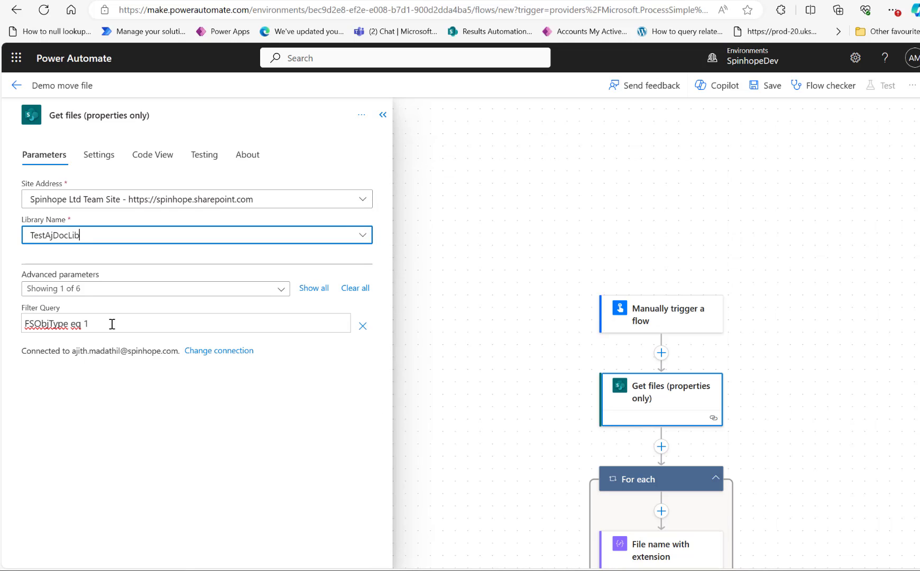
Change the Filter Query to FSObjType eq 0 and save the flow.
key("Backspace")
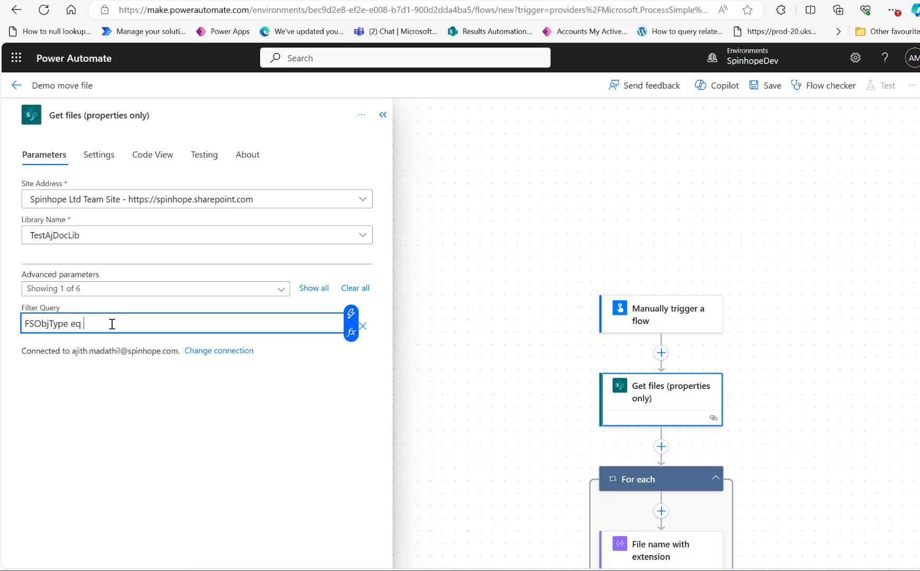
type("0")
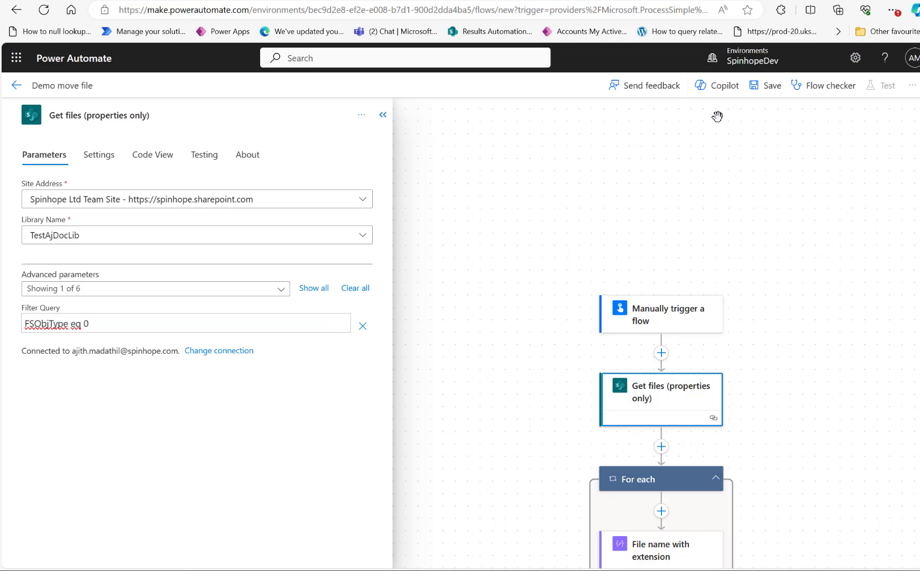
left_click(770, 85)
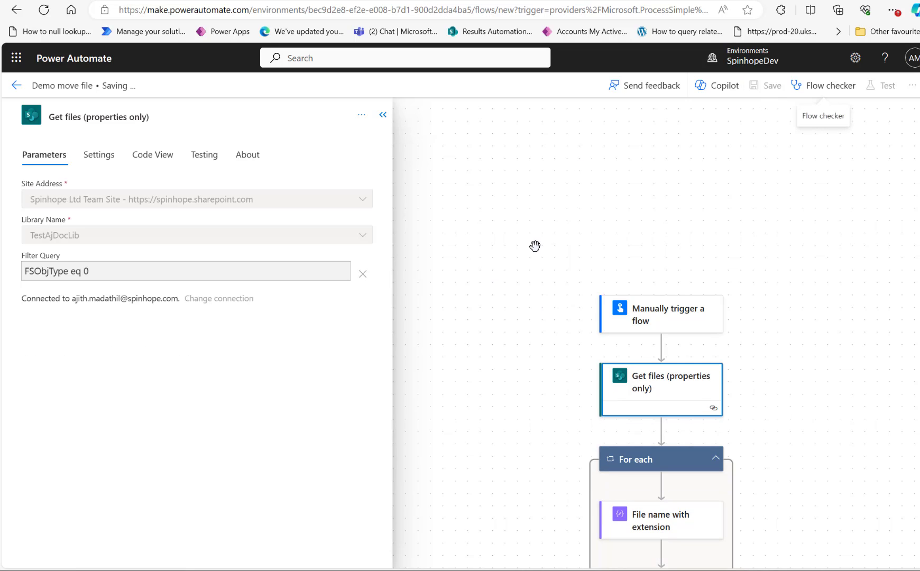
Review the Create new folder and Create file action settings and save the flow.
left_click(661, 468)
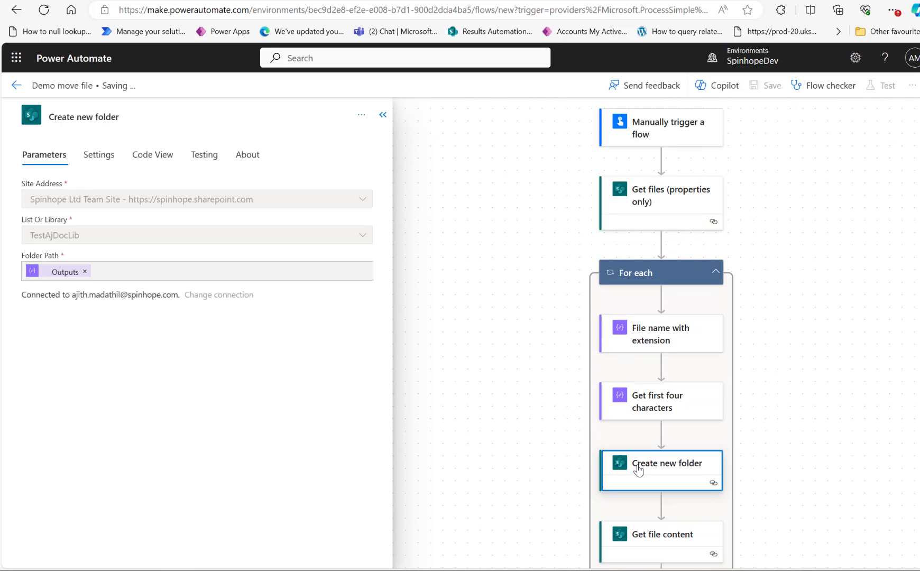
mouse_move(495, 431)
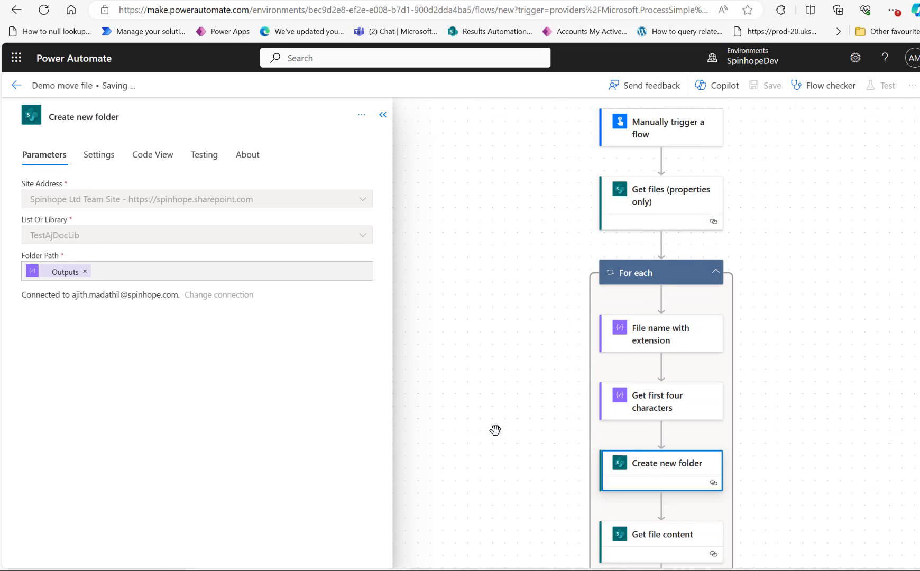
left_click(661, 444)
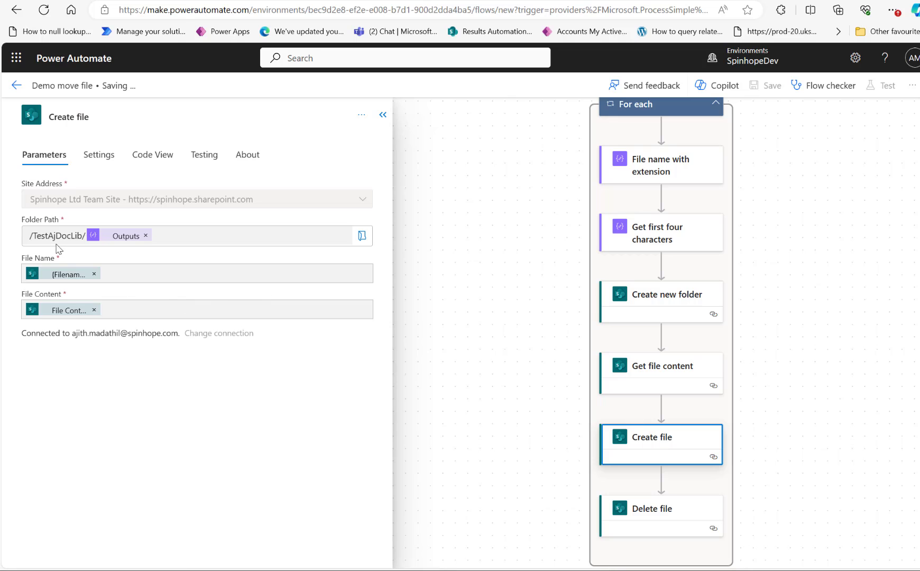
left_click(772, 85)
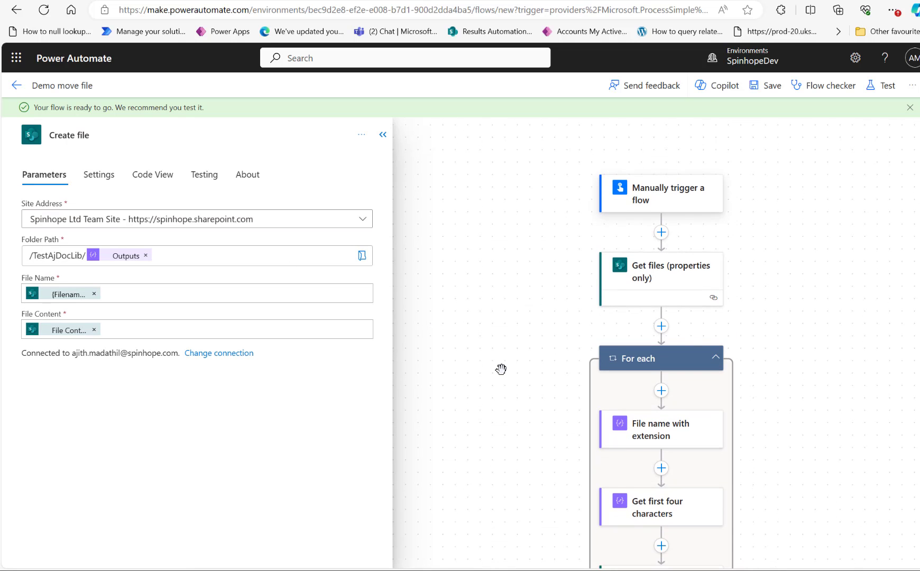
left_click(666, 374)
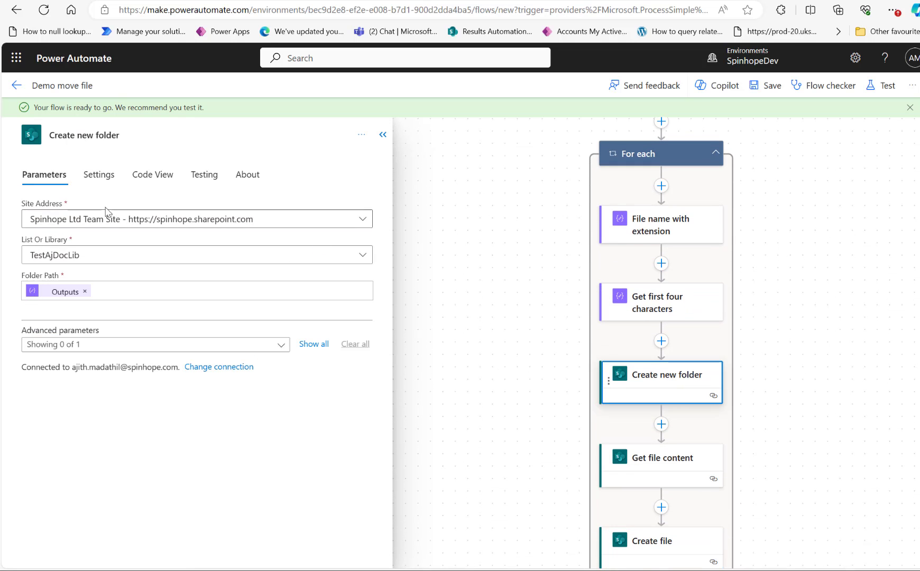
Review the Create file step, then show the Delete file step's site address and identifier.
scroll("down", 3)
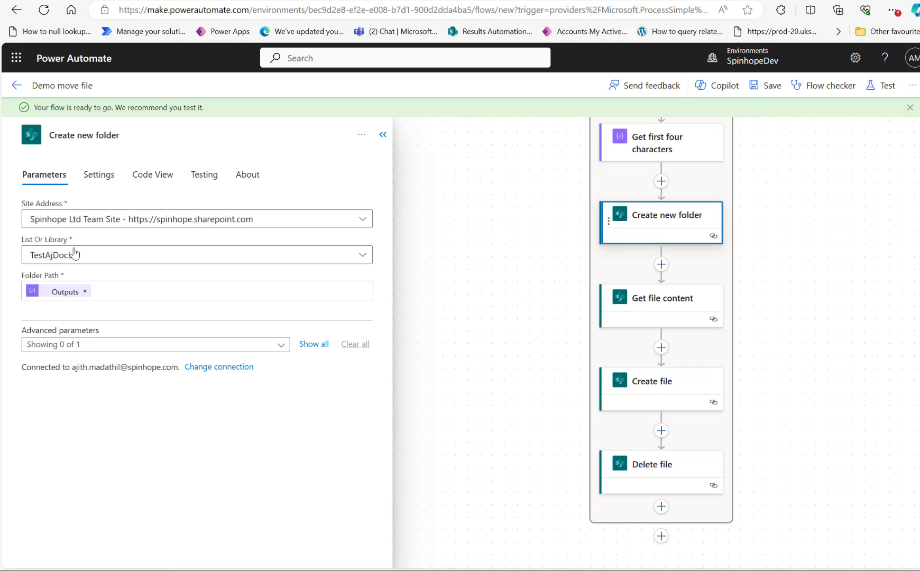
left_click(661, 389)
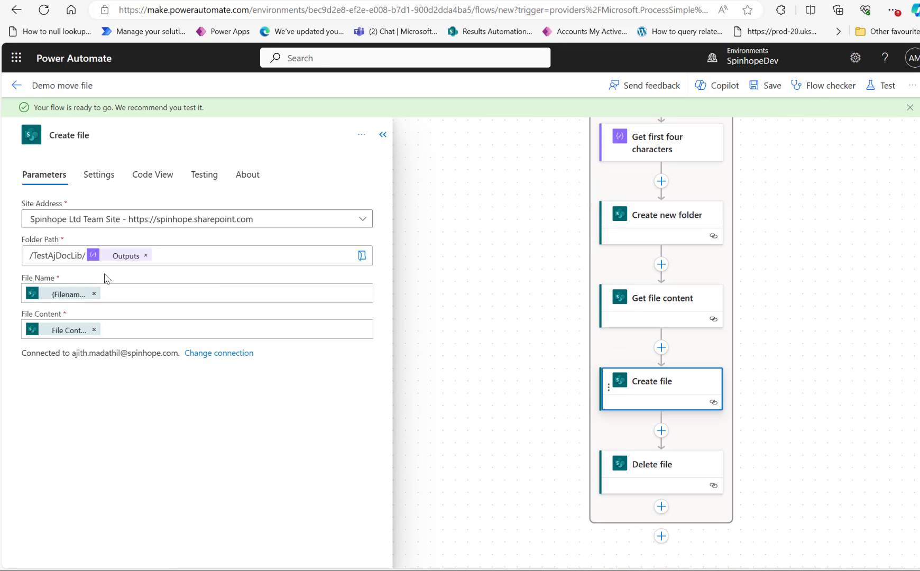
scroll("down", 3)
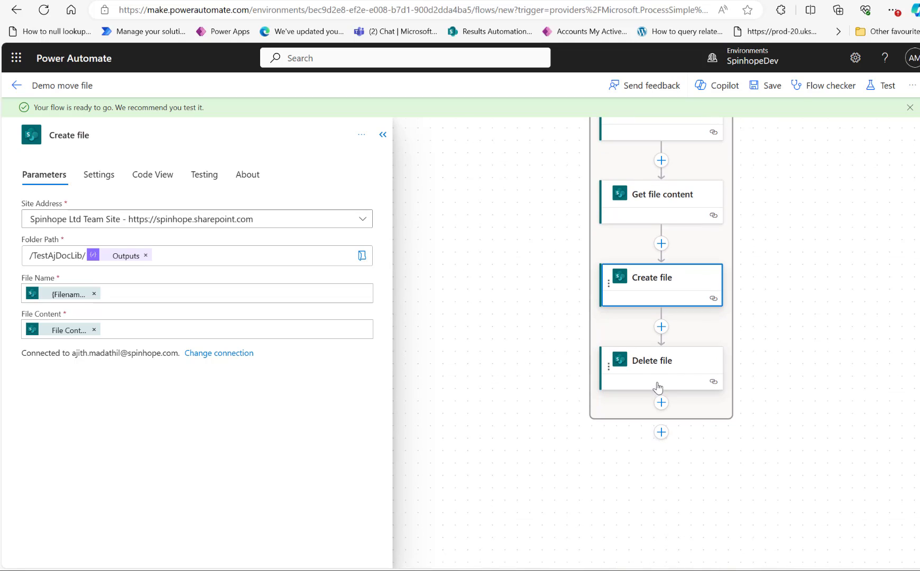
left_click(651, 361)
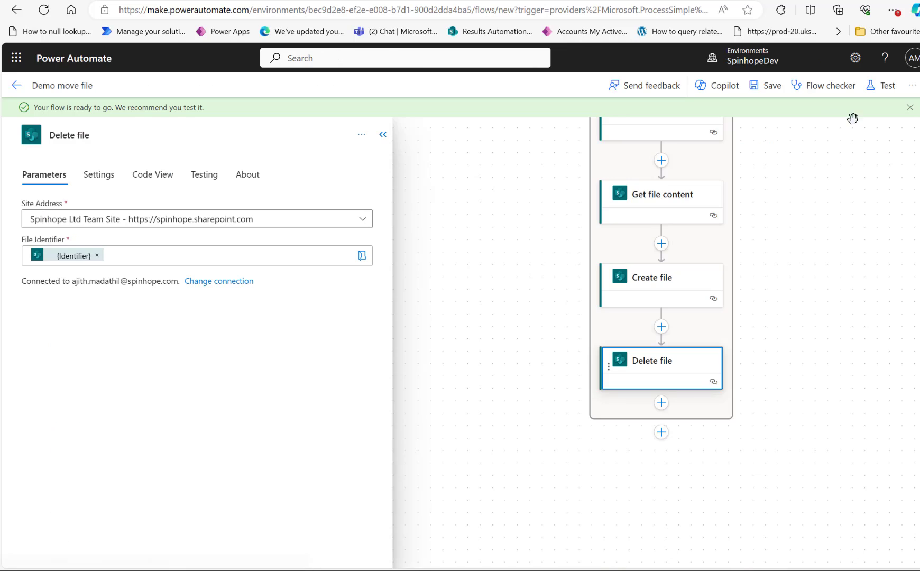
mouse_move(882, 106)
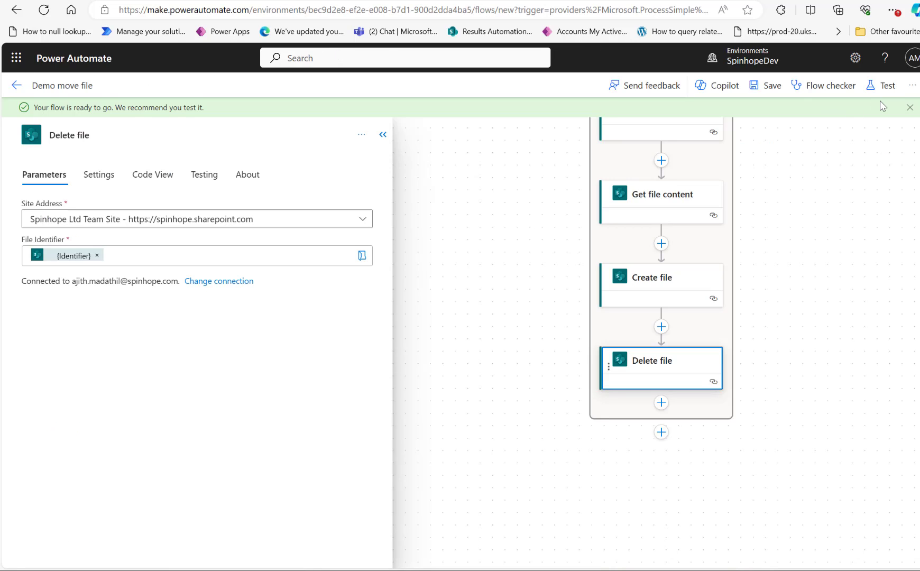
Start a manual test of the Demo move file flow.
left_click(886, 85)
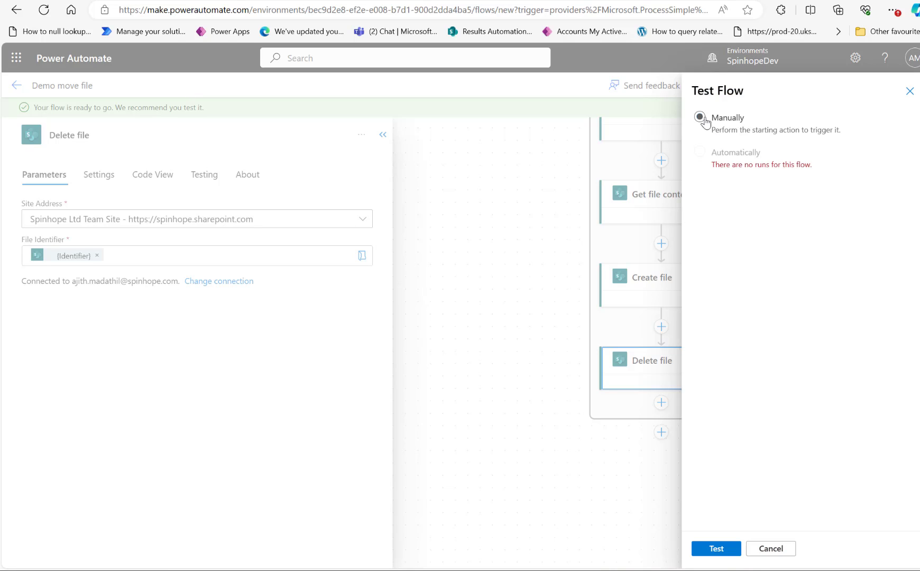
left_click(699, 116)
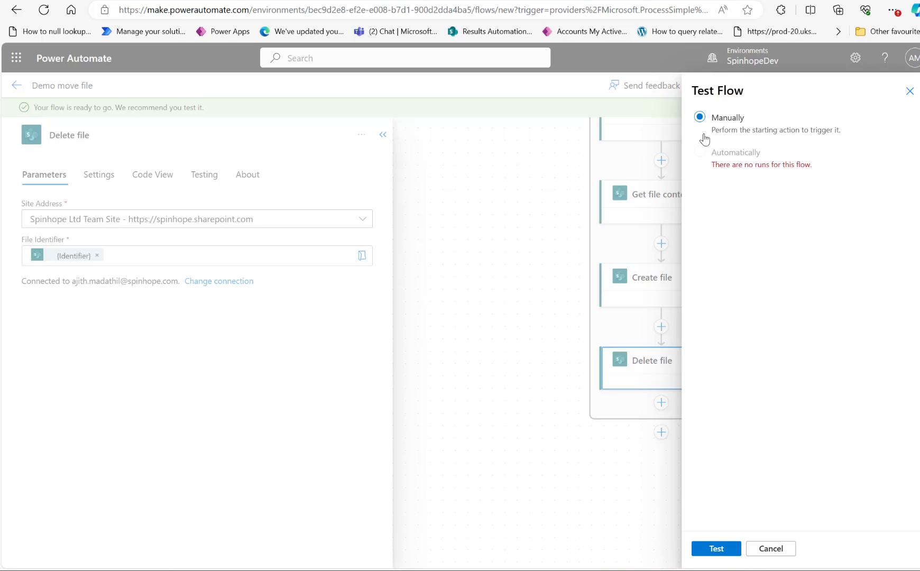
left_click(716, 548)
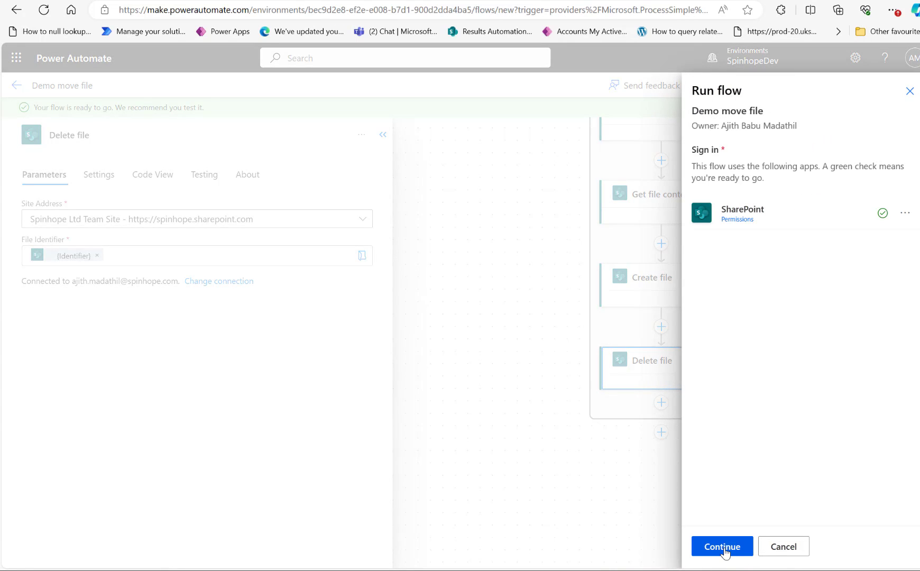
Accept the SharePoint connection, run the flow and dismiss the run-started confirmation.
left_click(721, 546)
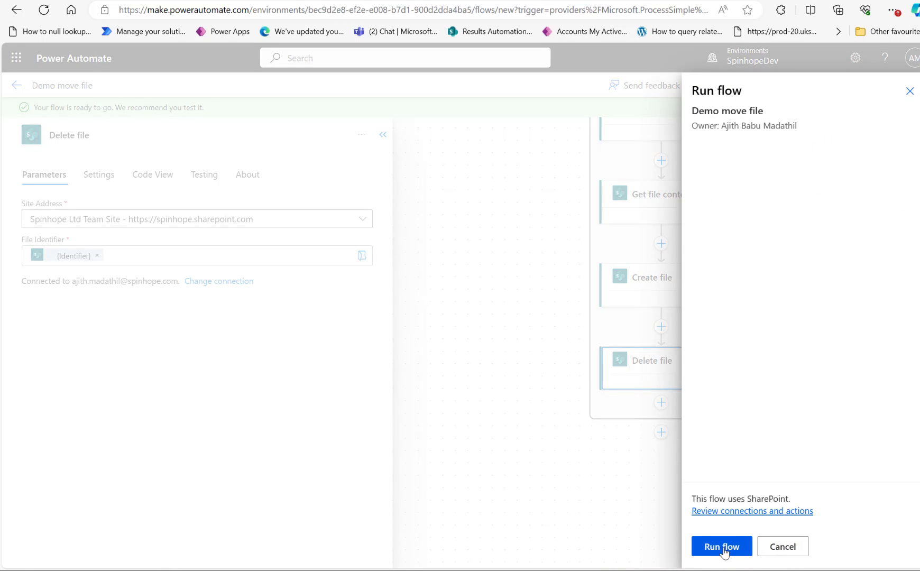
left_click(722, 547)
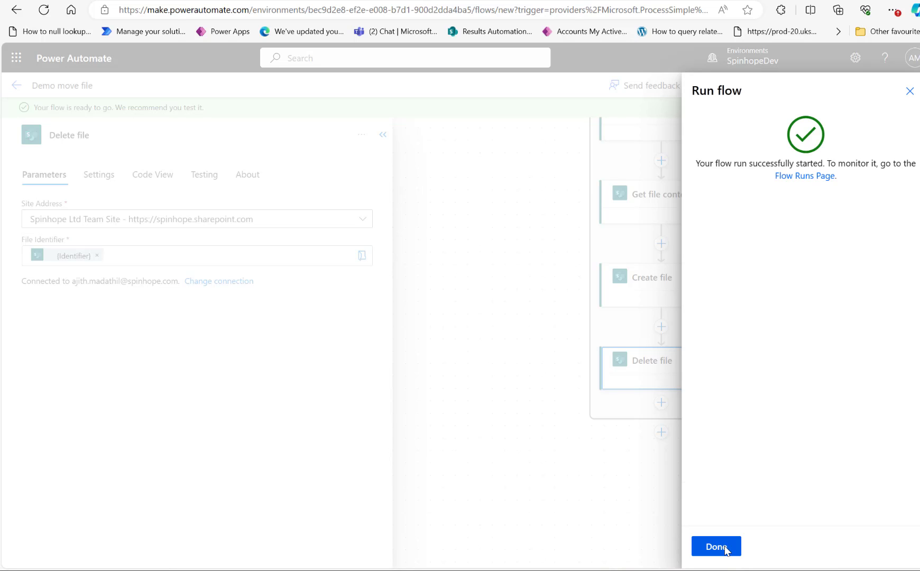
left_click(716, 546)
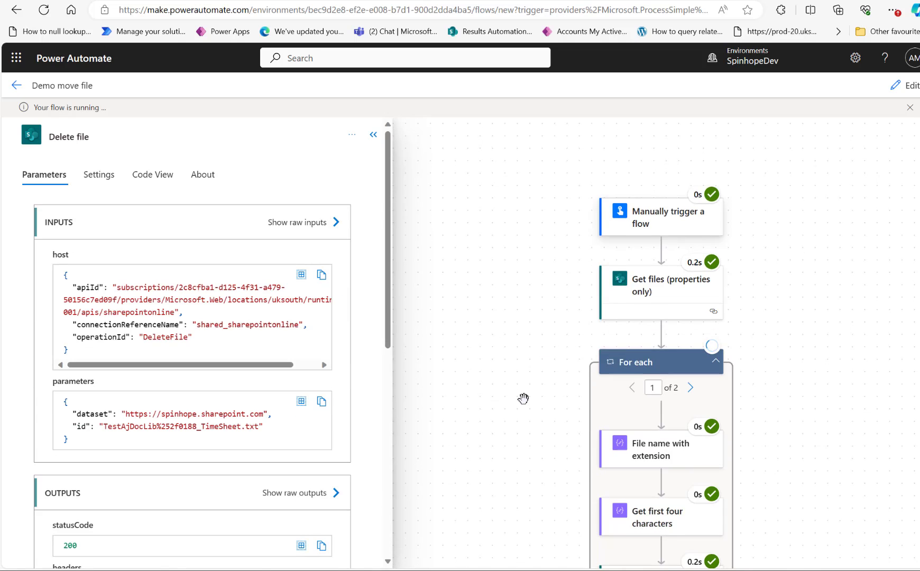
scroll("down", 3)
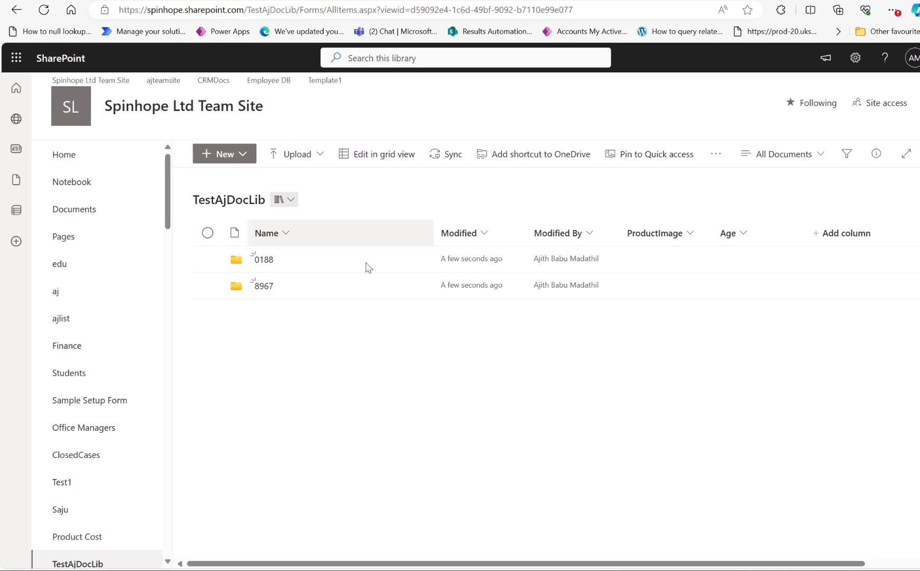
Confirm folder 8967 holds 8967_test.txt, then return to the flow editor.
left_click(264, 258)
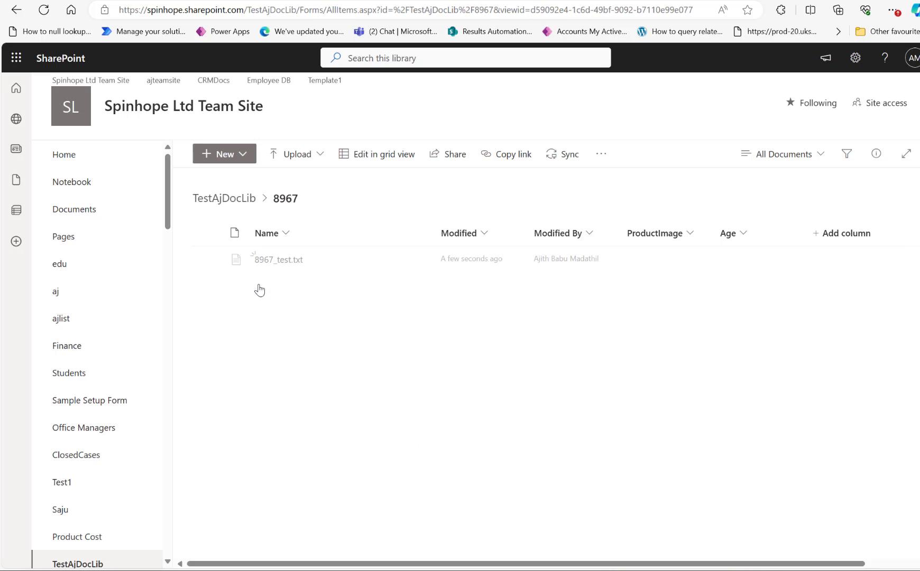
left_click(224, 198)
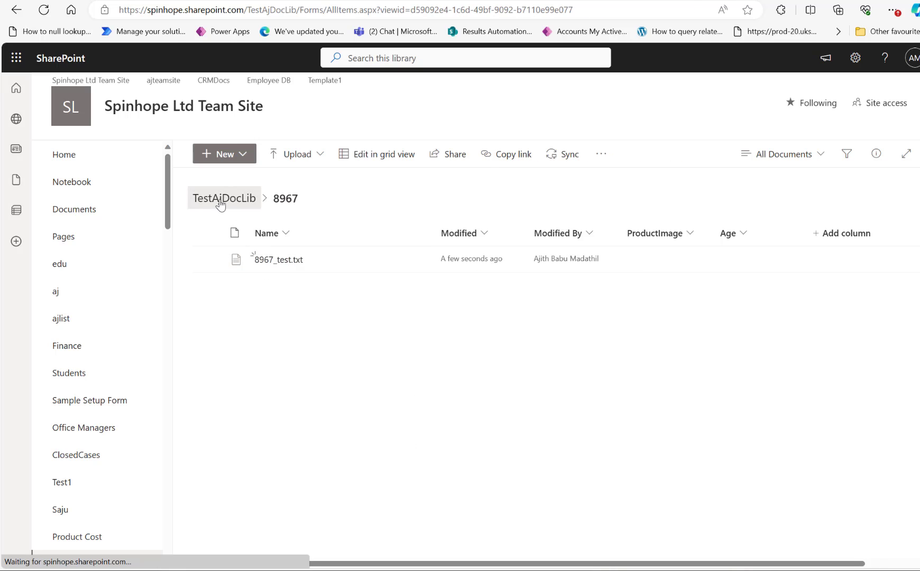
left_click(223, 198)
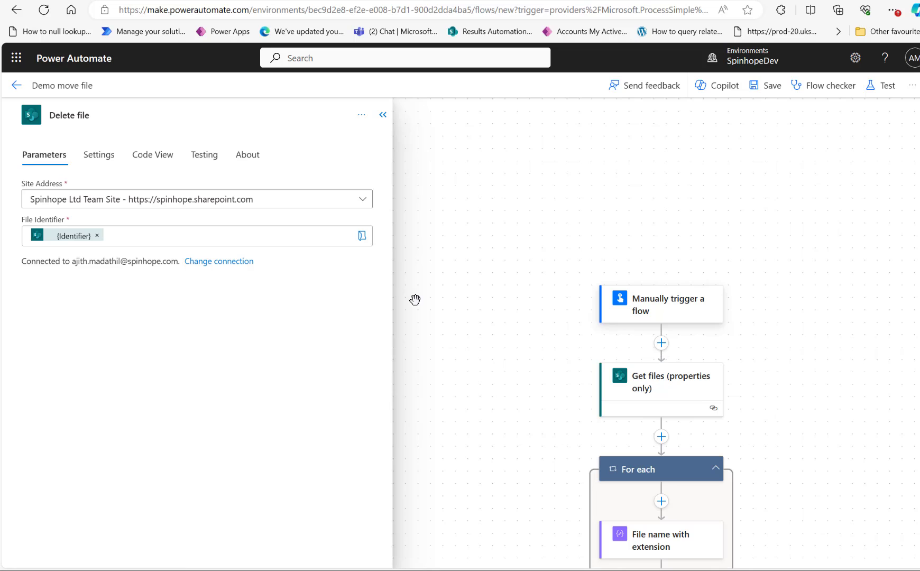
mouse_move(536, 356)
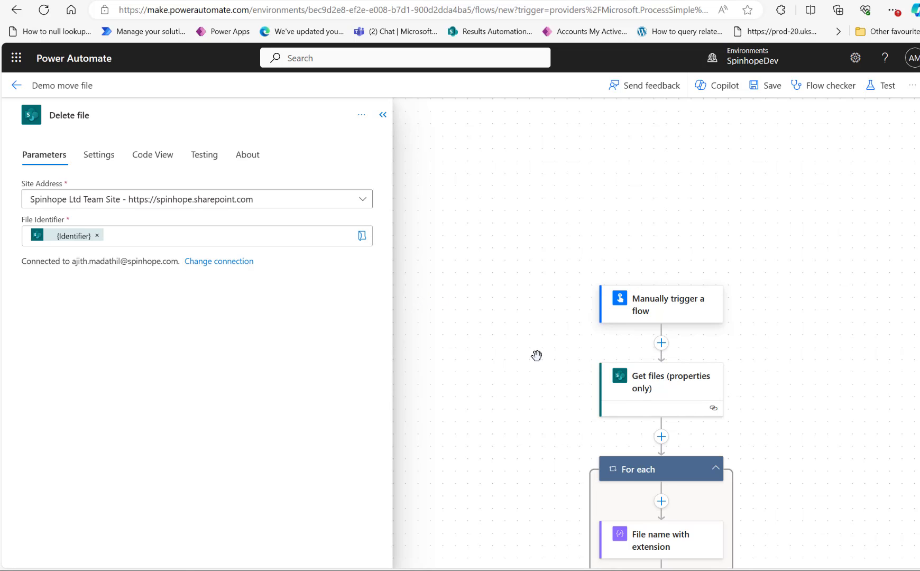
Check Get files keeps FSObjType eq 0, then show the Get first four characters step's first(...) input.
scroll("down", 3)
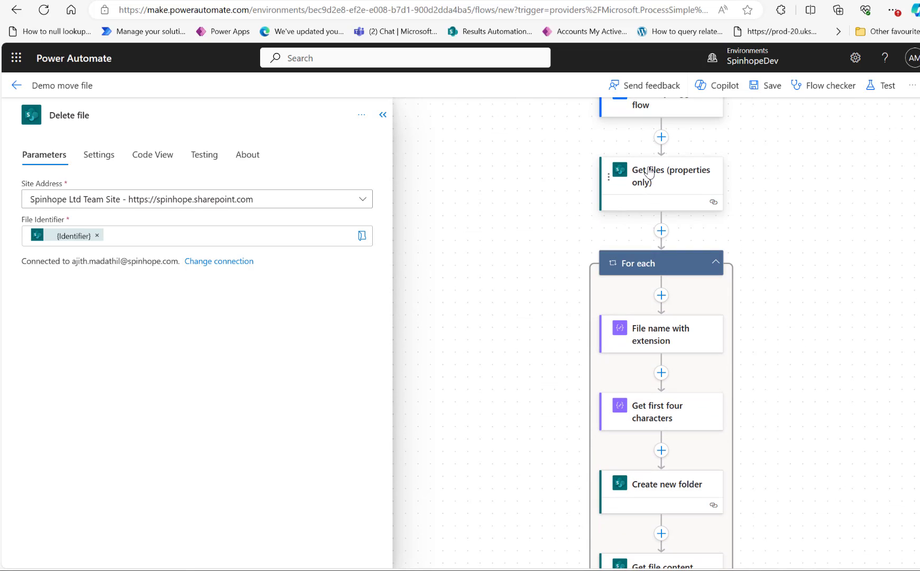
left_click(660, 175)
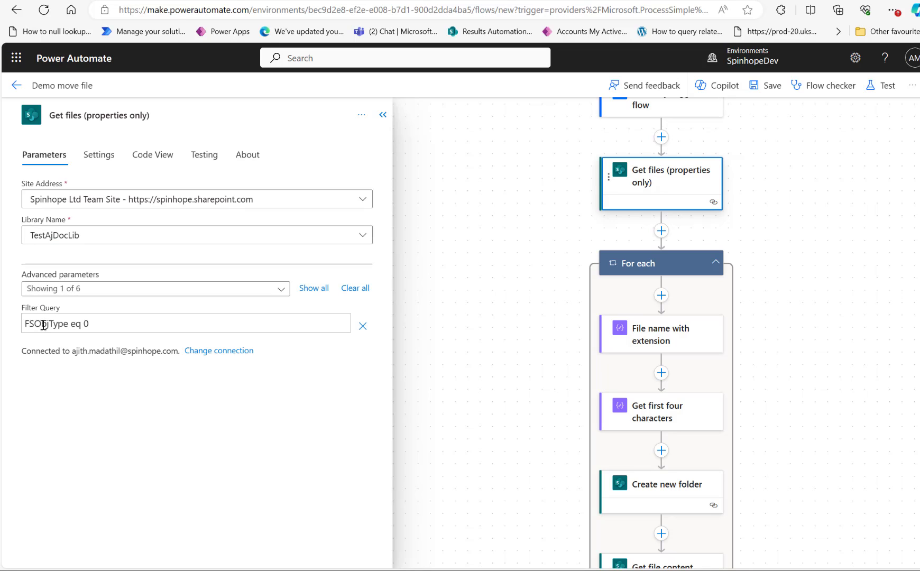
mouse_move(67, 329)
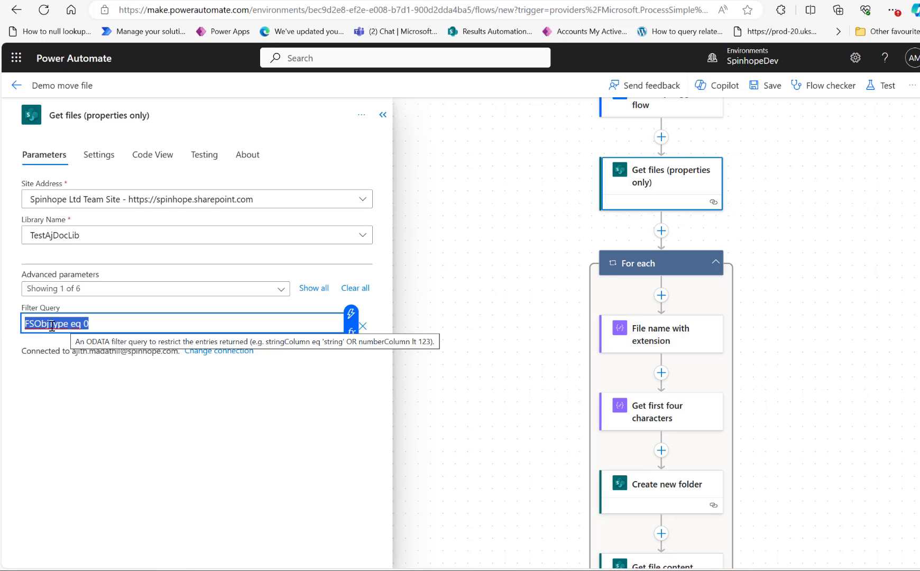
scroll("down", 3)
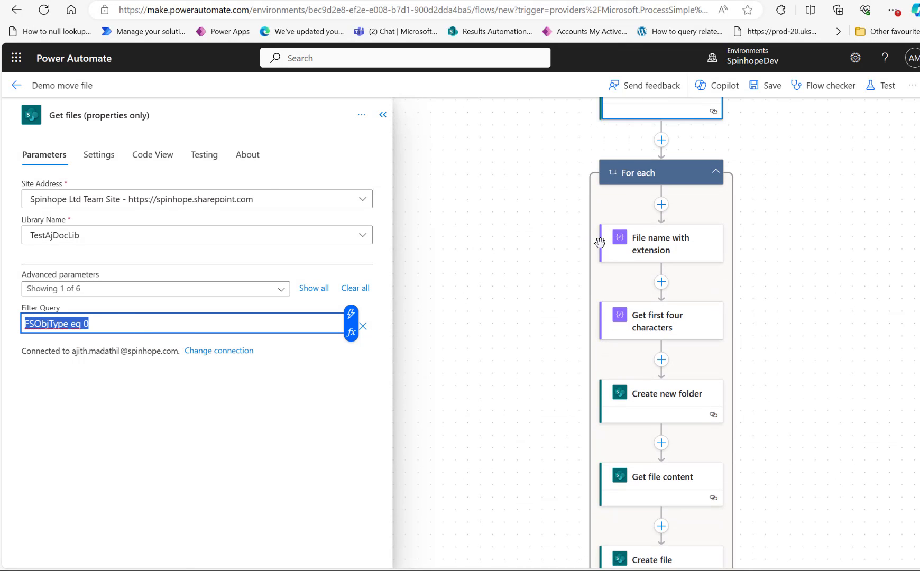
mouse_move(680, 327)
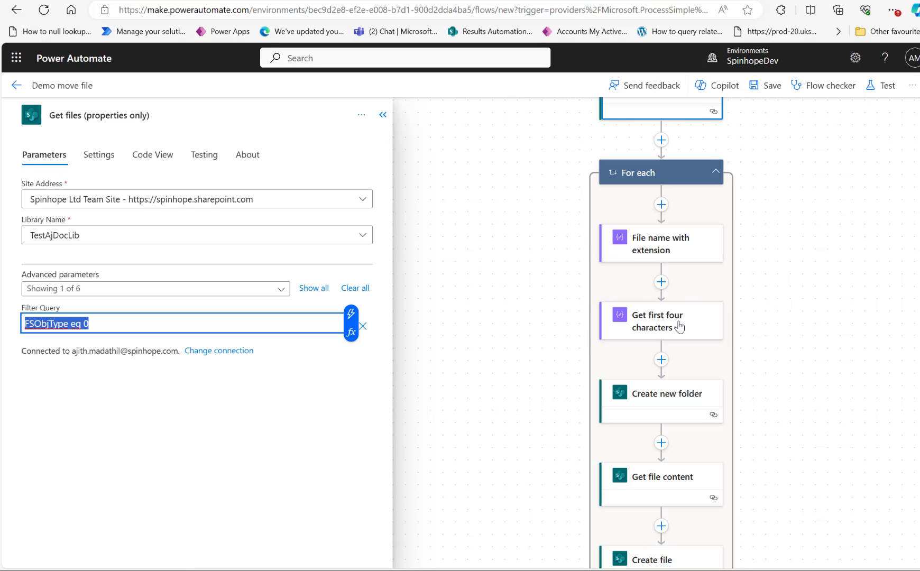
left_click(660, 321)
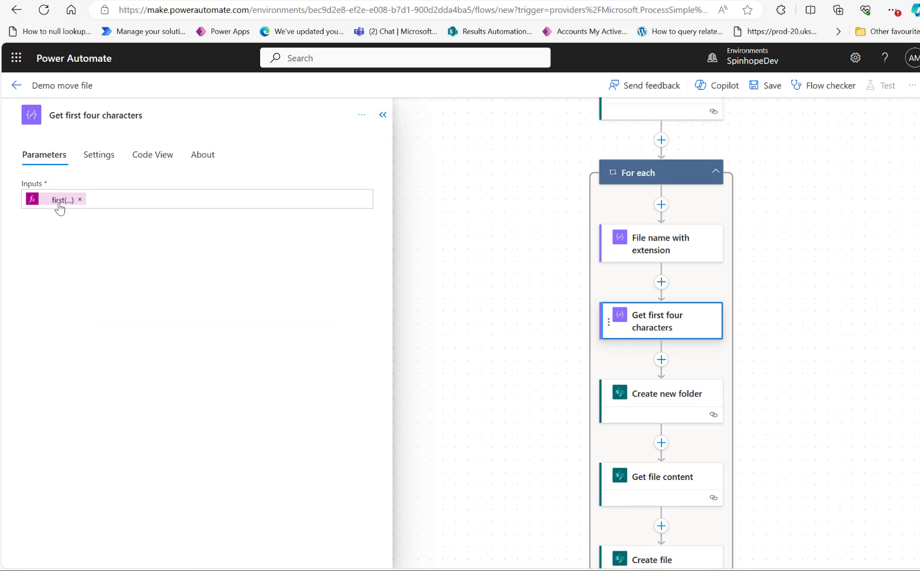
Inspect the first(...) expression and Create new folder settings, then return to TestAjDocLib showing folders 0188 and 8967.
left_click(61, 199)
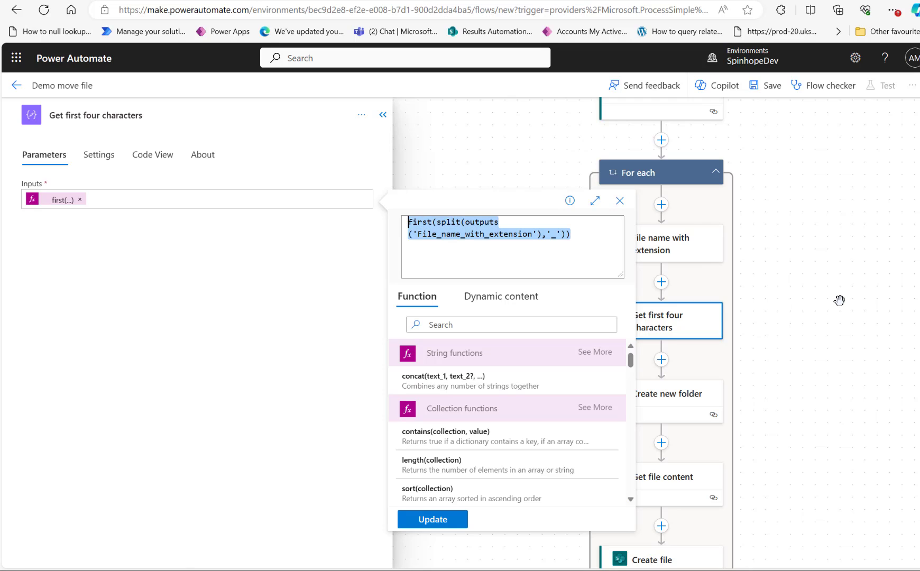
mouse_move(774, 296)
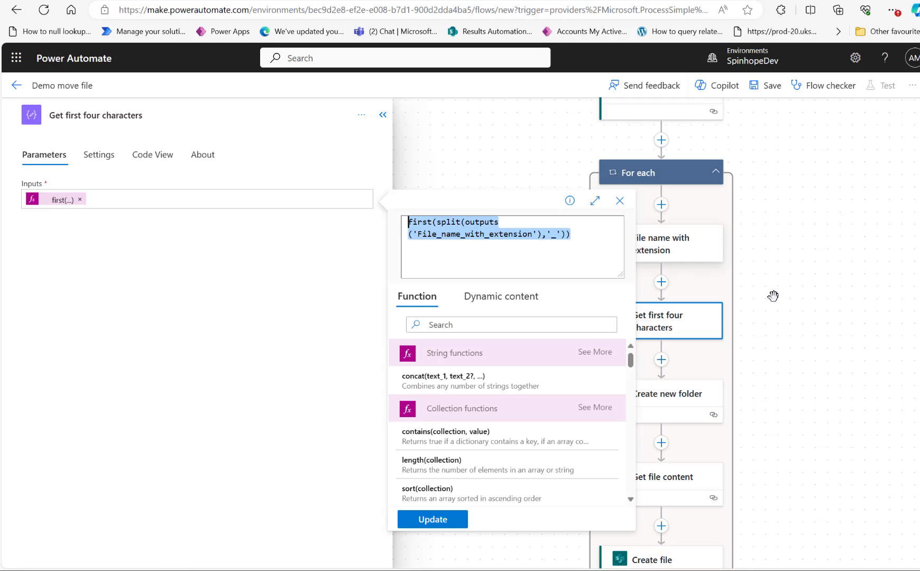
left_click(667, 393)
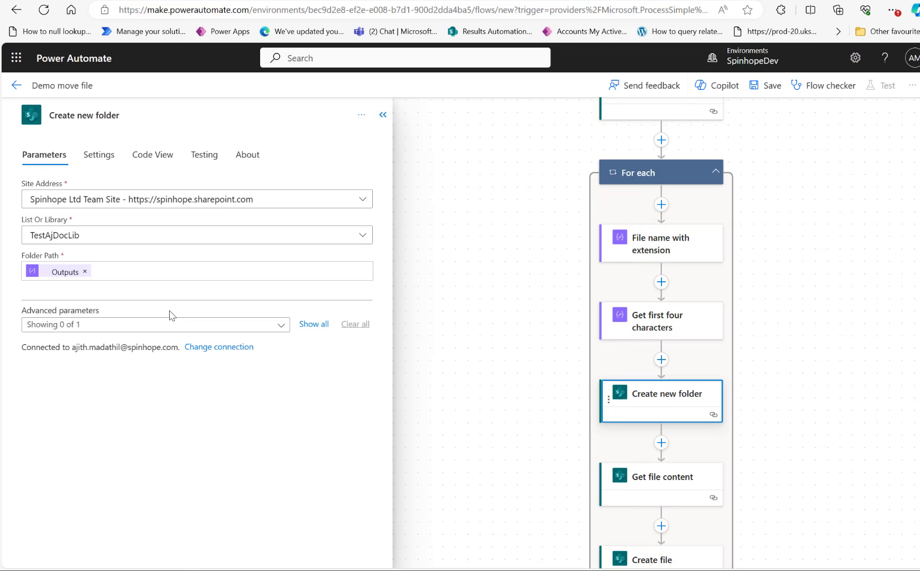
mouse_move(522, 445)
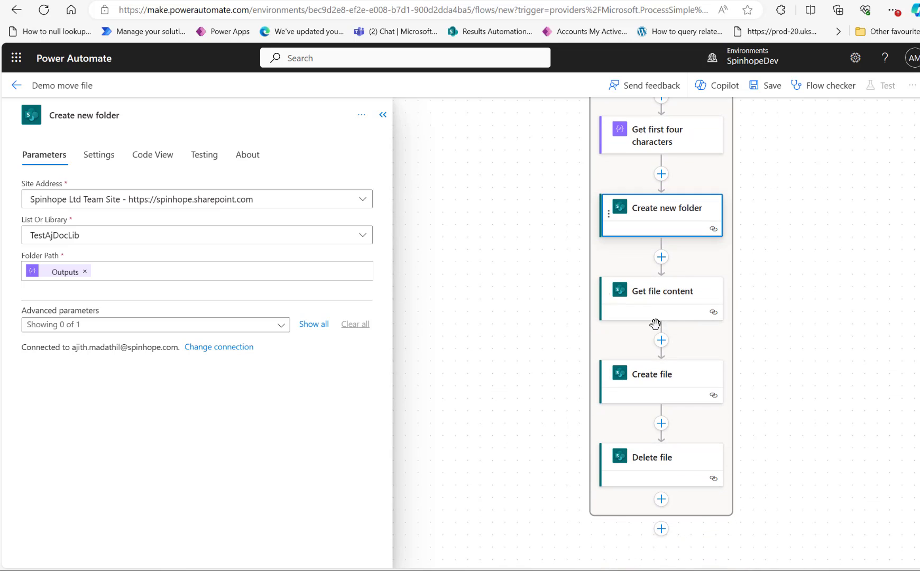
left_click(661, 463)
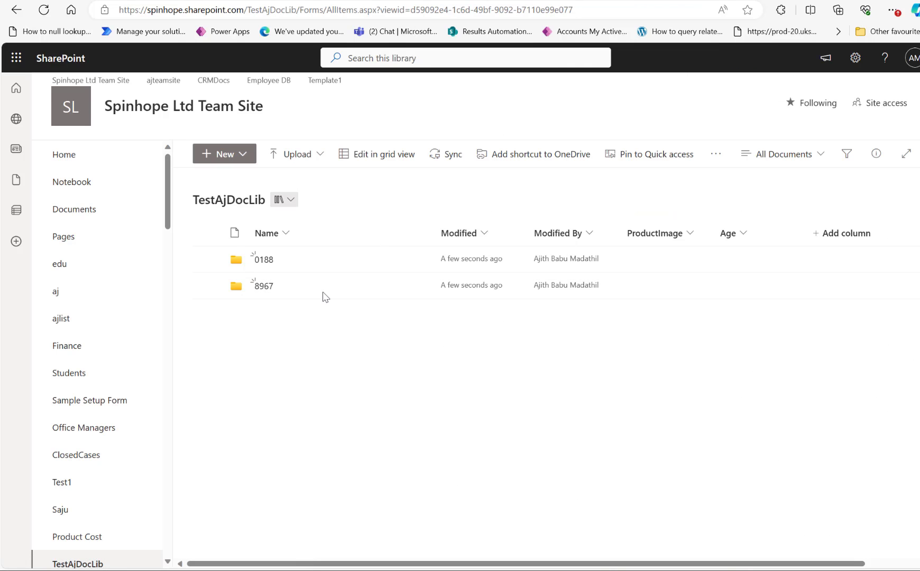
mouse_move(392, 81)
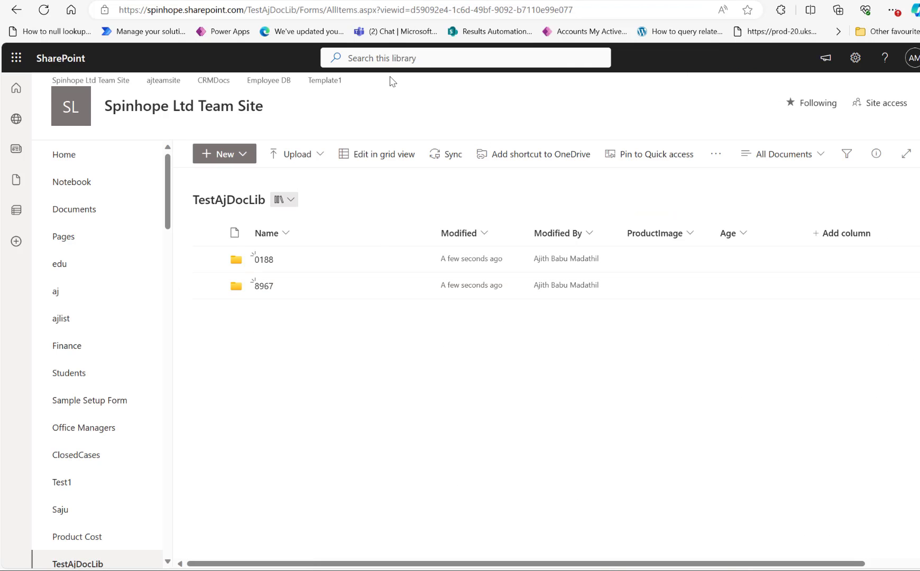